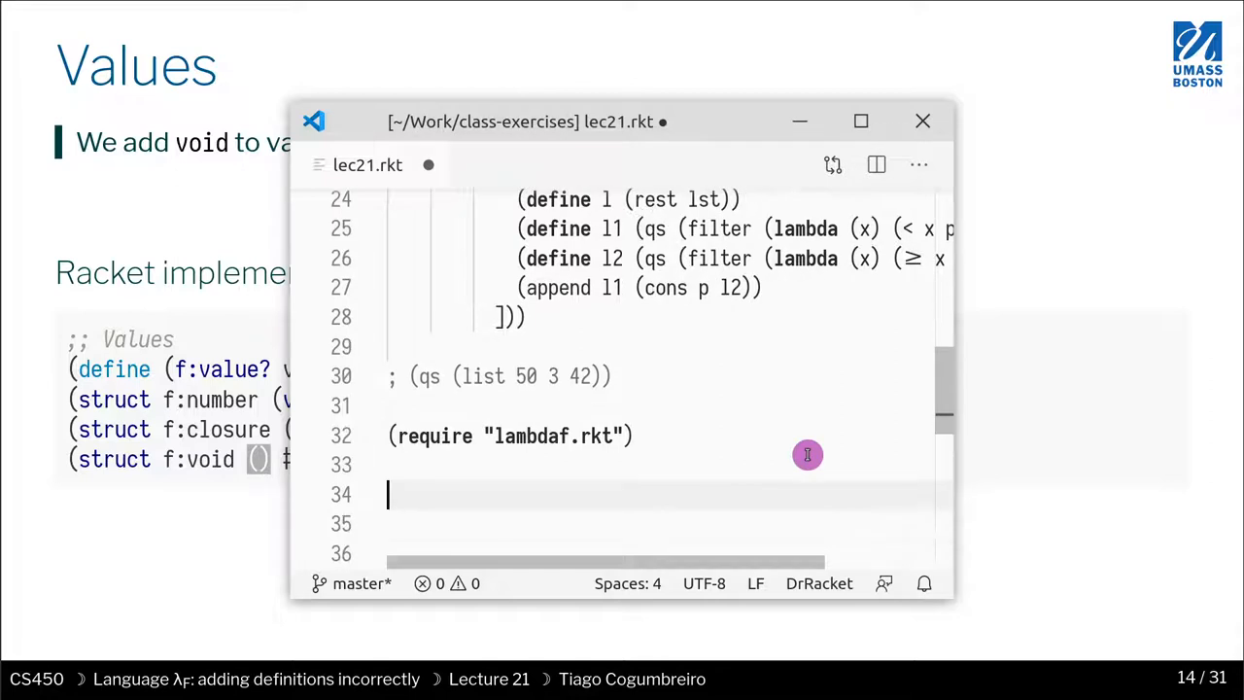
# Start a new expression on line 33 and search for lambdaf.rkt in the Open File dialog
pyautogui.write('(')
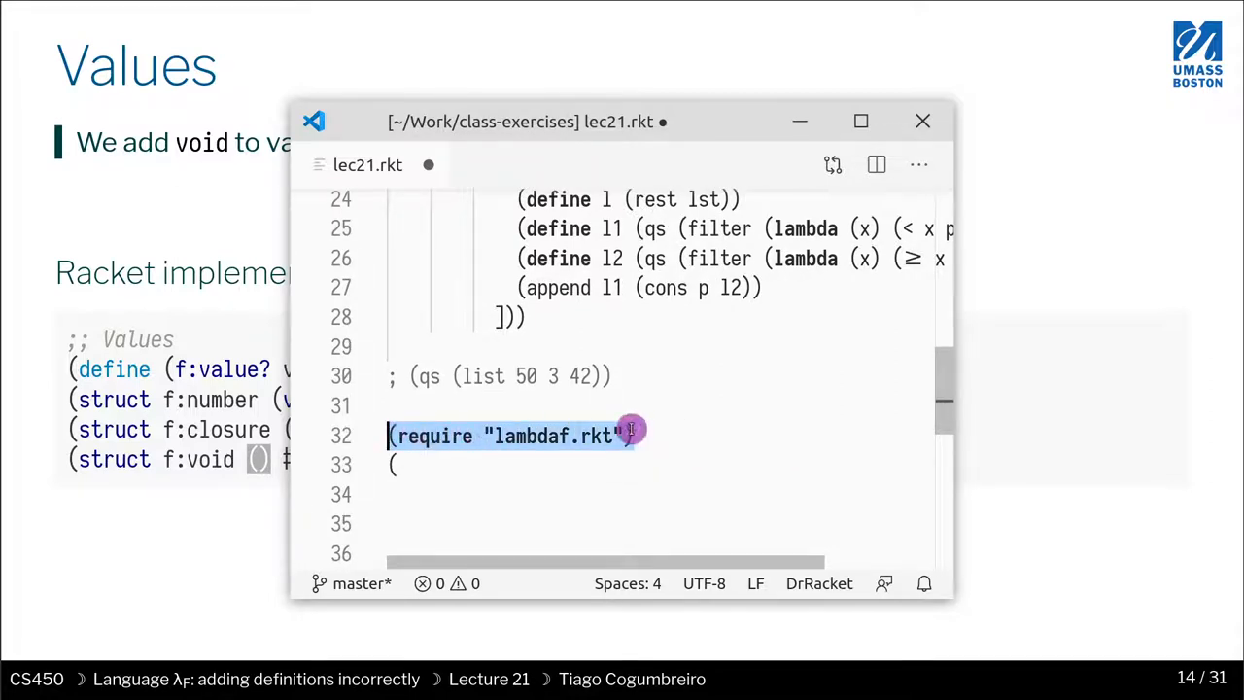
pyautogui.click(538, 463)
pyautogui.write('lambda')
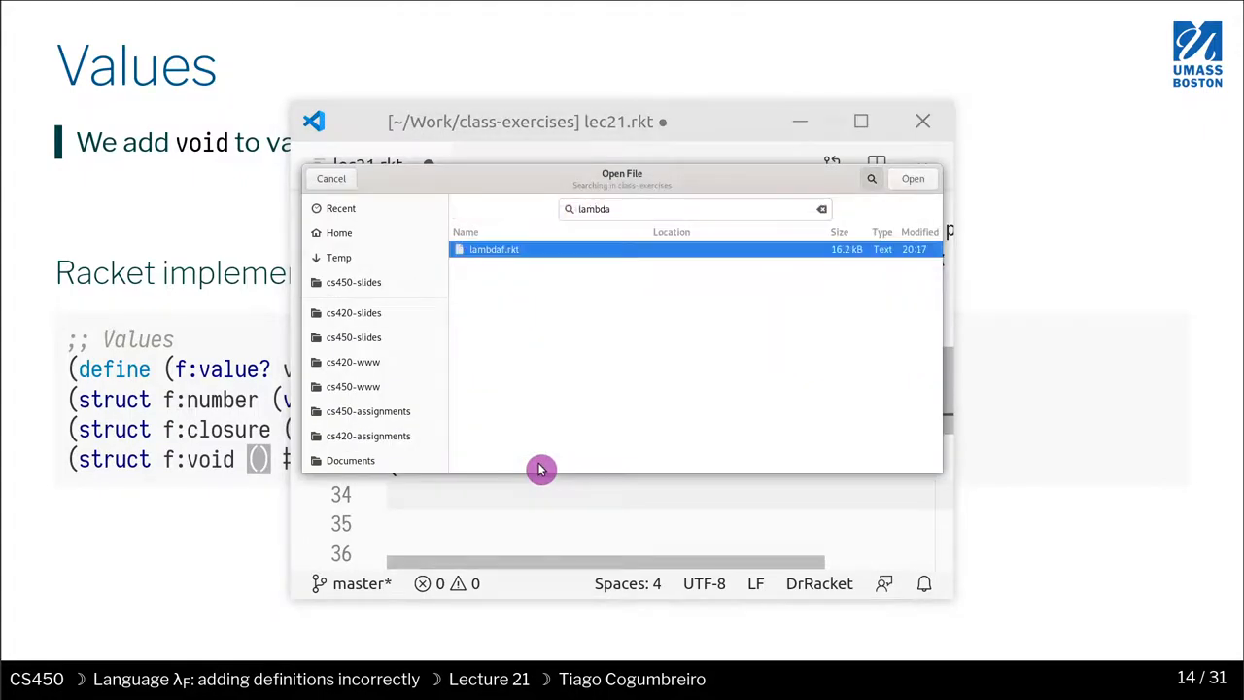
# Open lambdaf.rkt, review its void, number and closure value definitions, then return to lec21.rkt
pyautogui.click(912, 178)
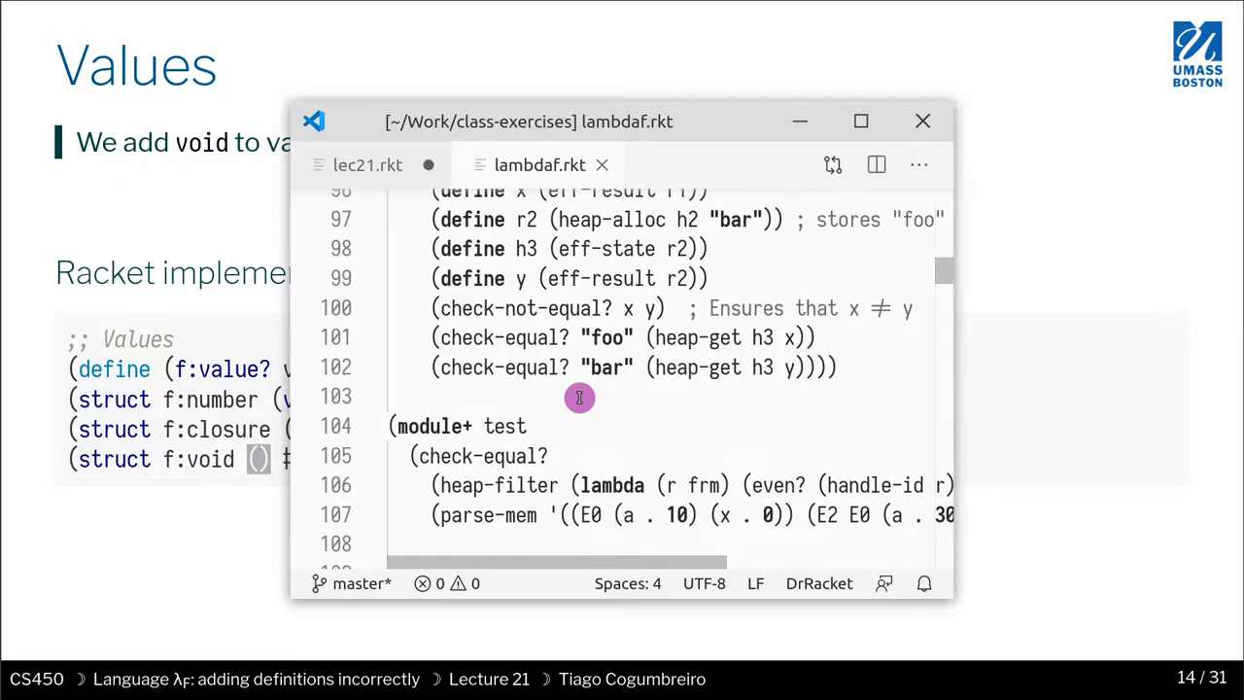
pyautogui.scroll(-3)
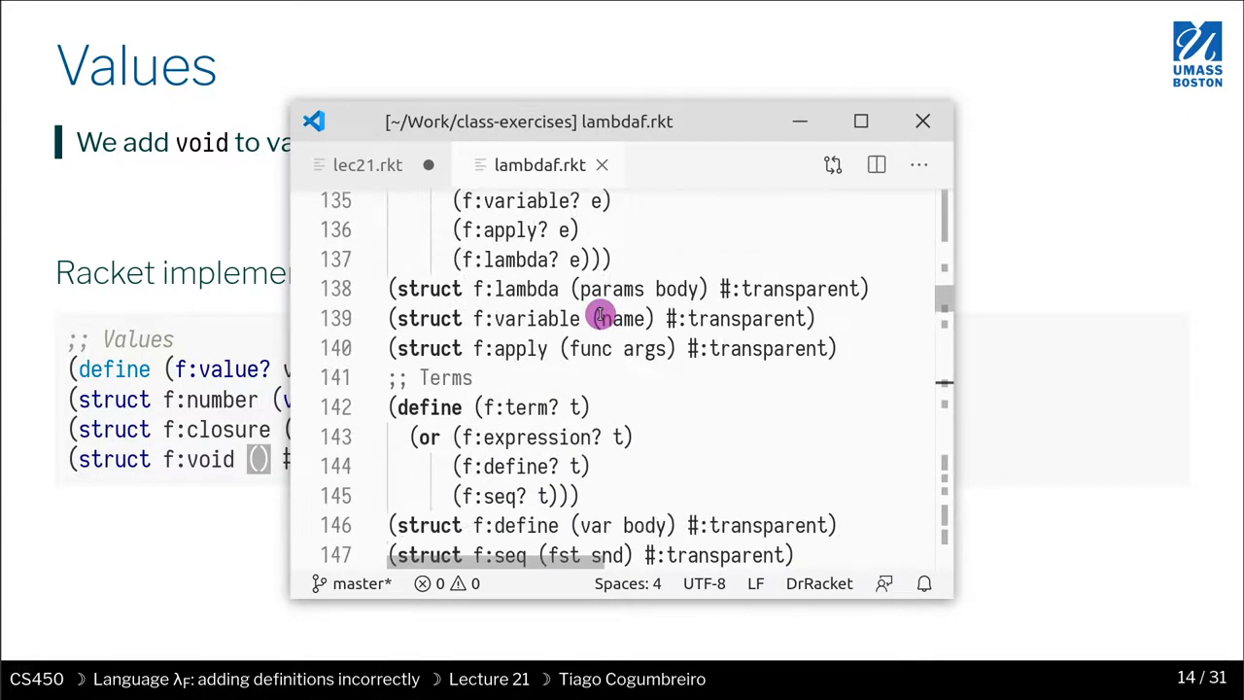
pyautogui.scroll(-3)
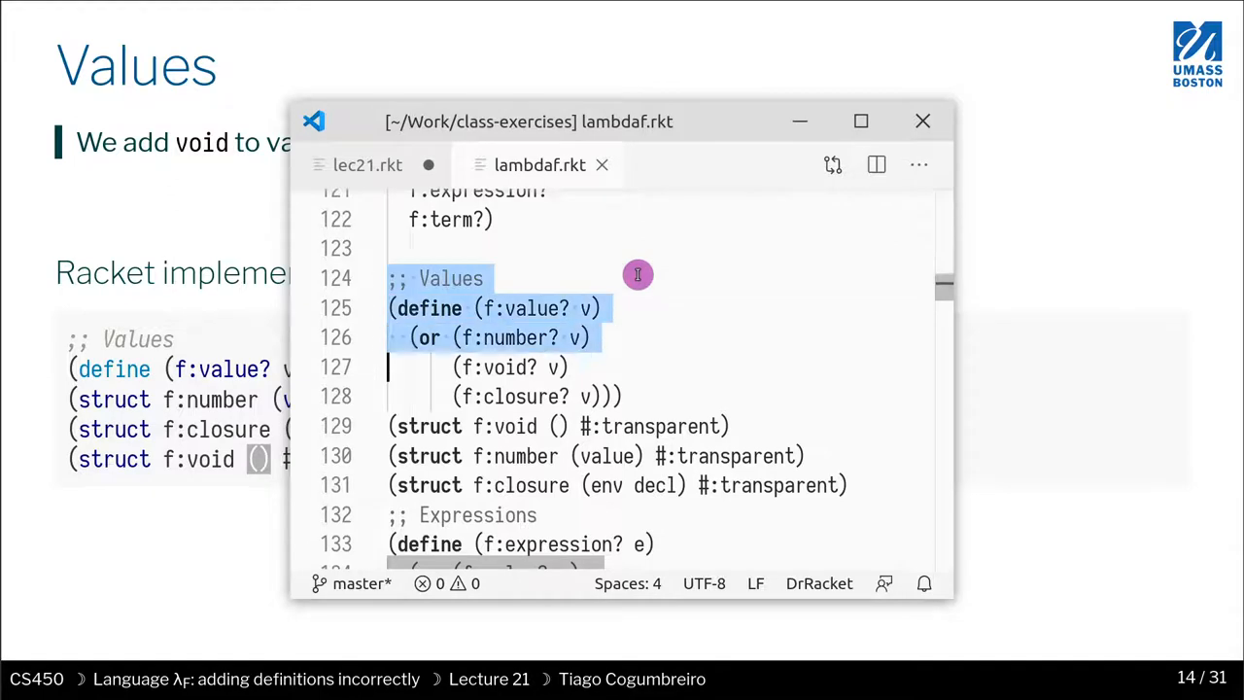
pyautogui.moveTo(638, 275); pyautogui.dragTo(613, 396)
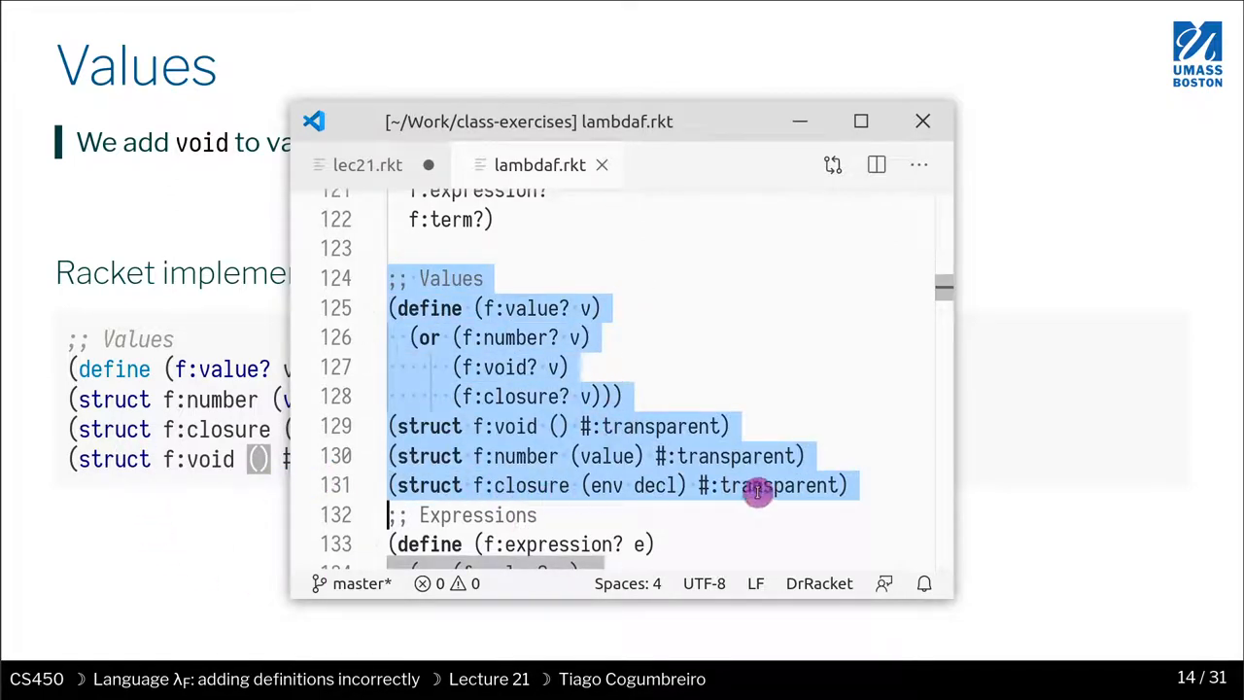
pyautogui.click(367, 164)
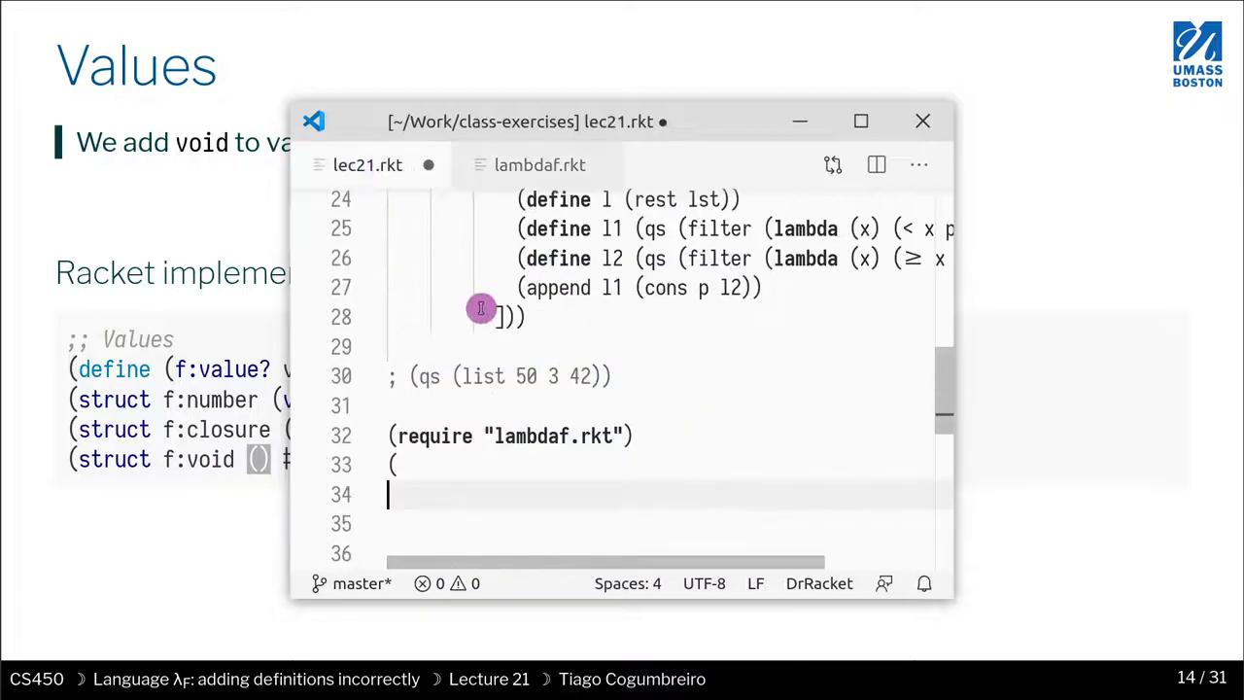
pyautogui.click(540, 164)
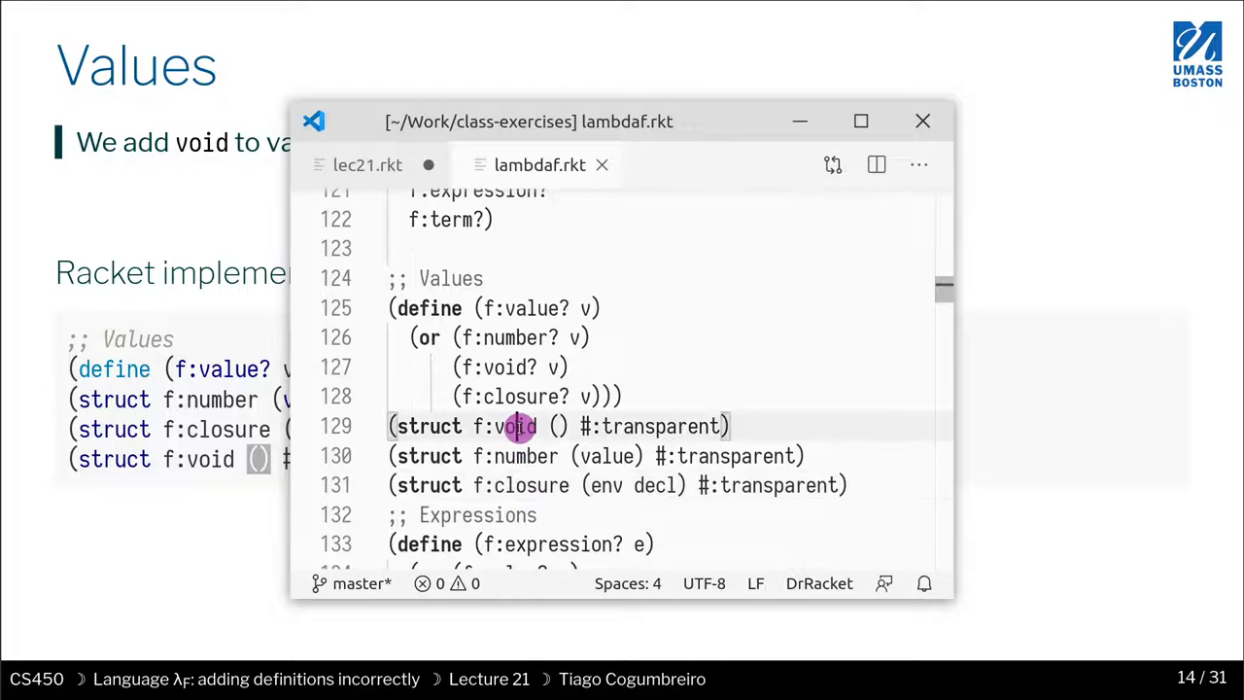
pyautogui.click(367, 165)
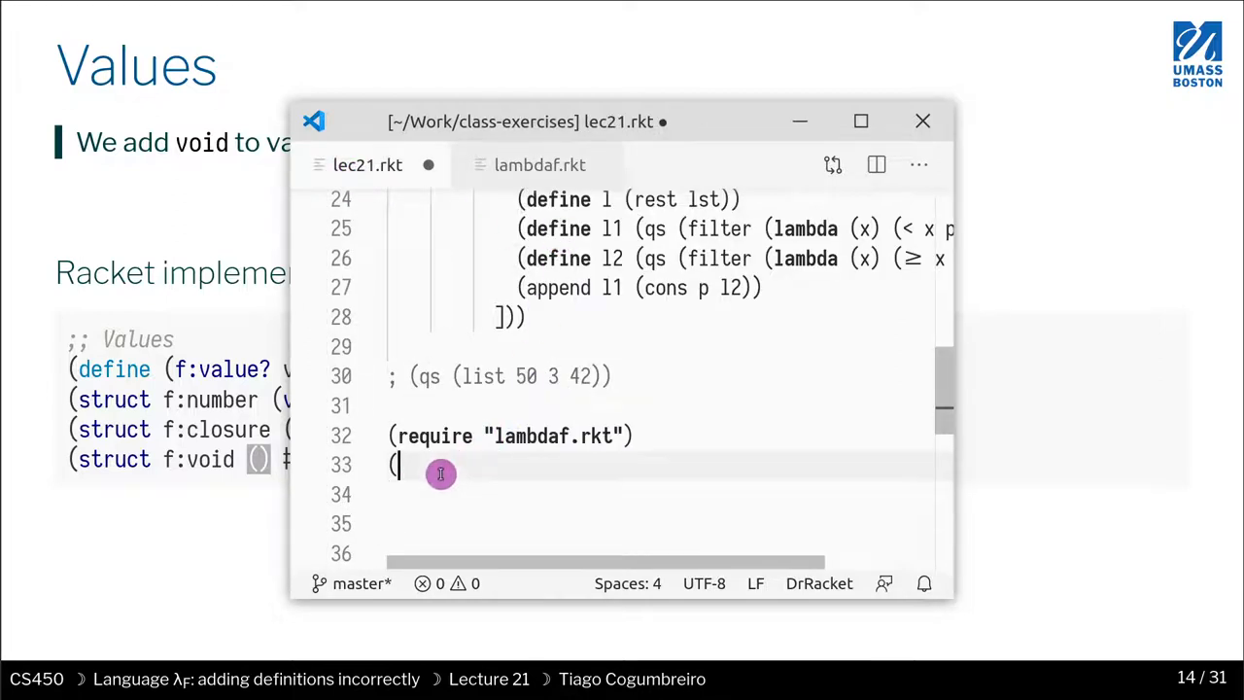
# Add (f:void) and (f:number 10) to lec21.rkt, running racket lec21.rkt after each
pyautogui.write('f:void)')
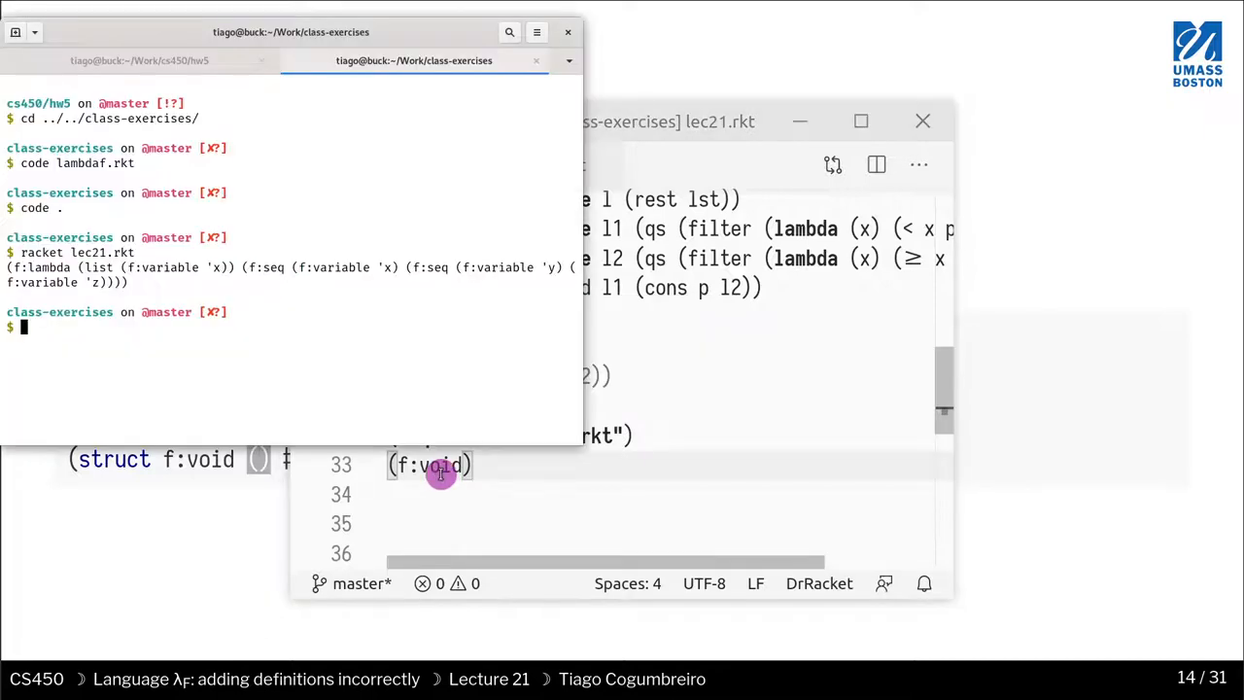
pyautogui.write('racket lec21.rkt')
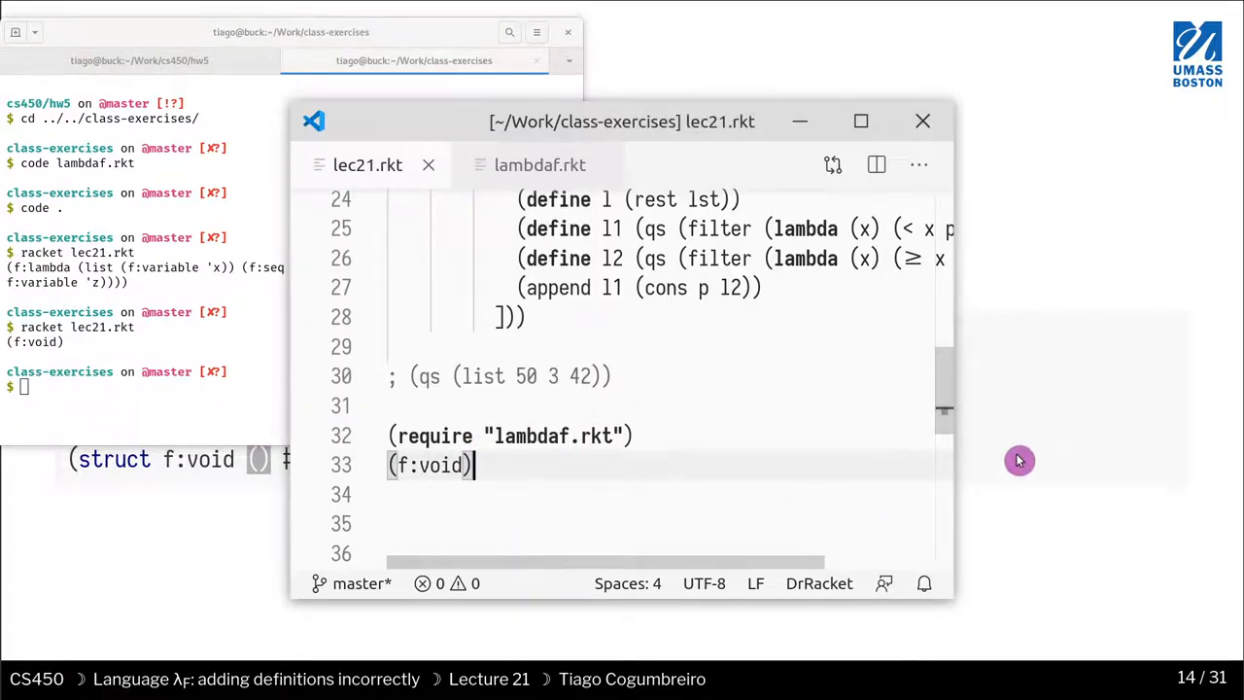
pyautogui.moveTo(979, 408)
pyautogui.write('(f')
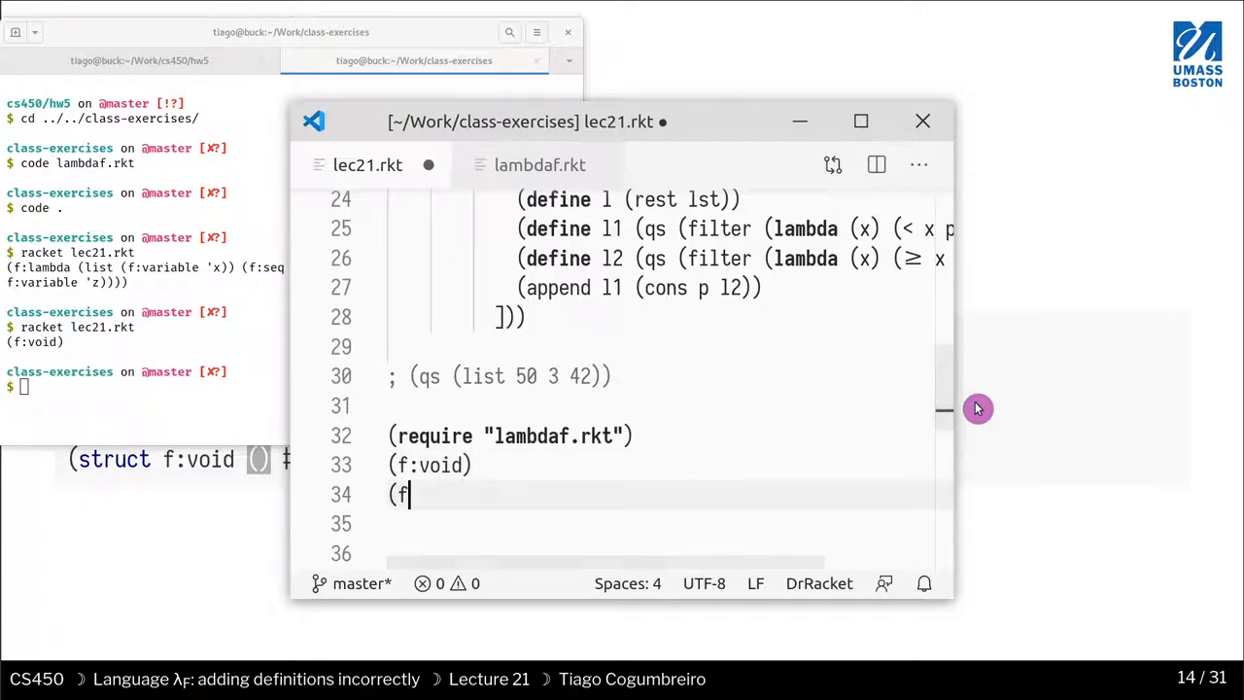
pyautogui.write(':number 10)')
pyautogui.click(143, 387)
pyautogui.write('racket lec21.rkt')
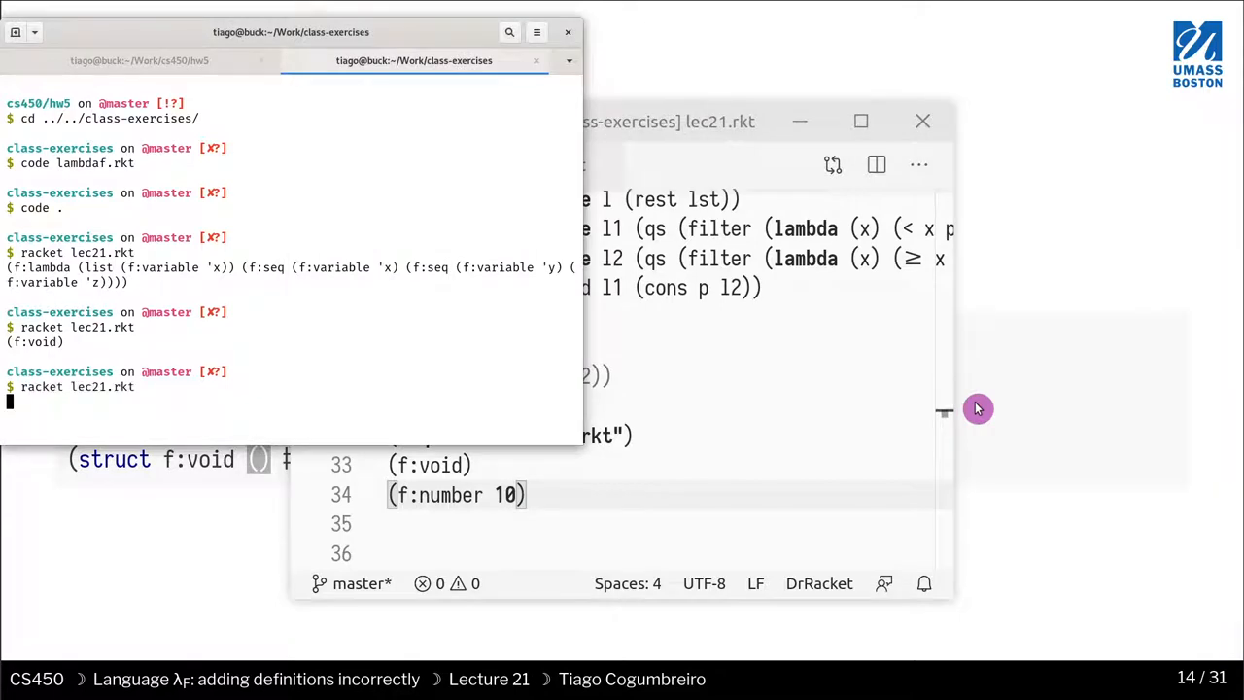
pyautogui.press('Return')
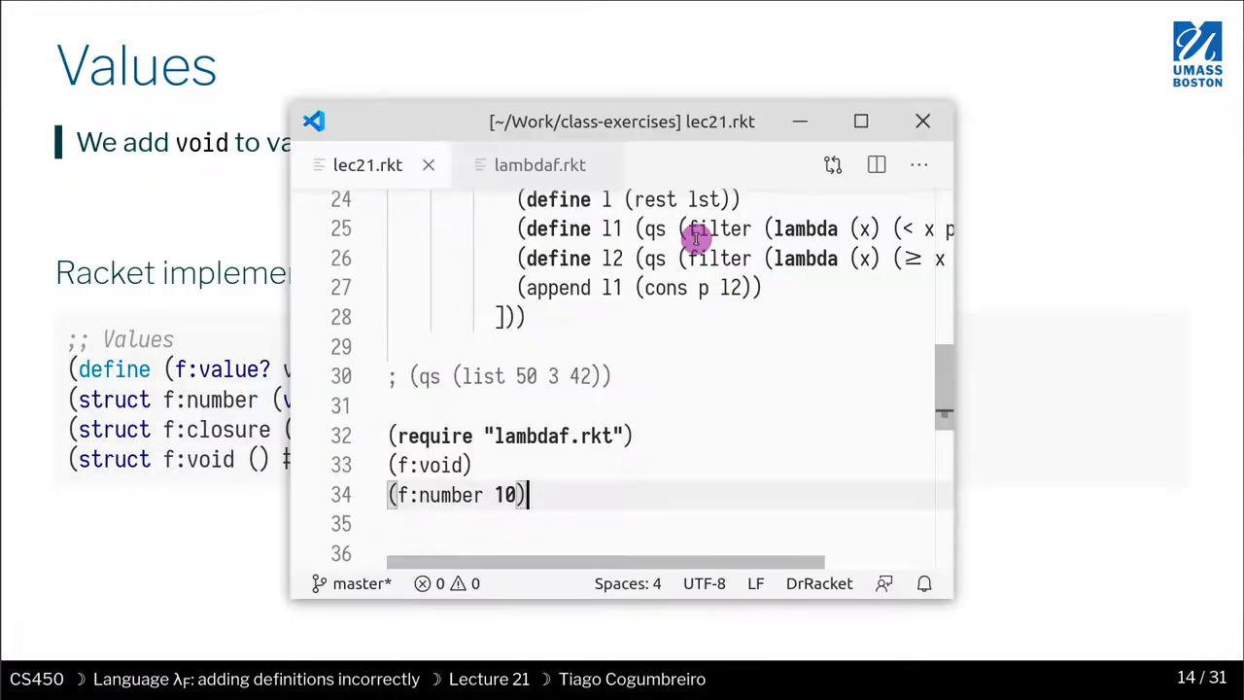
# Write an f:closure term with an empty hash, f:lambda of x, and number 1
pyautogui.write('(f: c')
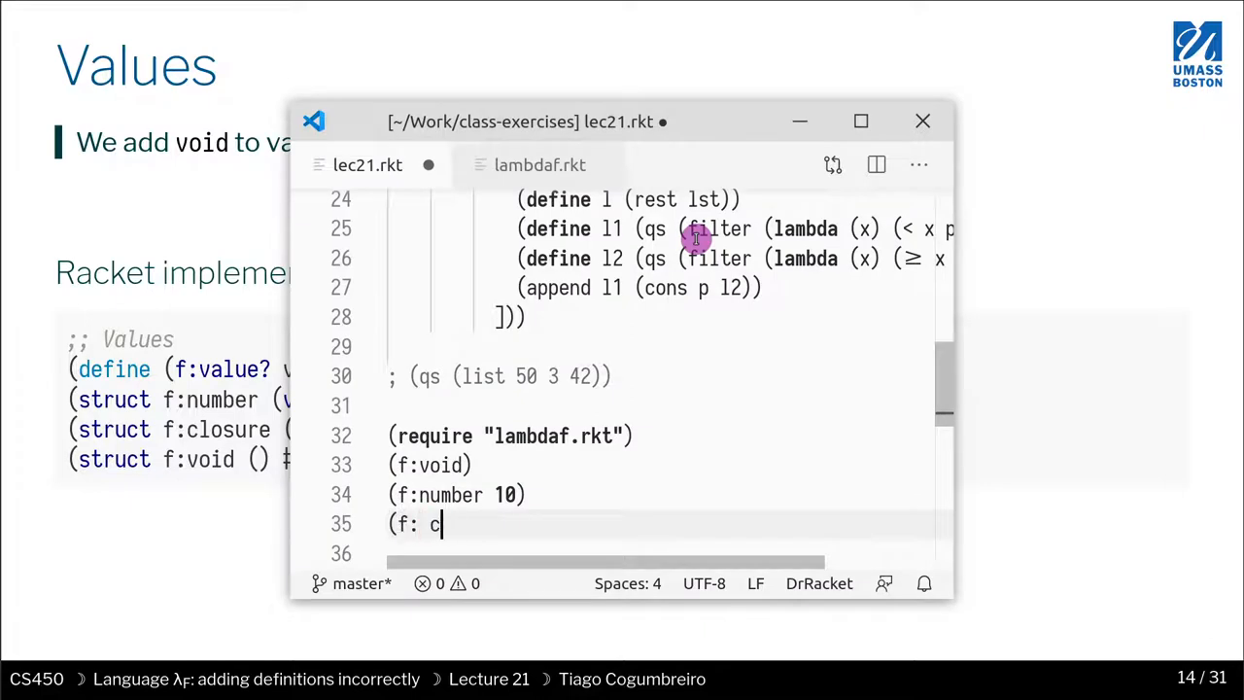
pyautogui.write('lose (')
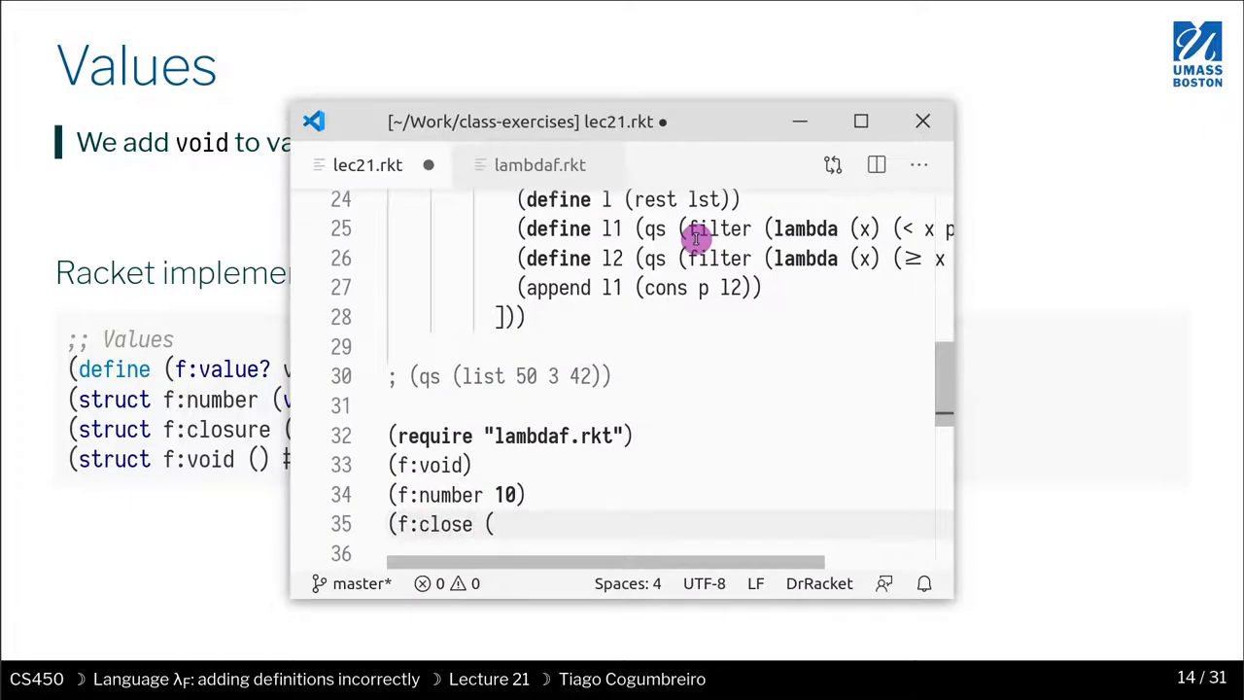
pyautogui.press('Backspace')
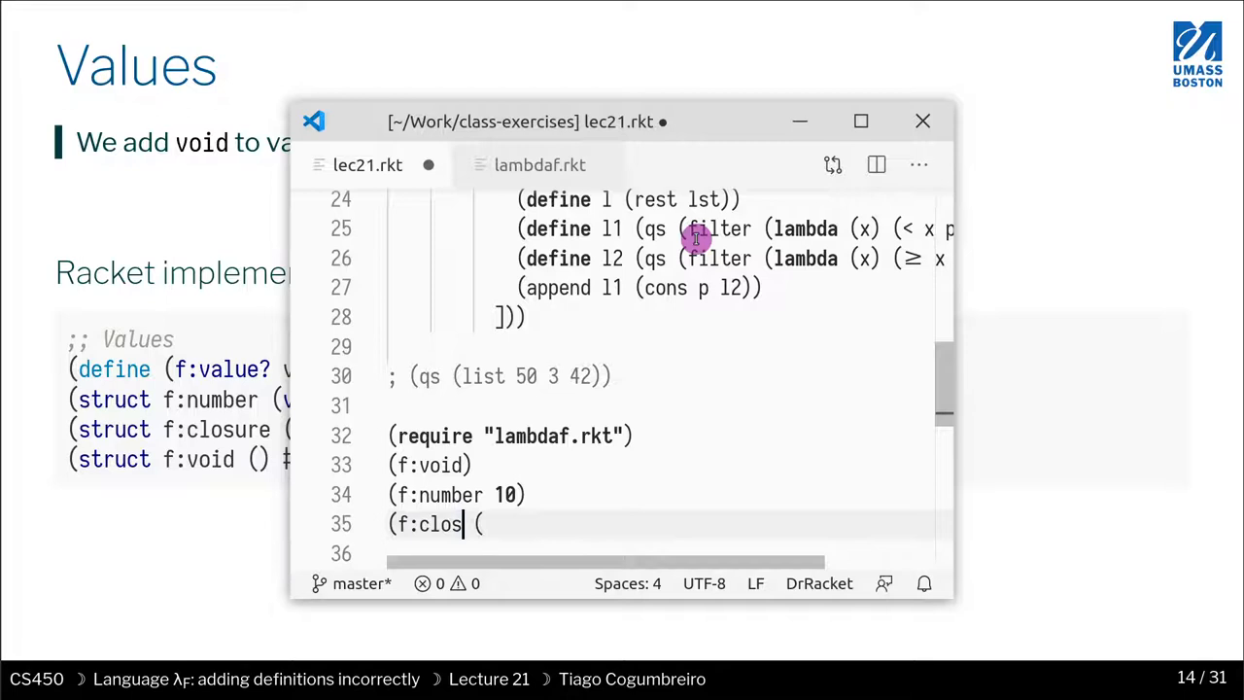
pyautogui.write('ure (')
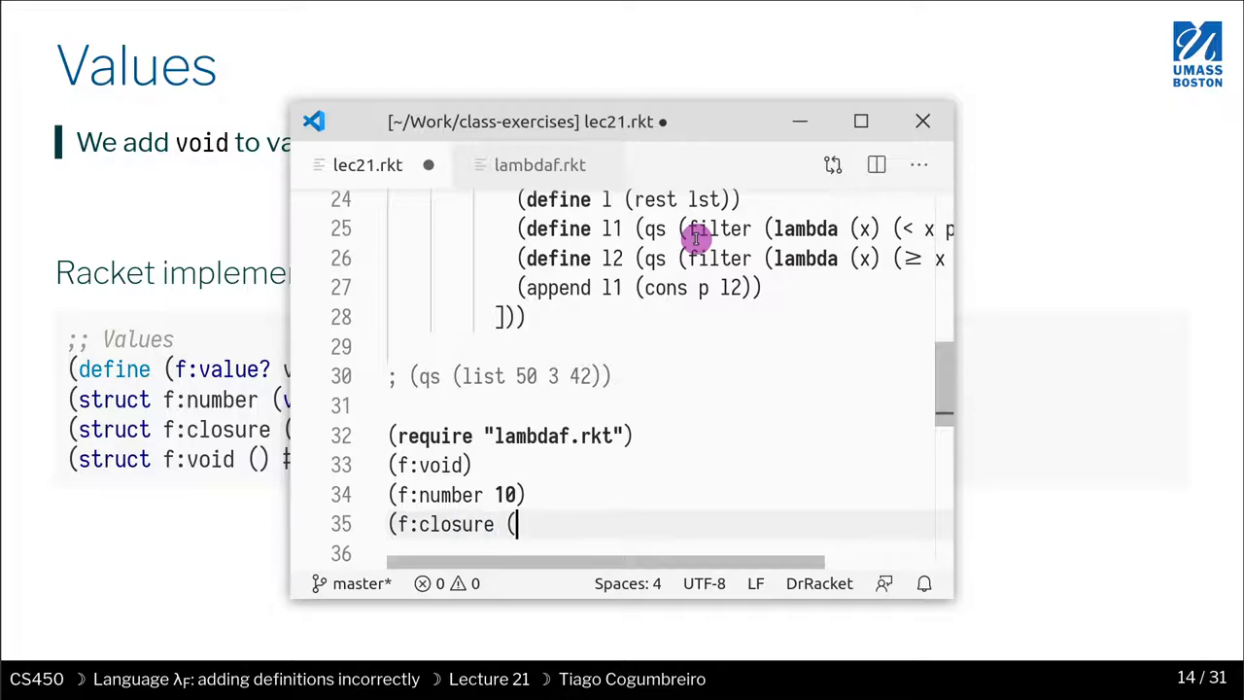
pyautogui.write('f:lambd')
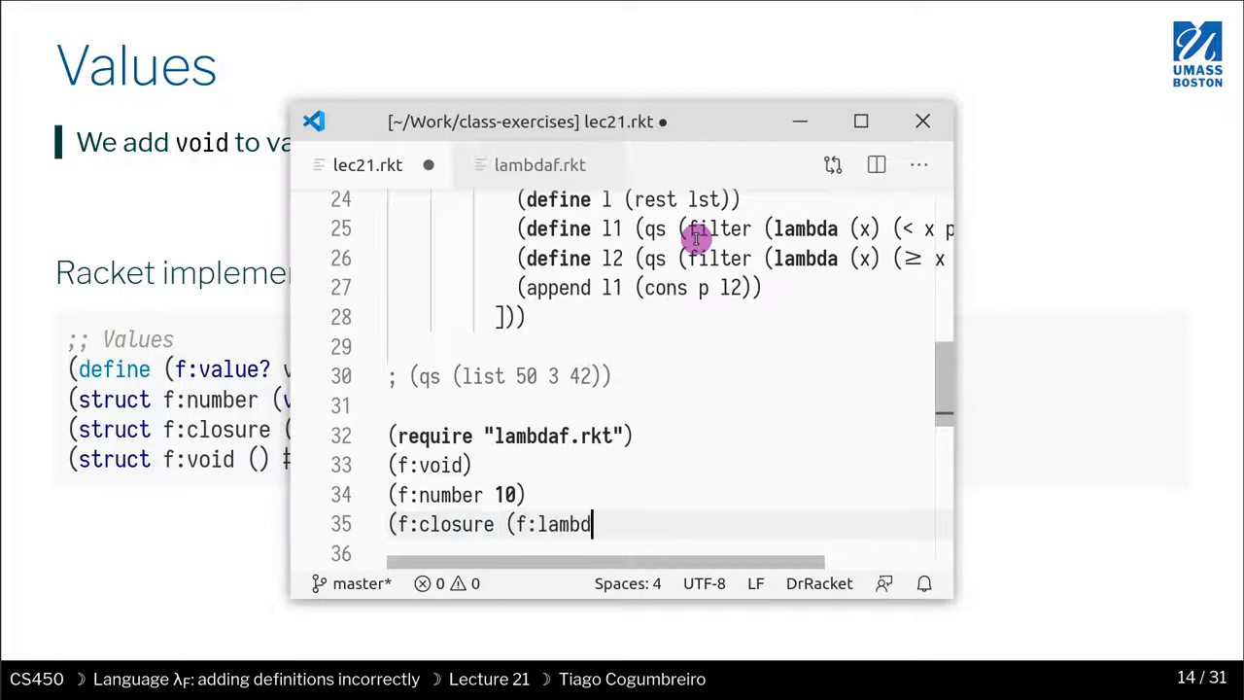
pyautogui.press('Backspace')
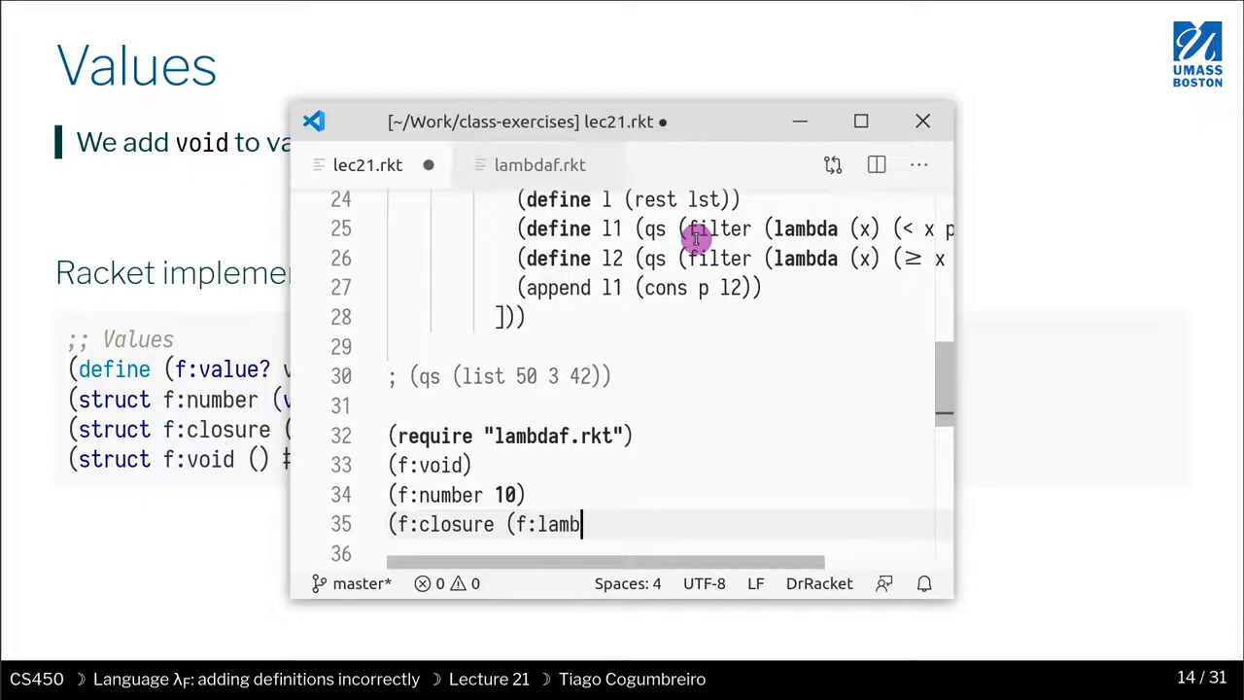
pyautogui.write('da (1')
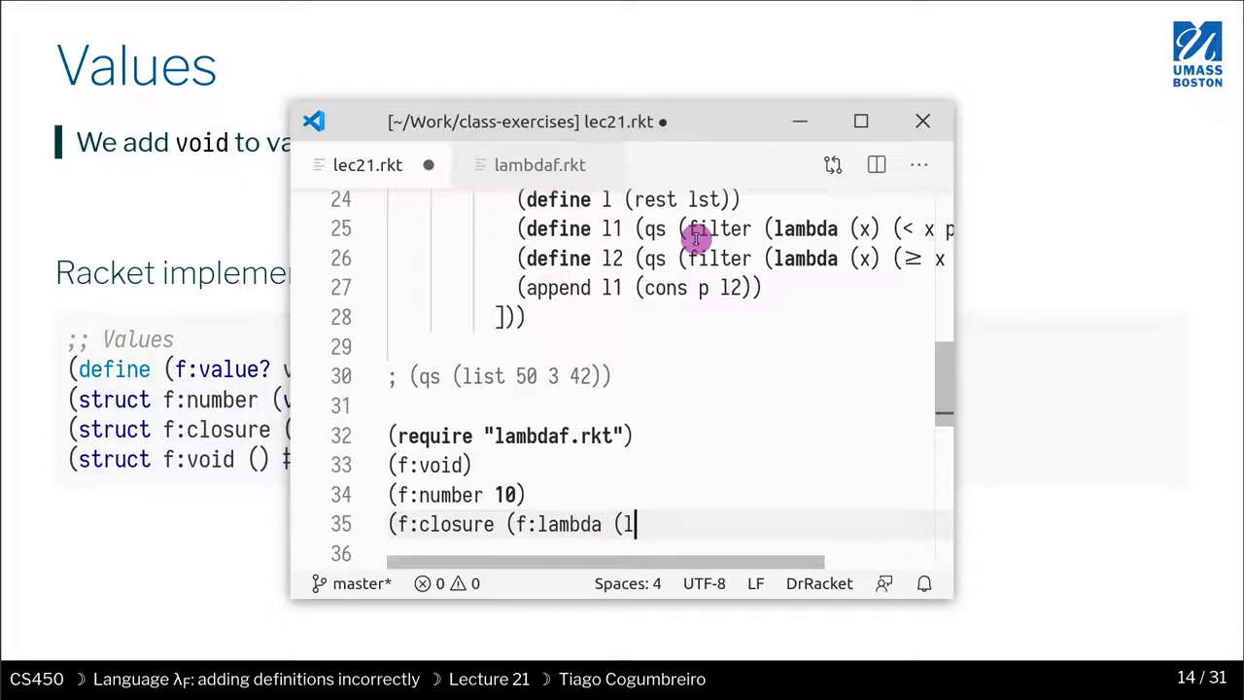
pyautogui.write('ist) (')
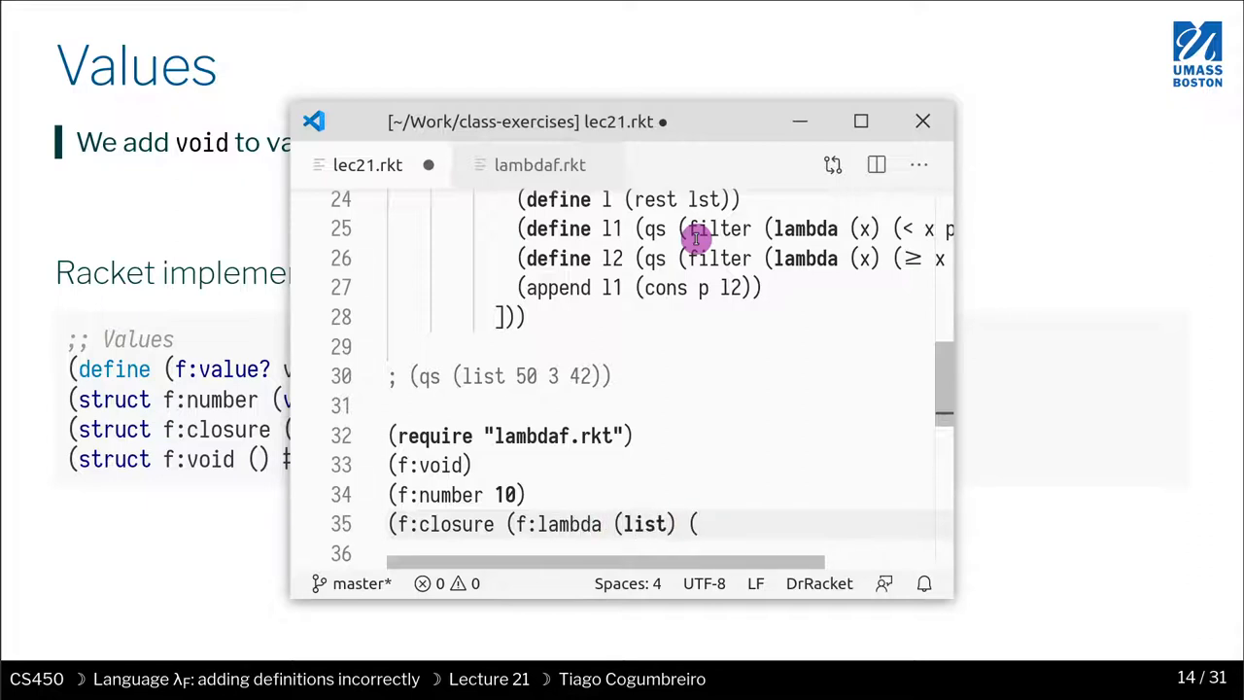
pyautogui.write('(list))')
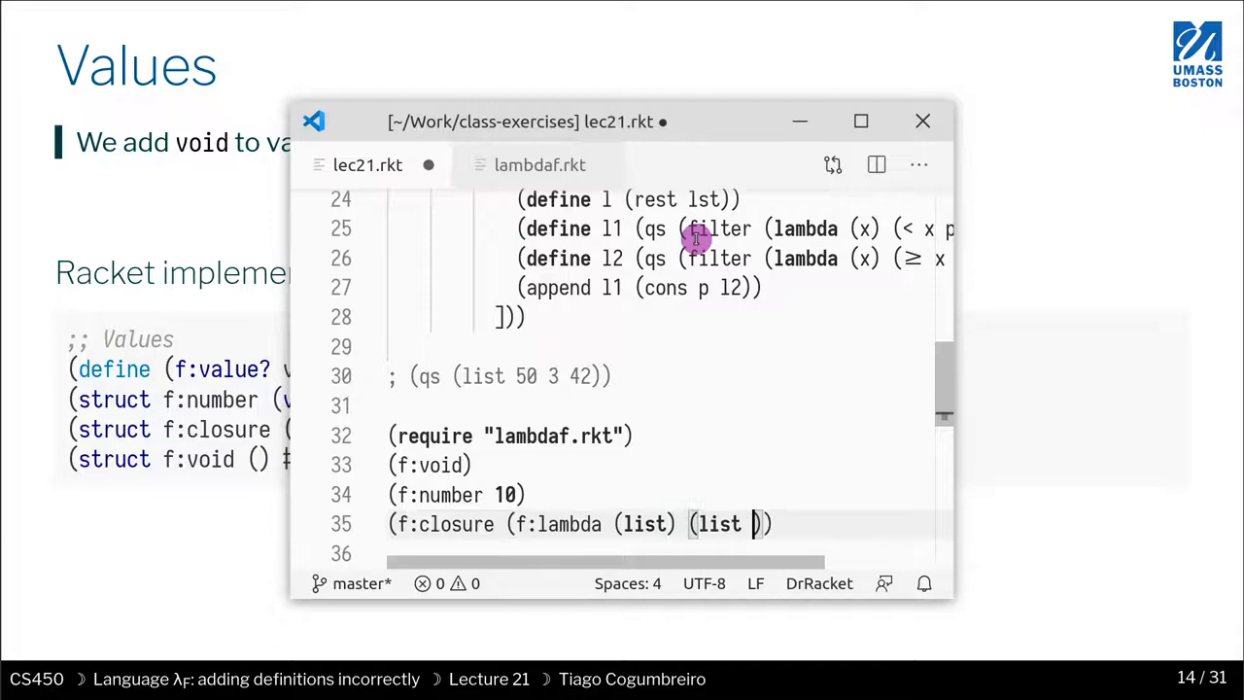
pyautogui.write('(r')
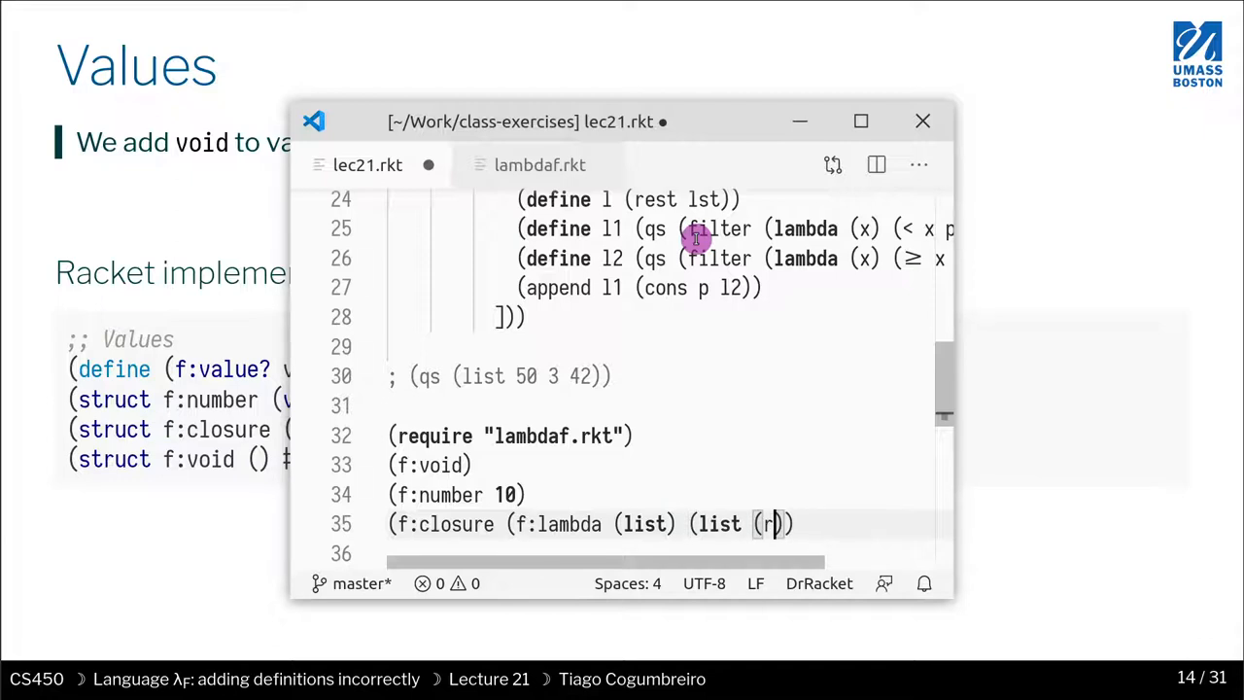
pyautogui.write(':number 1')
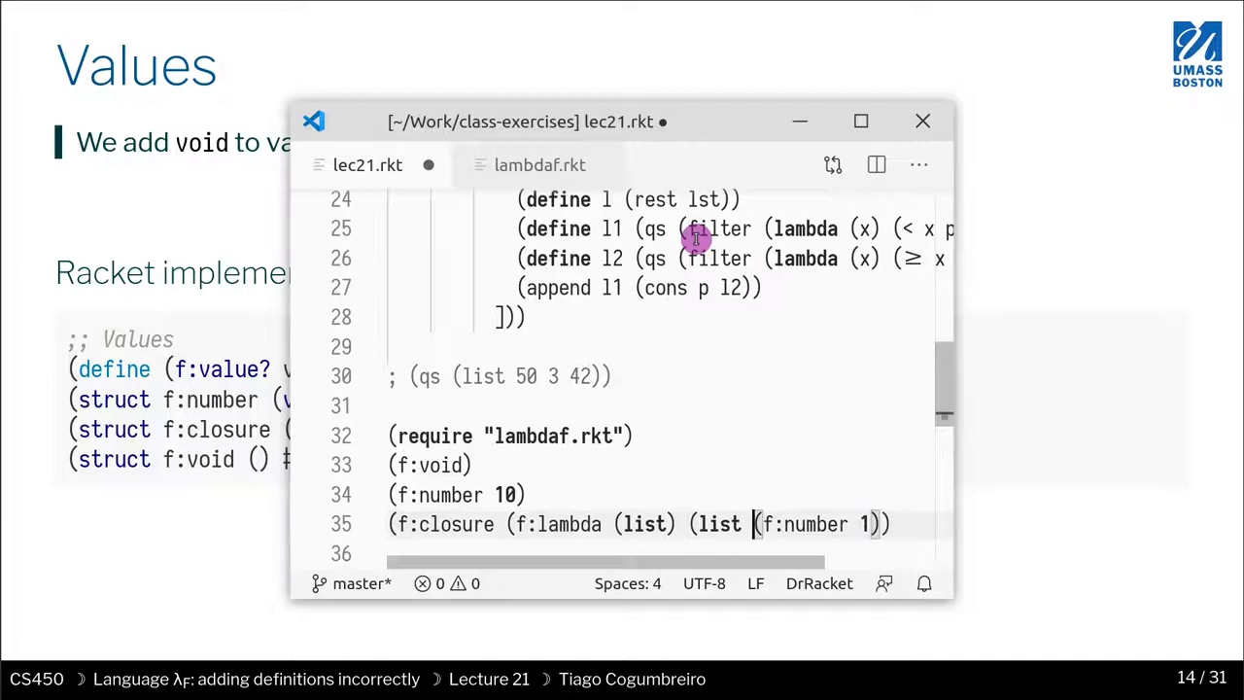
pyautogui.write('(r:')
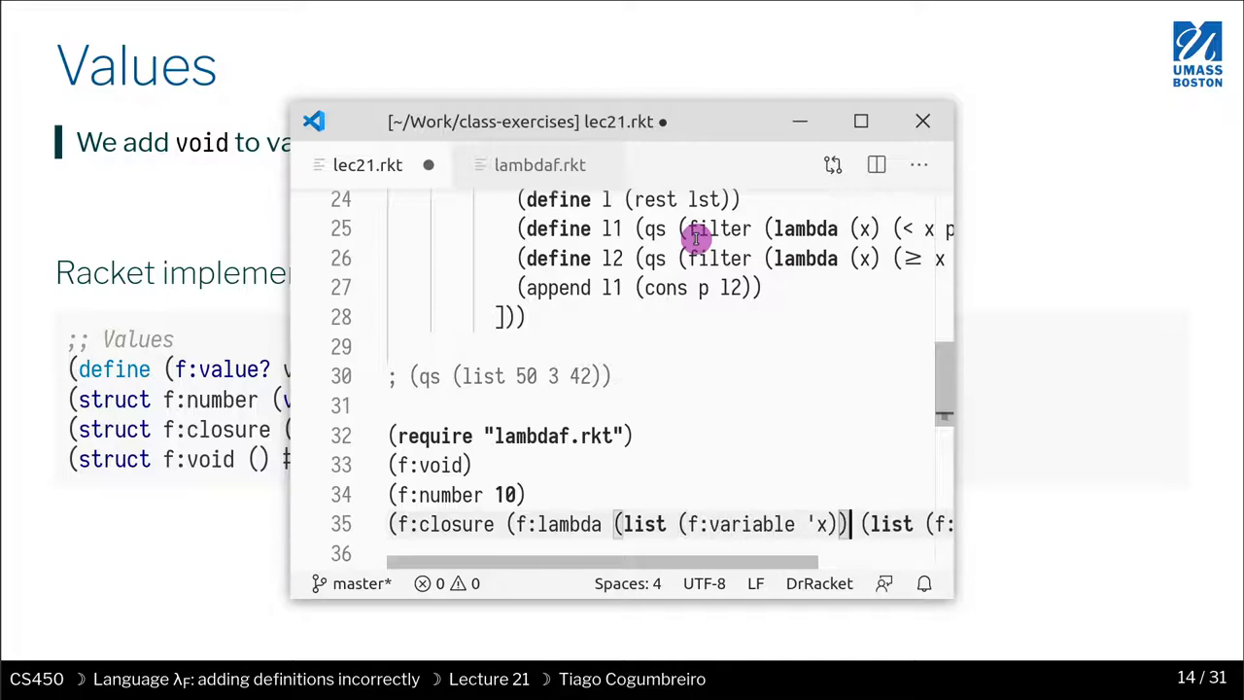
# Add the comment ; (closure (hash) (lambda (x) 1)) above it and save
pyautogui.press('Enter')
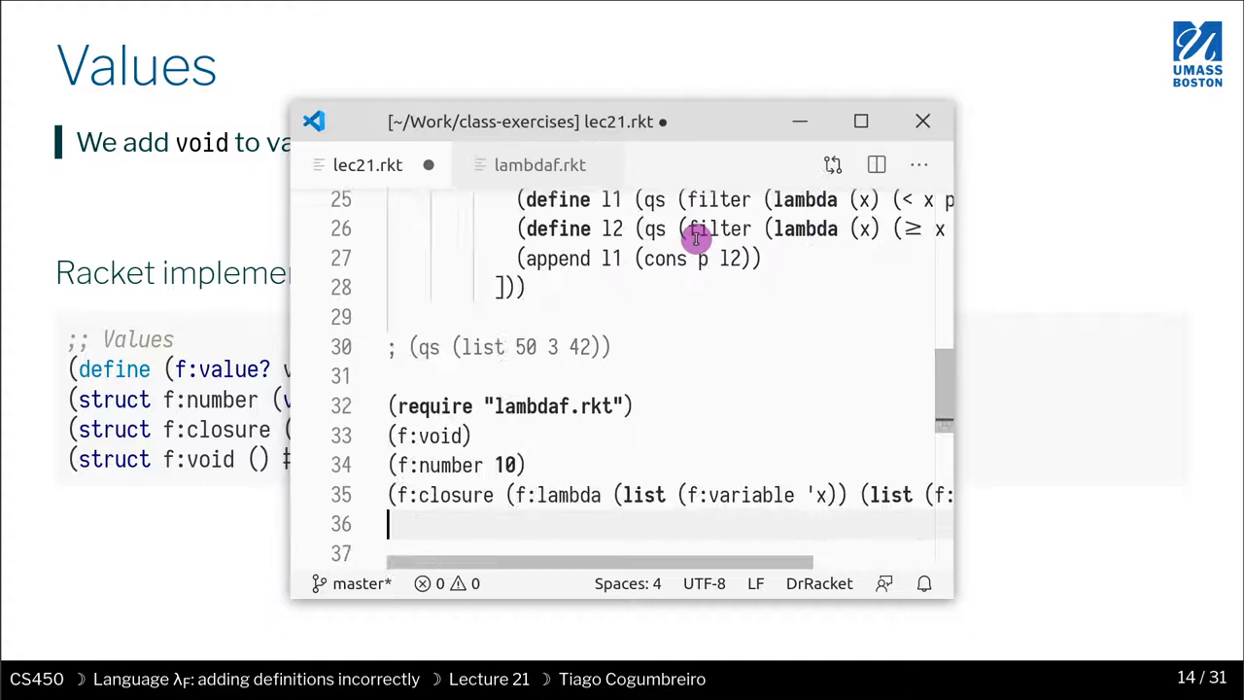
pyautogui.write('; (')
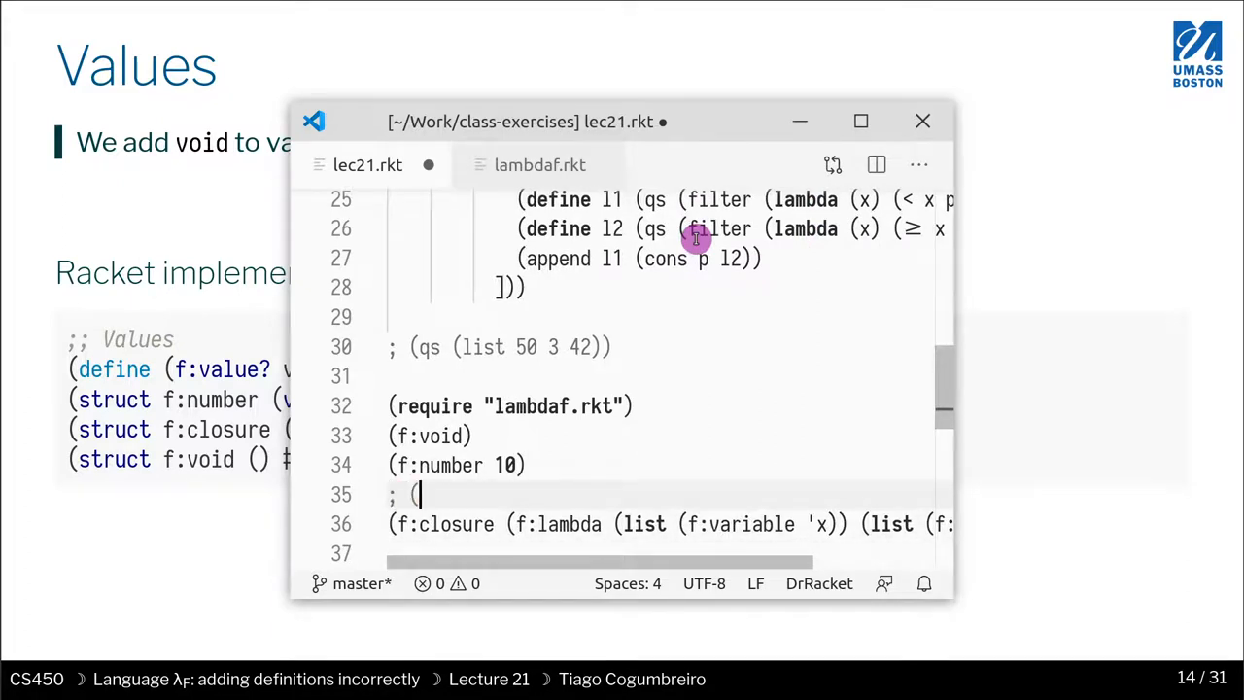
pyautogui.write('la')
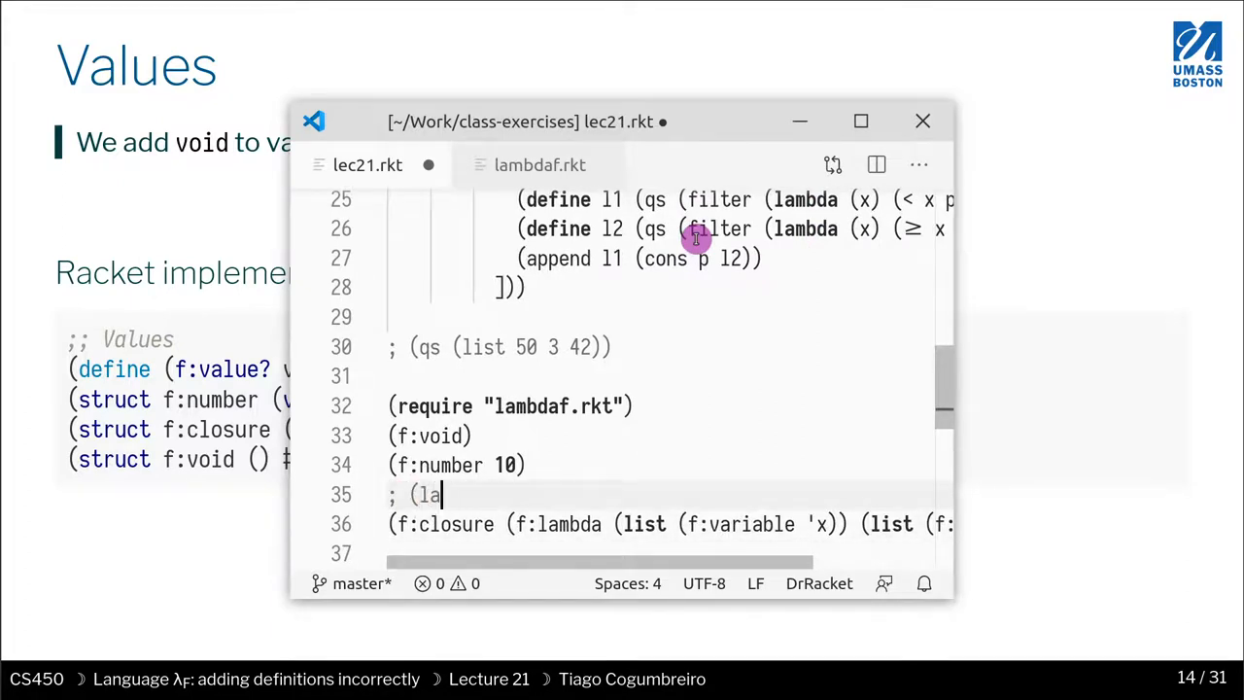
pyautogui.write('bda (x) 1')
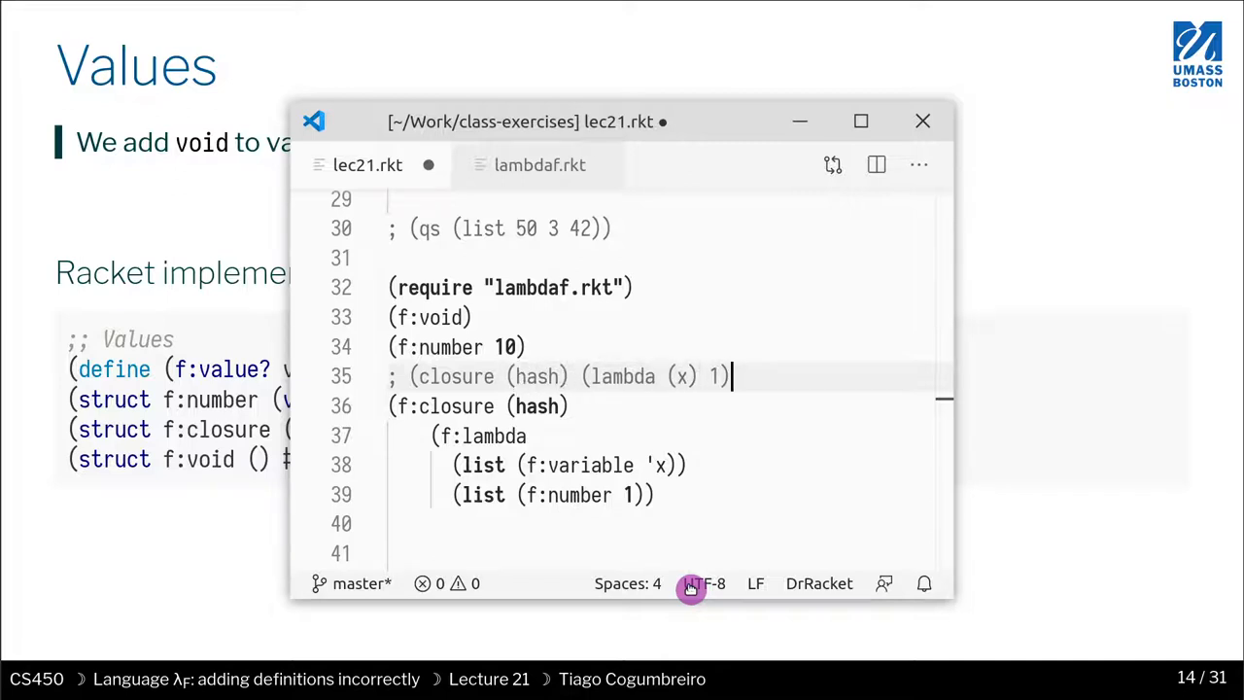
pyautogui.write(')')
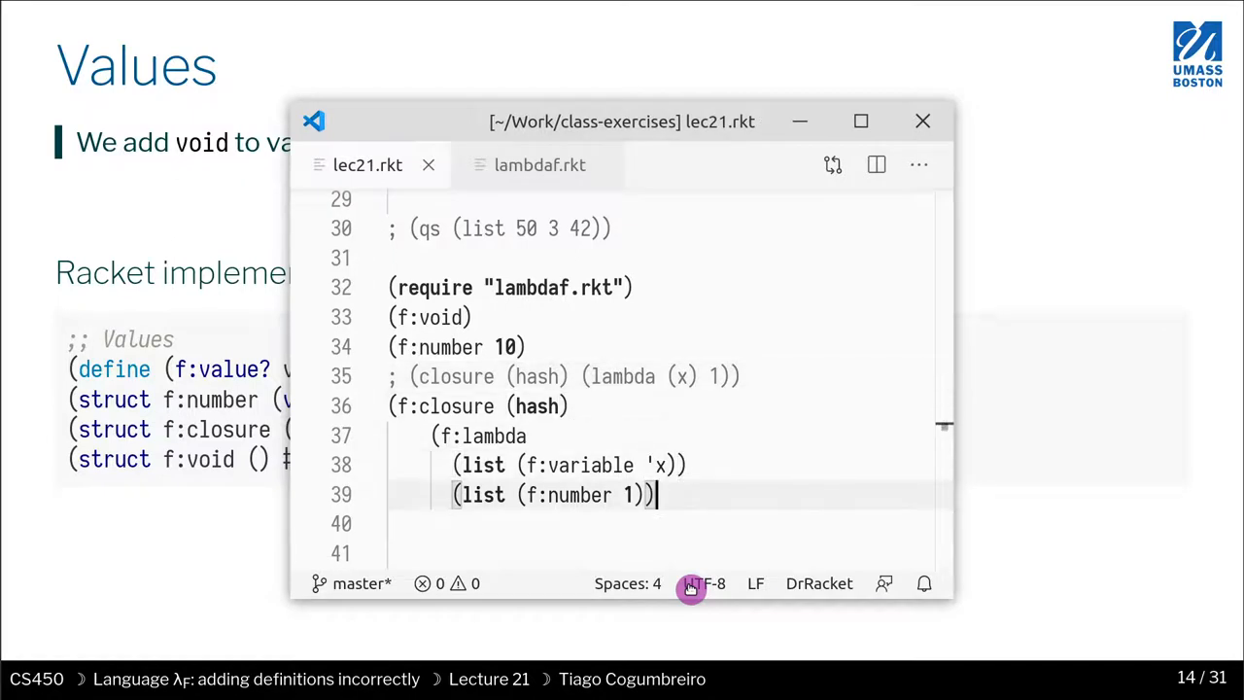
pyautogui.write('))')
pyautogui.write('racket lec21.rkt')
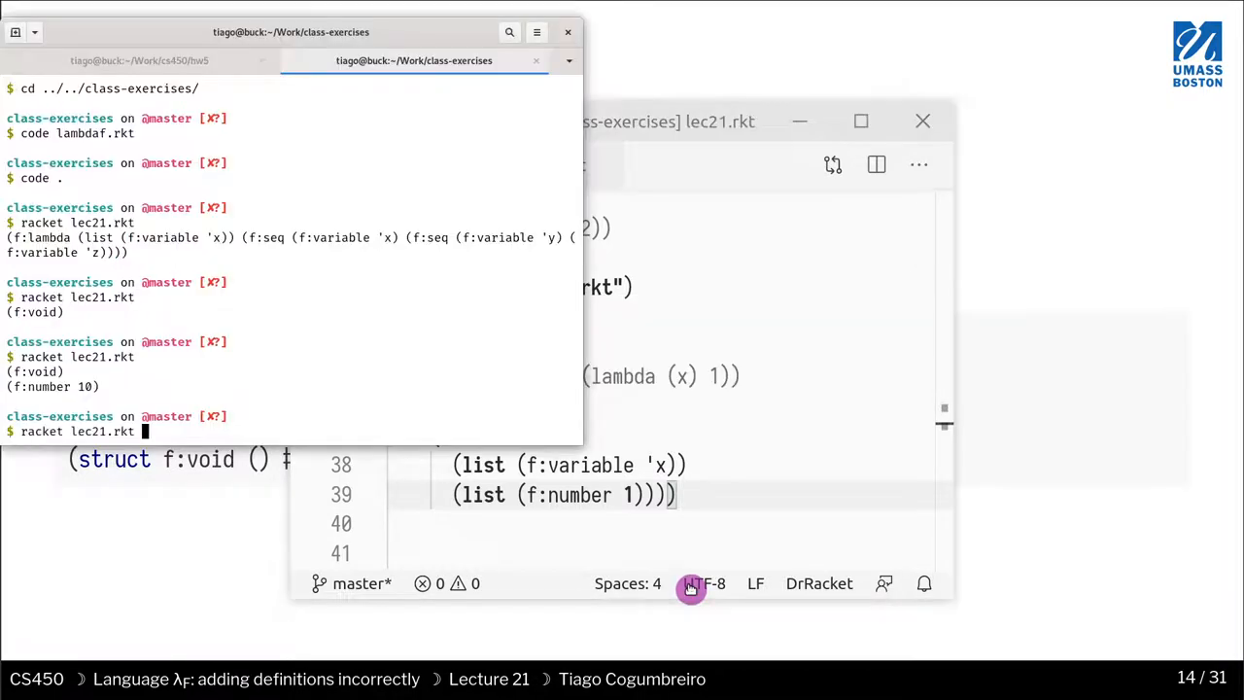
# Print the values, add ; (define x 10) with (f:define (f:variable 'x) (f:number 10)), and rerun
pyautogui.press('Return')
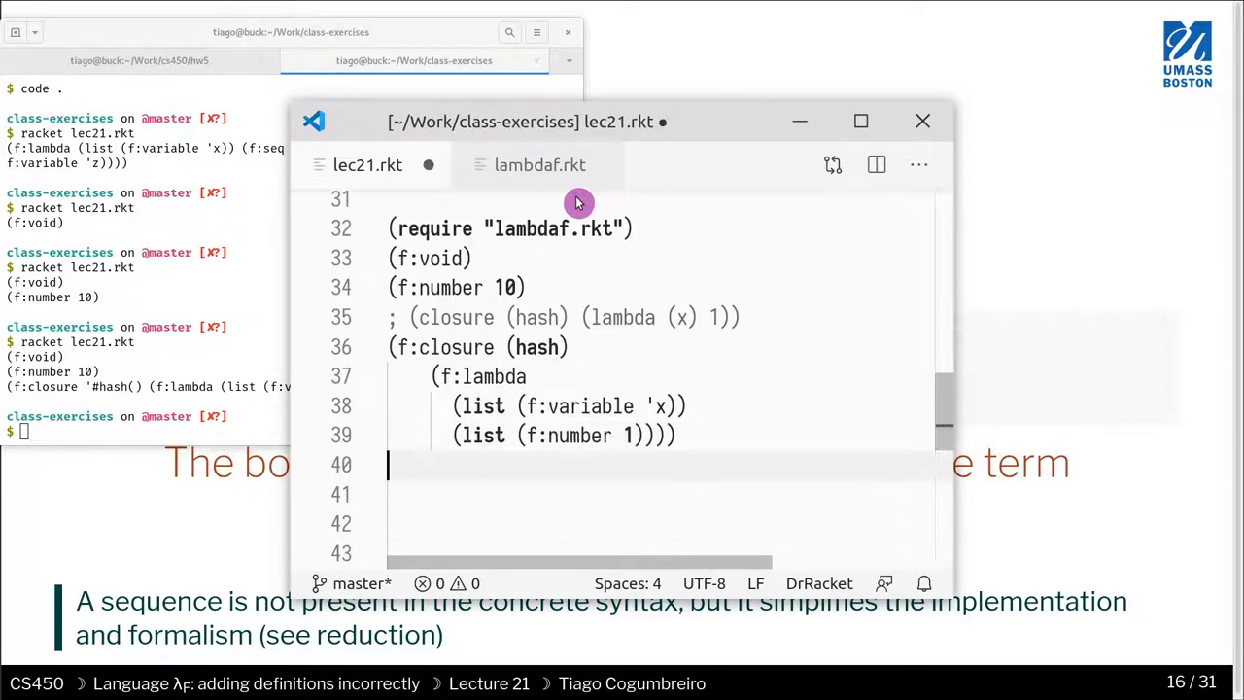
pyautogui.write('; (')
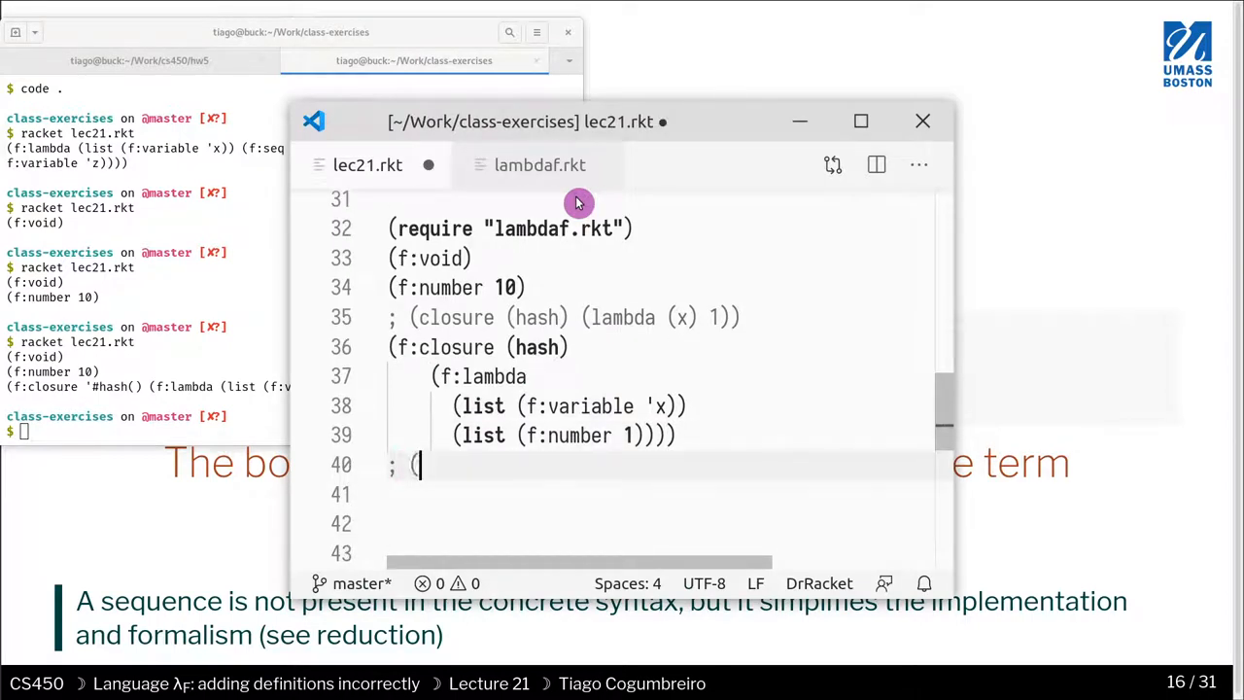
pyautogui.write('define x 10)')
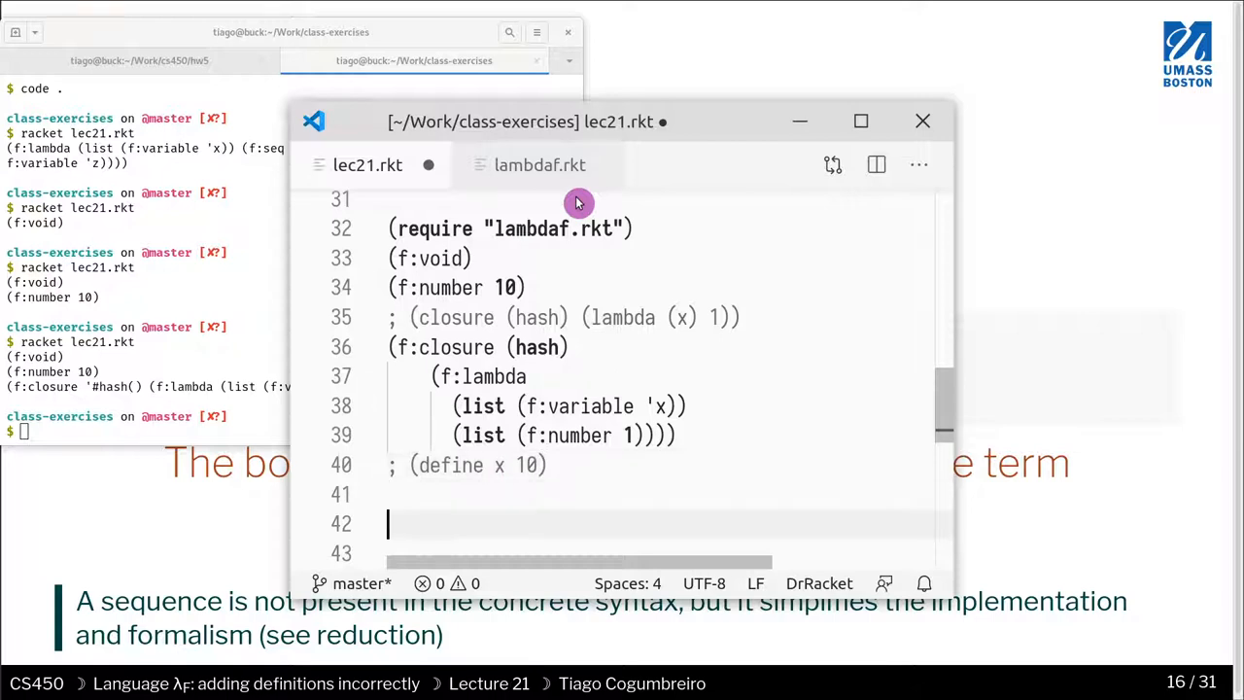
pyautogui.write('(f:')
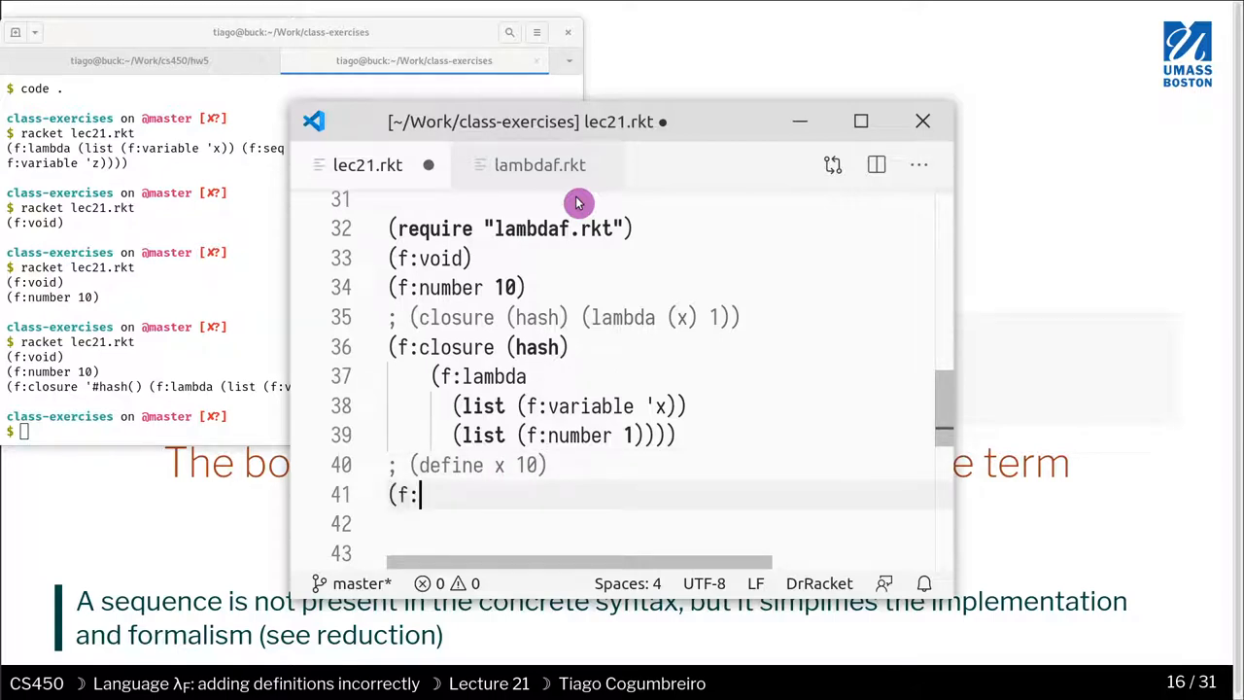
pyautogui.write('define (')
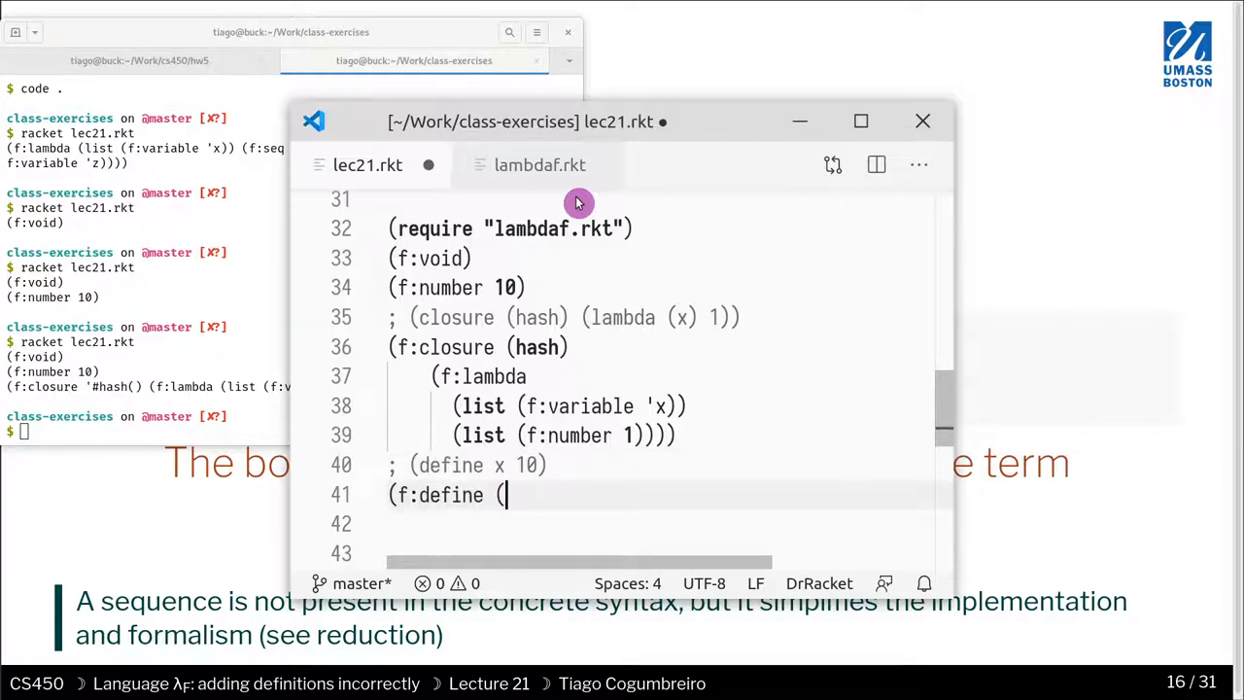
pyautogui.write("f:variable 'x) (f:number 10")
pyautogui.click(146, 432)
pyautogui.write('racket lec21.rkt')
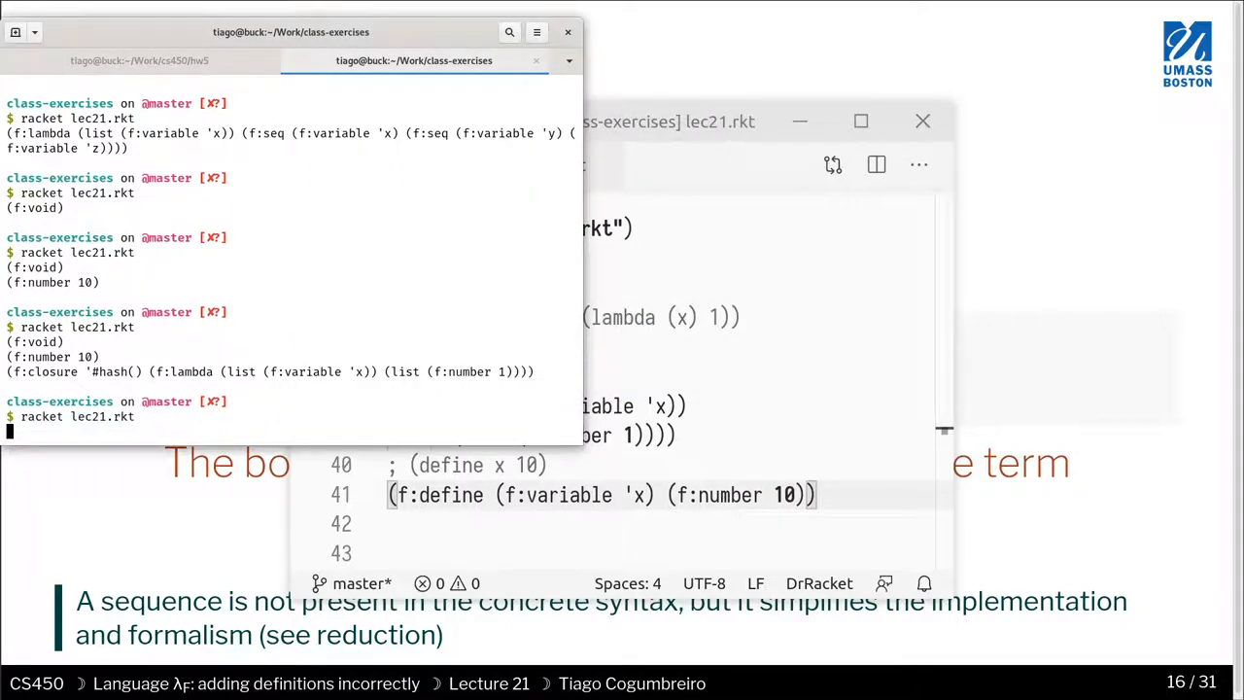
pyautogui.press('Return')
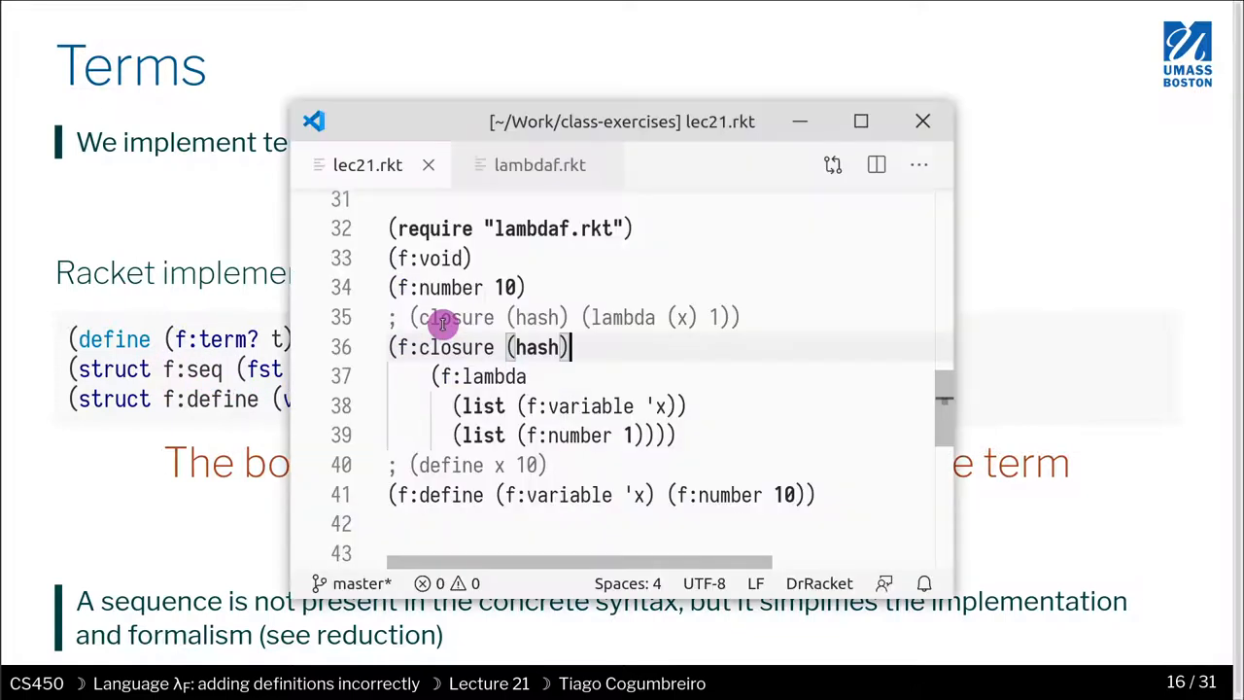
# Add a define comment and (f:seq (f:define (f:variable 'x) (f:number 10)) (f:variable 'x)), then run
pyautogui.click(575, 495)
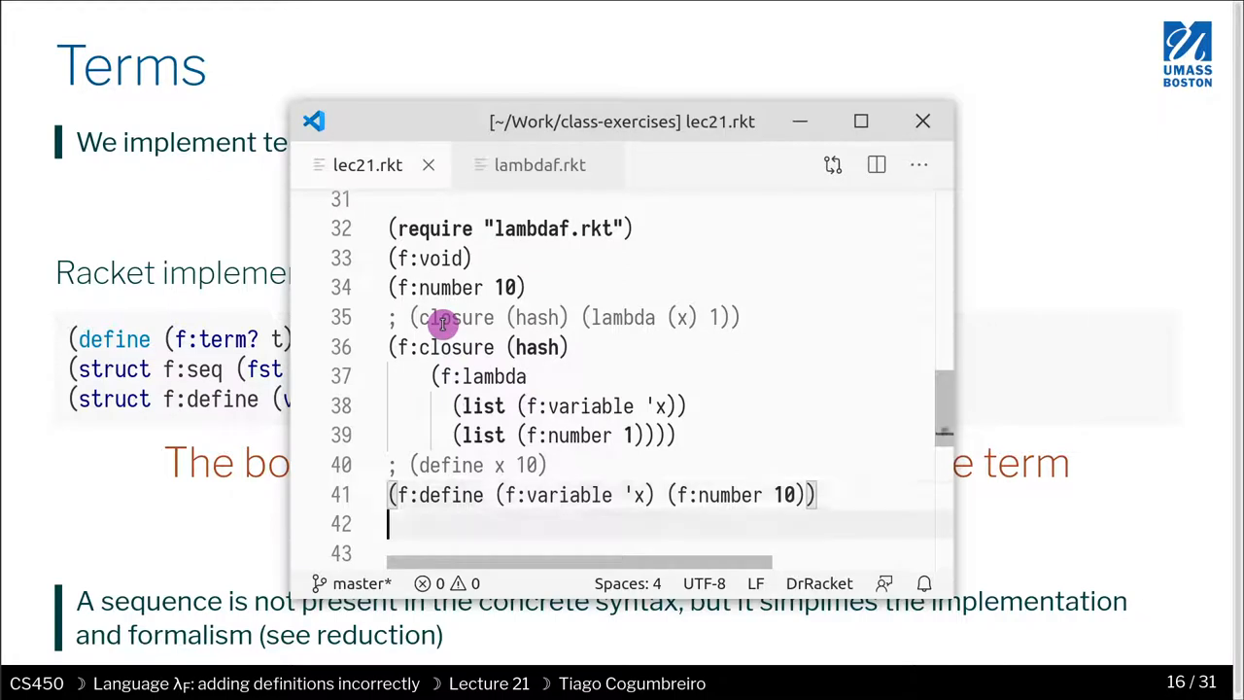
pyautogui.write('; (d')
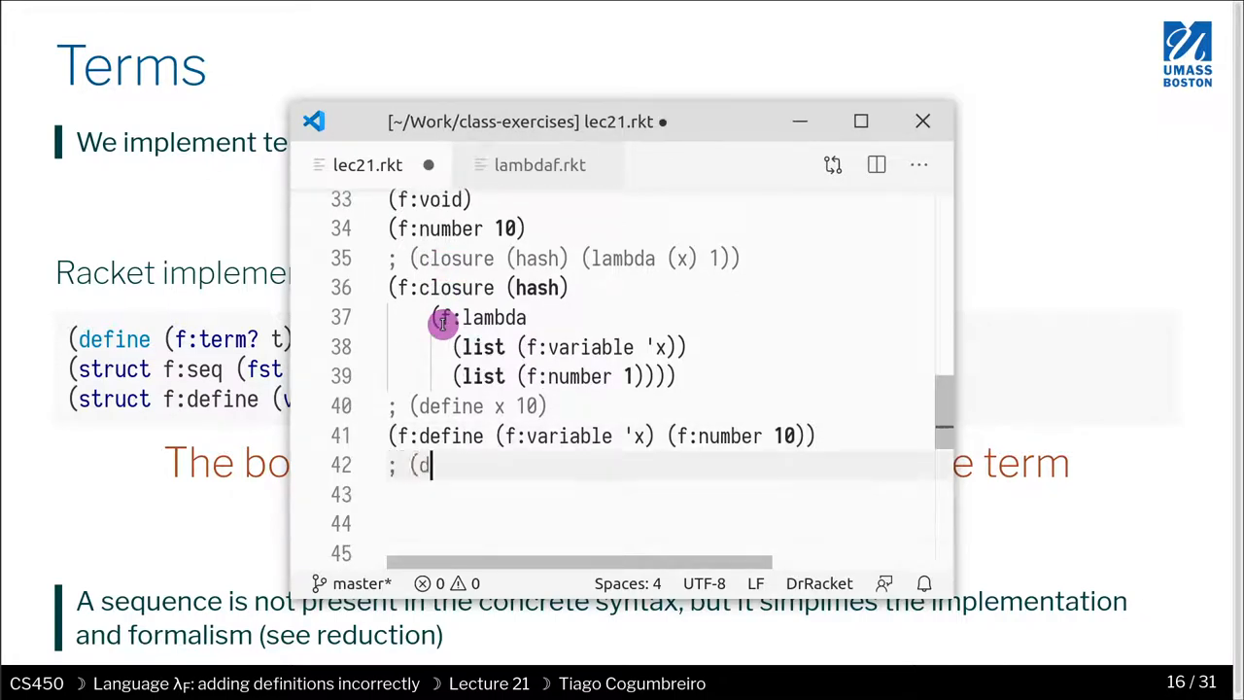
pyautogui.write('efine x 10')
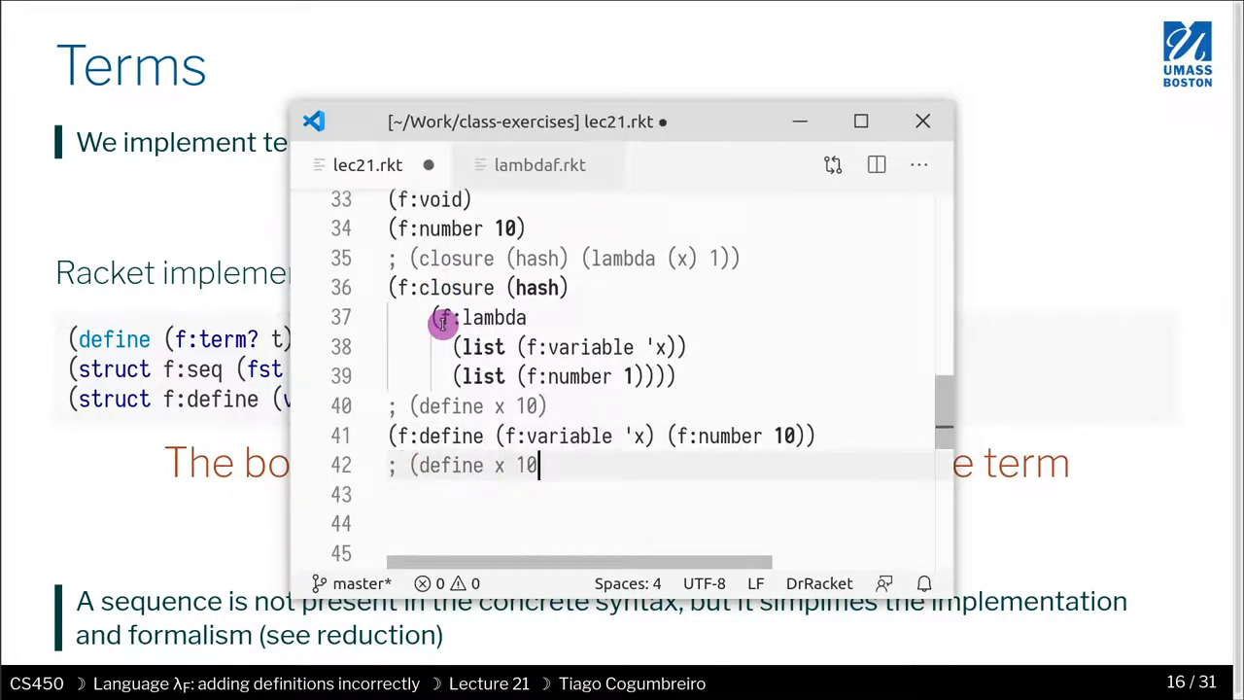
pyautogui.write(')')
pyautogui.click(658, 495)
pyautogui.write('; x')
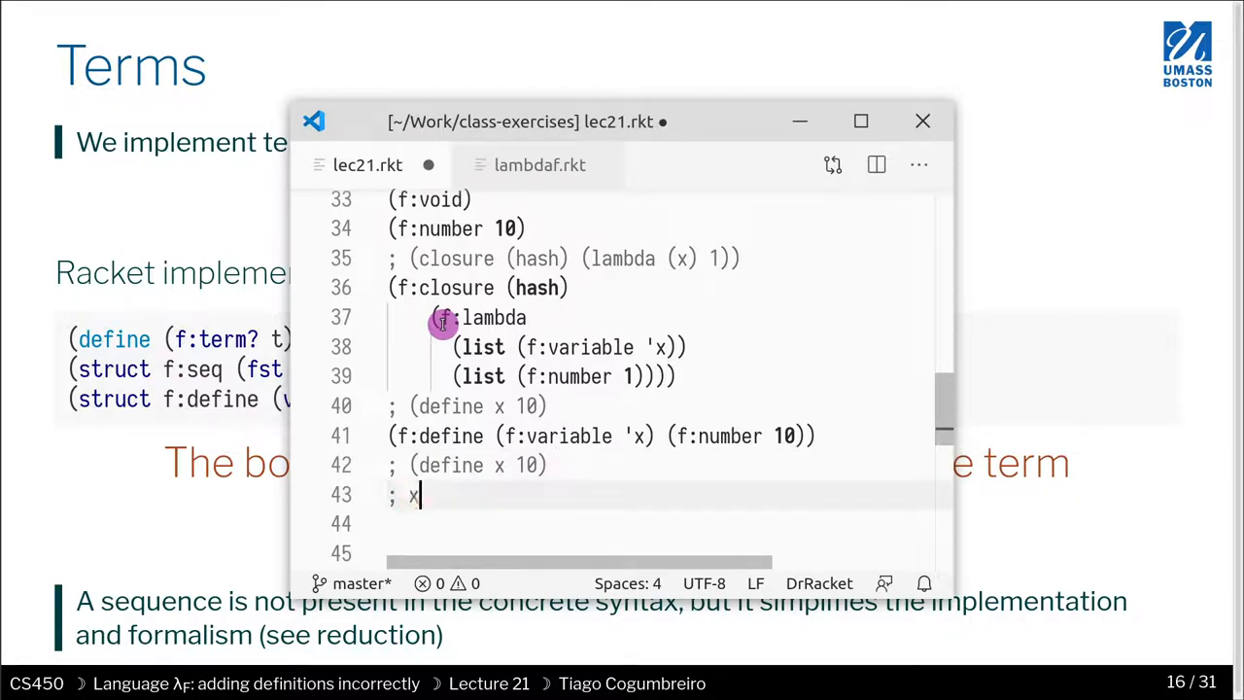
pyautogui.write('(')
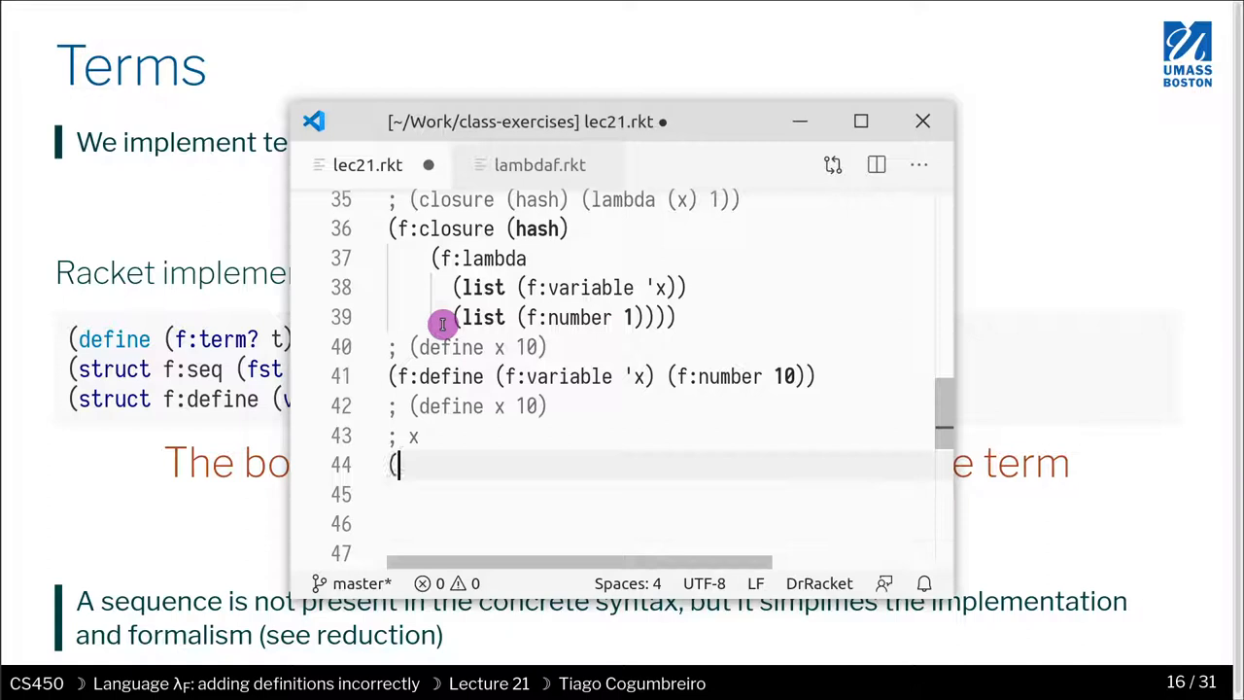
pyautogui.write('f:s')
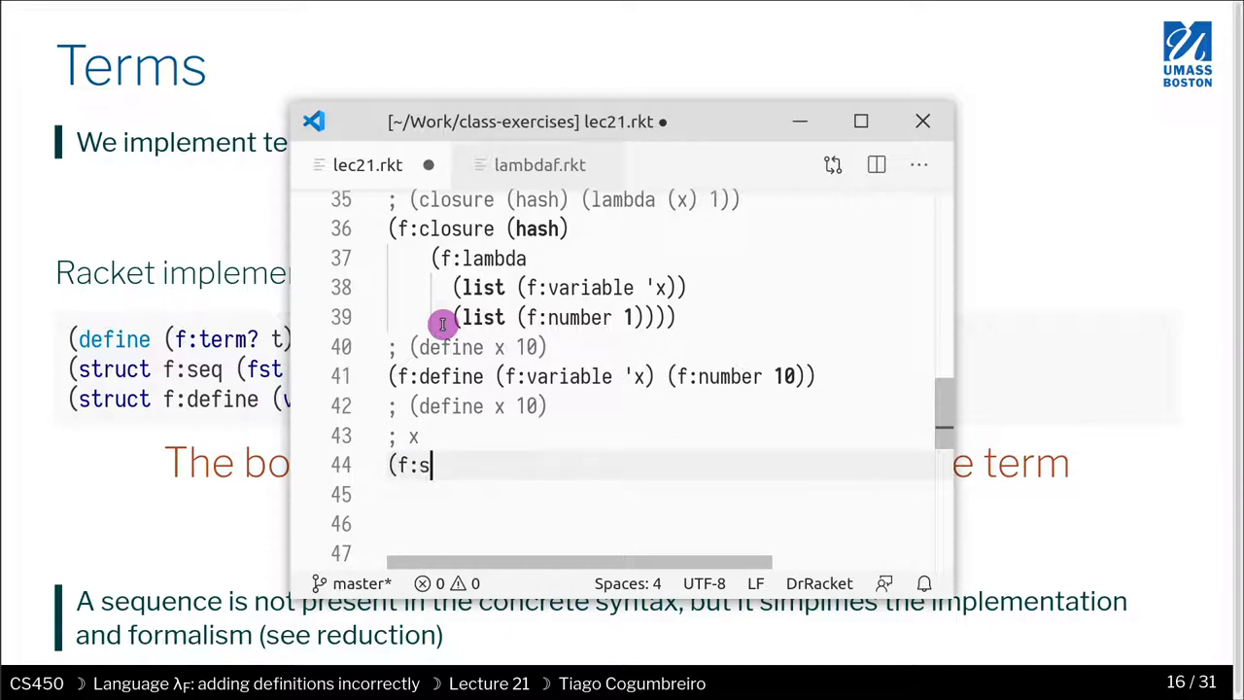
pyautogui.write('eq (')
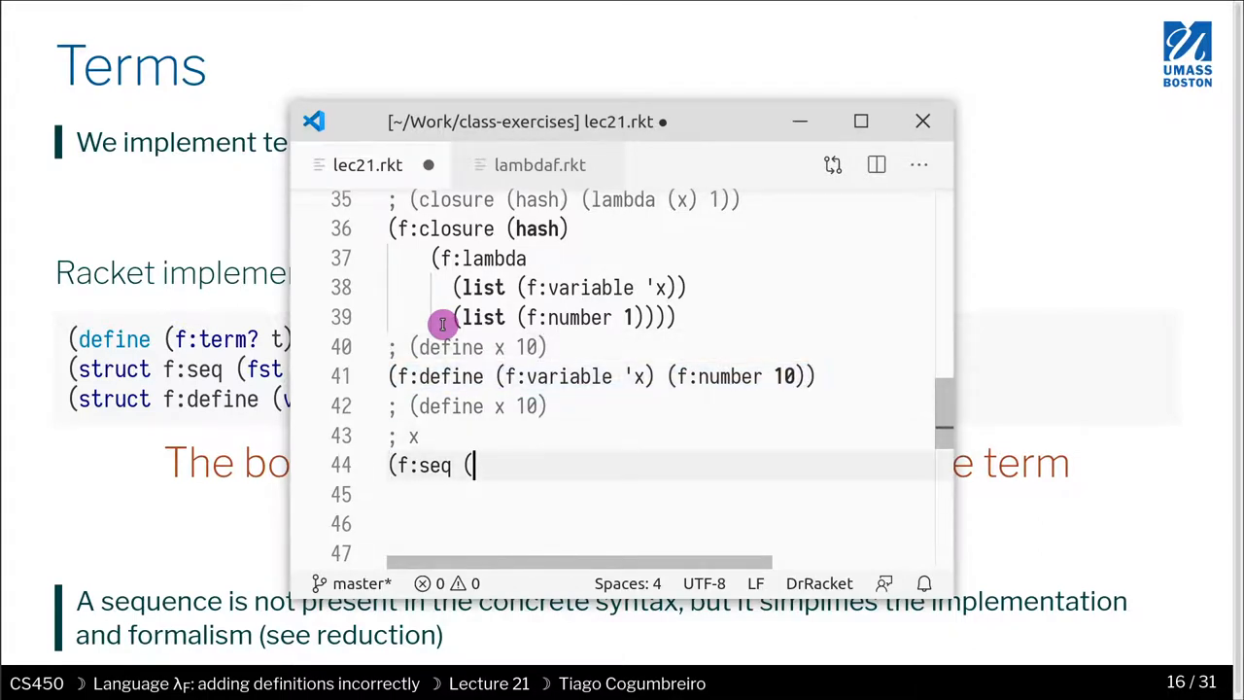
pyautogui.write("(f:define (f:variable 'x) (f:number 10))")
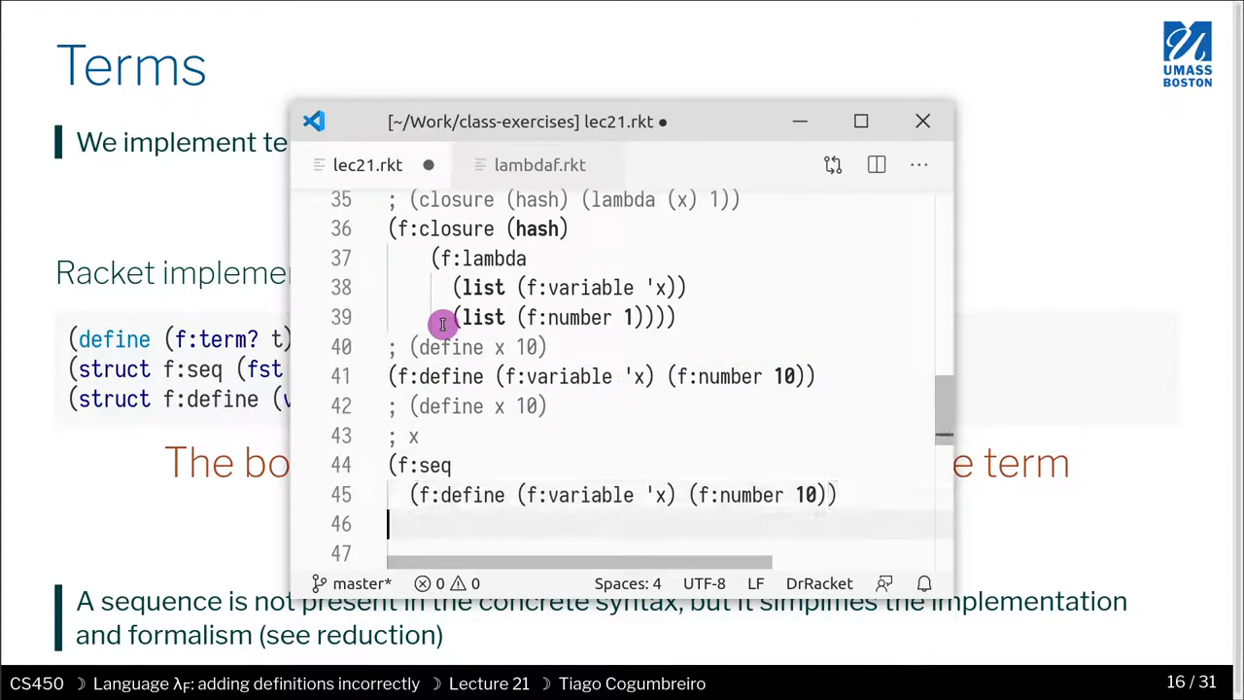
pyautogui.write('(f:vari')
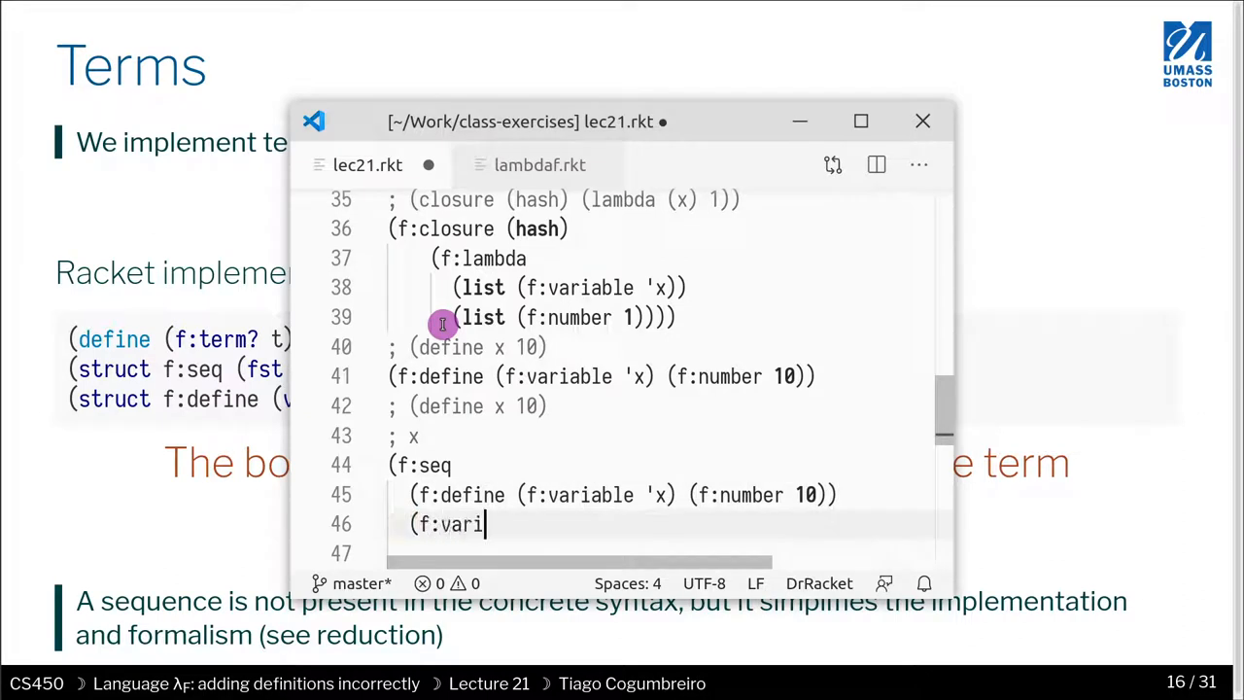
pyautogui.write('able')
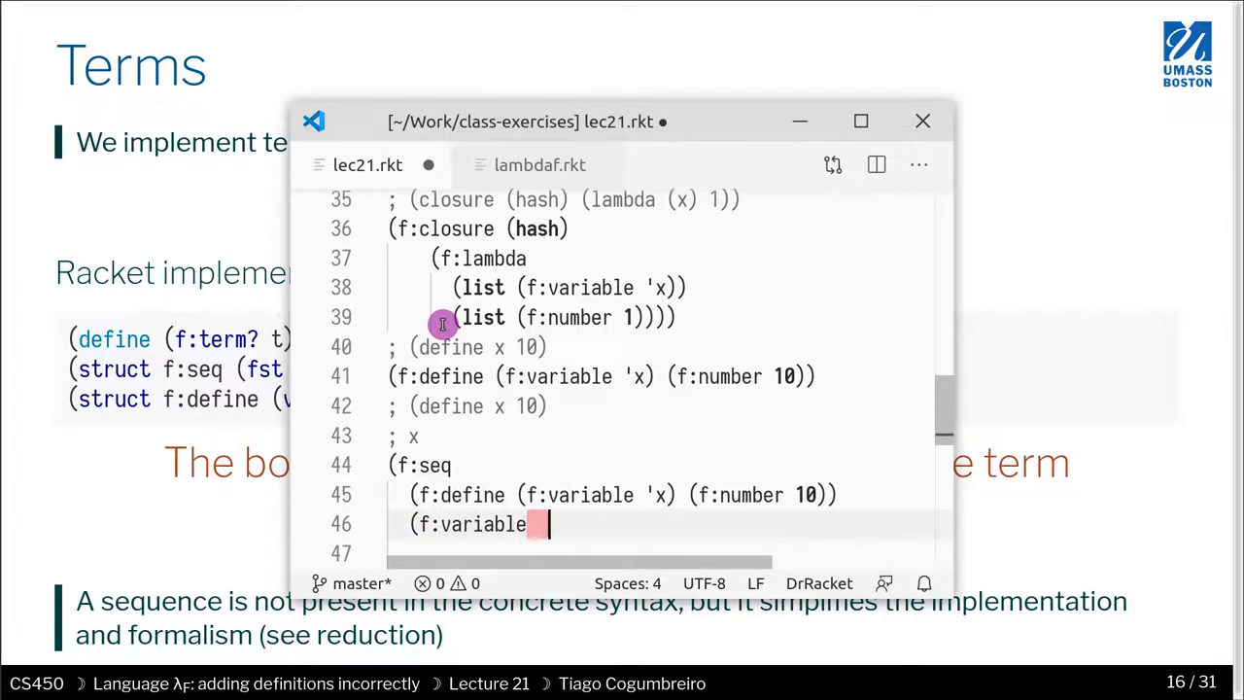
pyautogui.write("'x))")
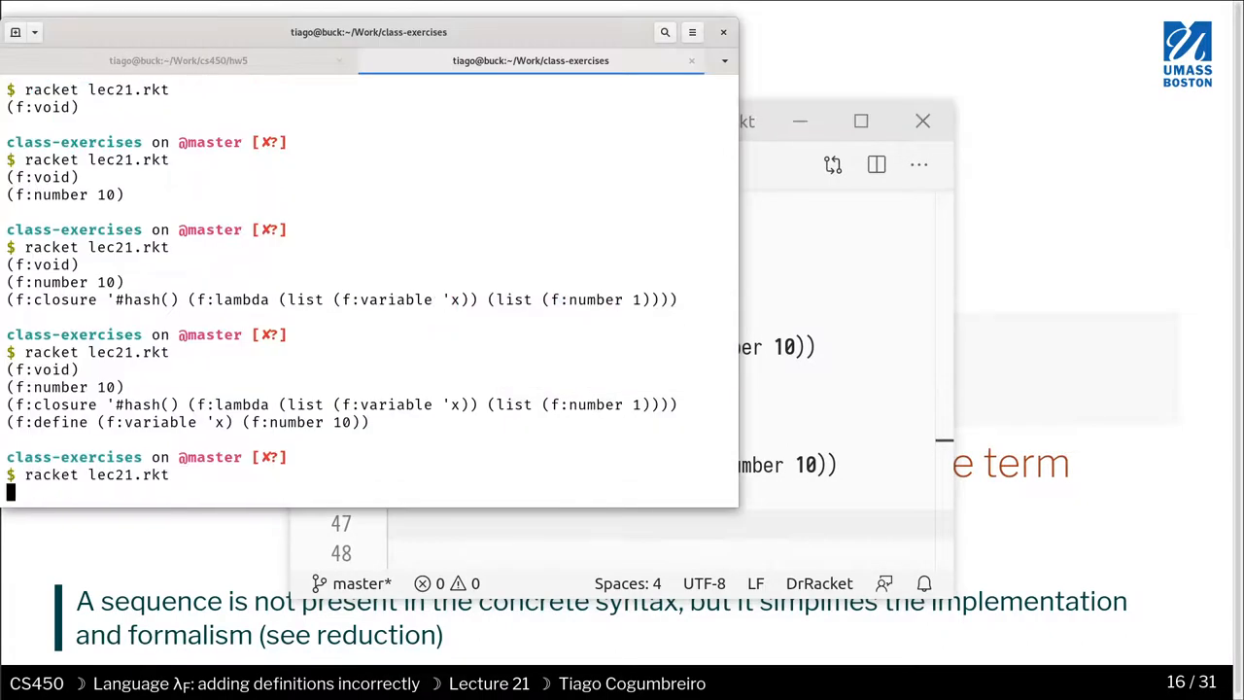
pyautogui.press('Return')
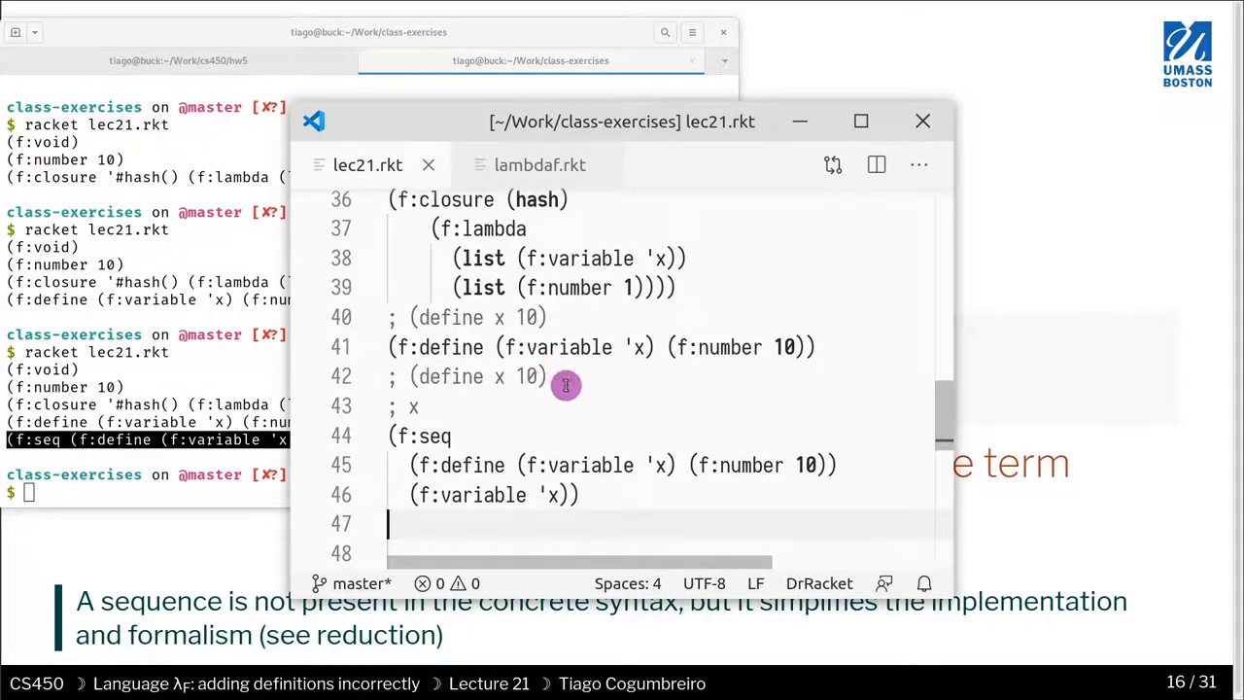
pyautogui.moveTo(461, 494)
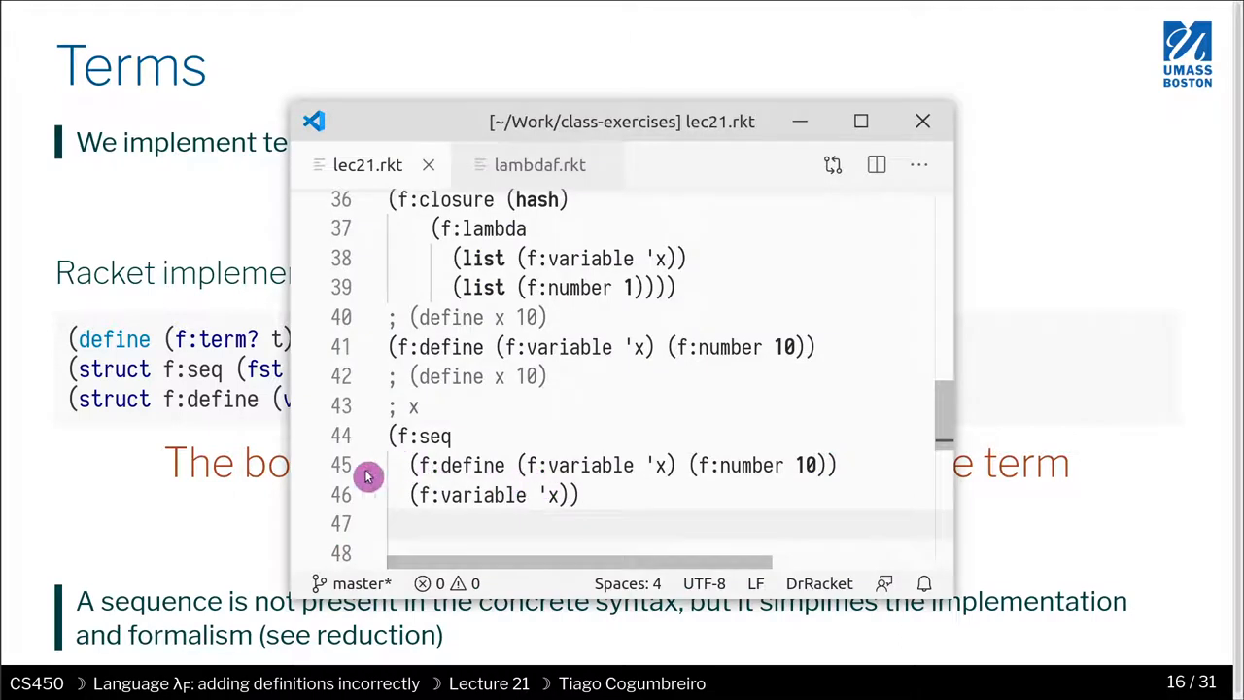
# Place the cursor on the new line after (f:void) in lec21.rkt
pyautogui.click(922, 120)
pyautogui.write('(')
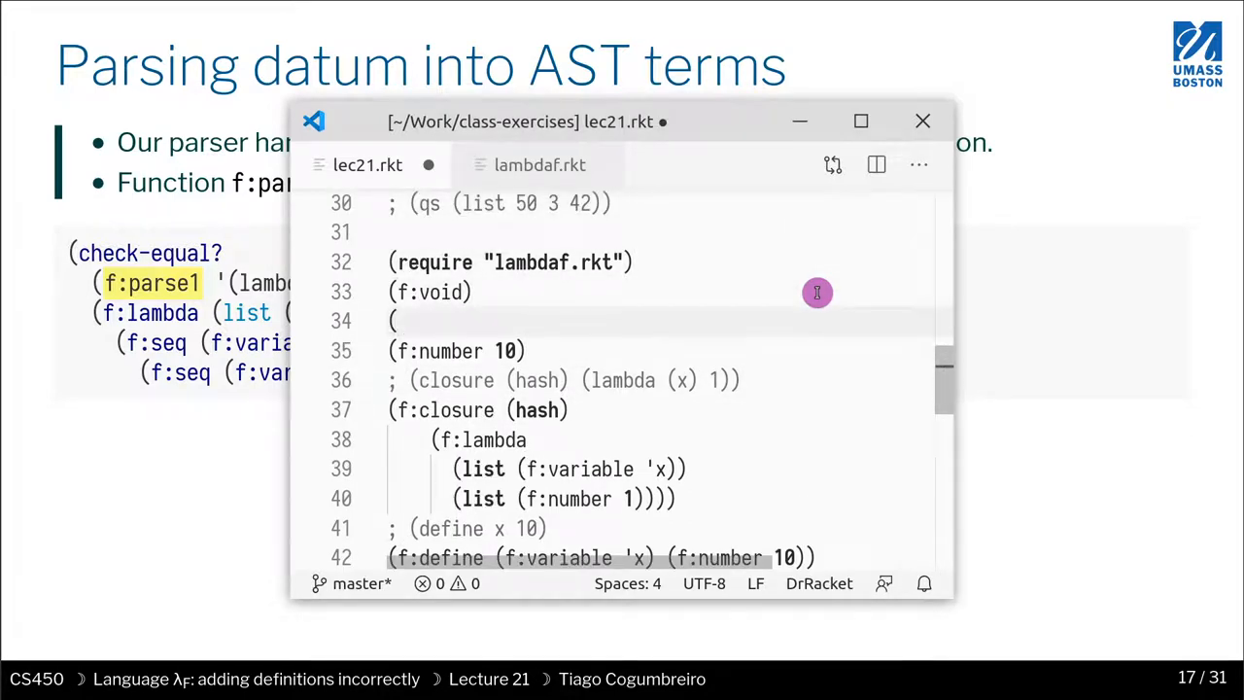
# Add (f:parse1 '(void)) after (f:void) and rerun racket lec21.rkt
pyautogui.write('f:a')
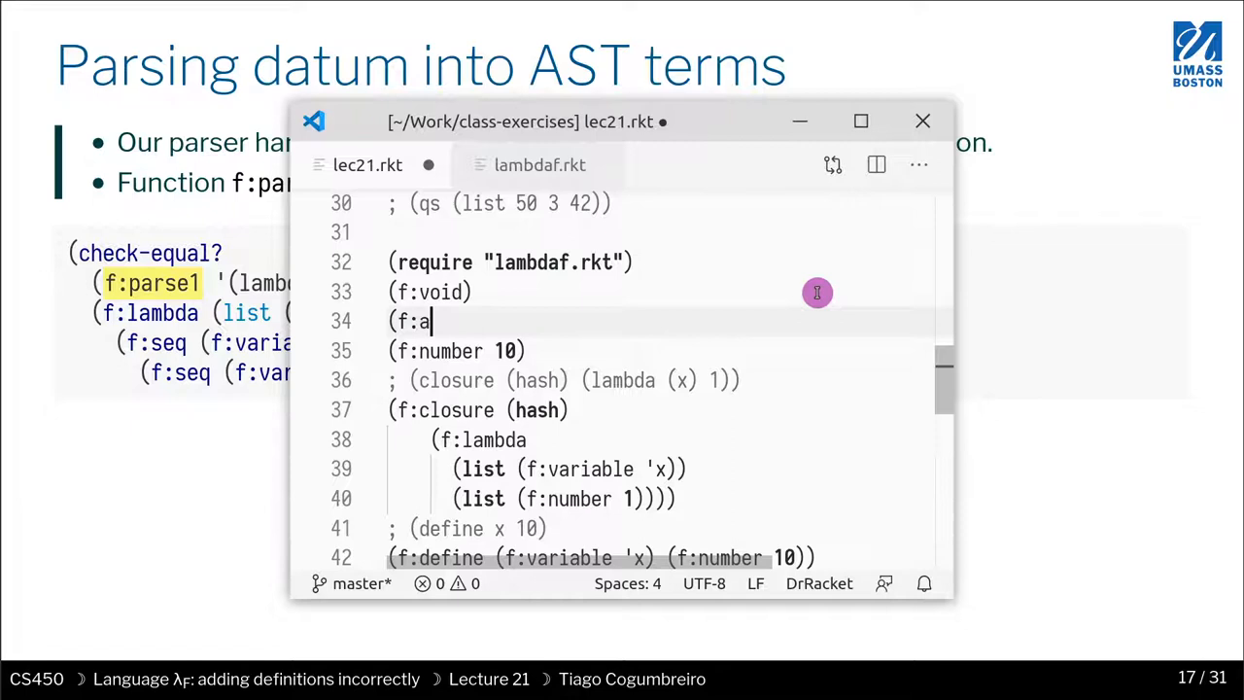
pyautogui.write('rse')
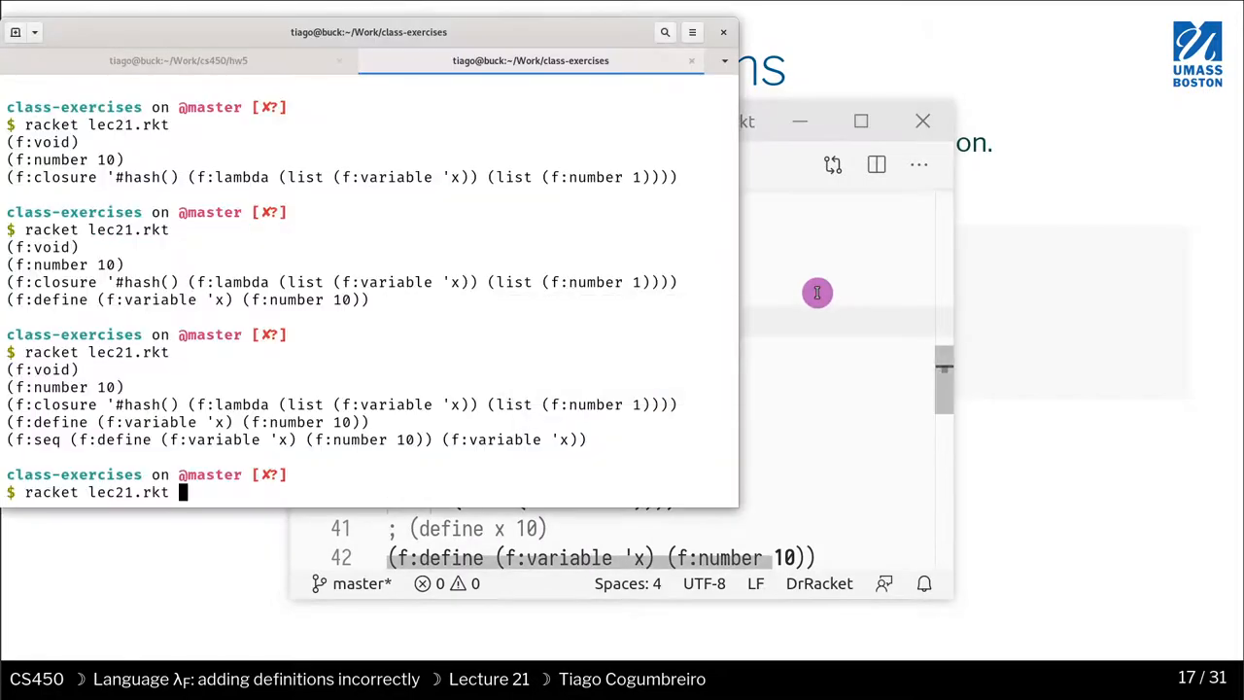
pyautogui.press('Return')
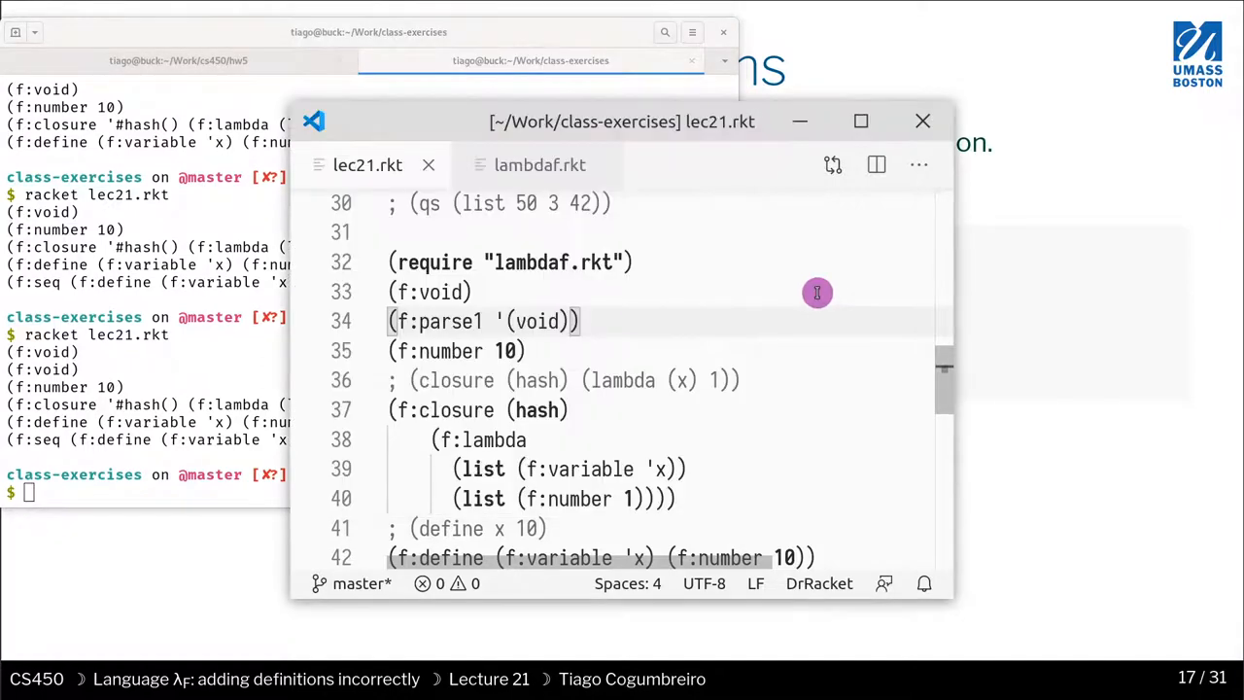
pyautogui.moveTo(661, 300)
pyautogui.write('(require')
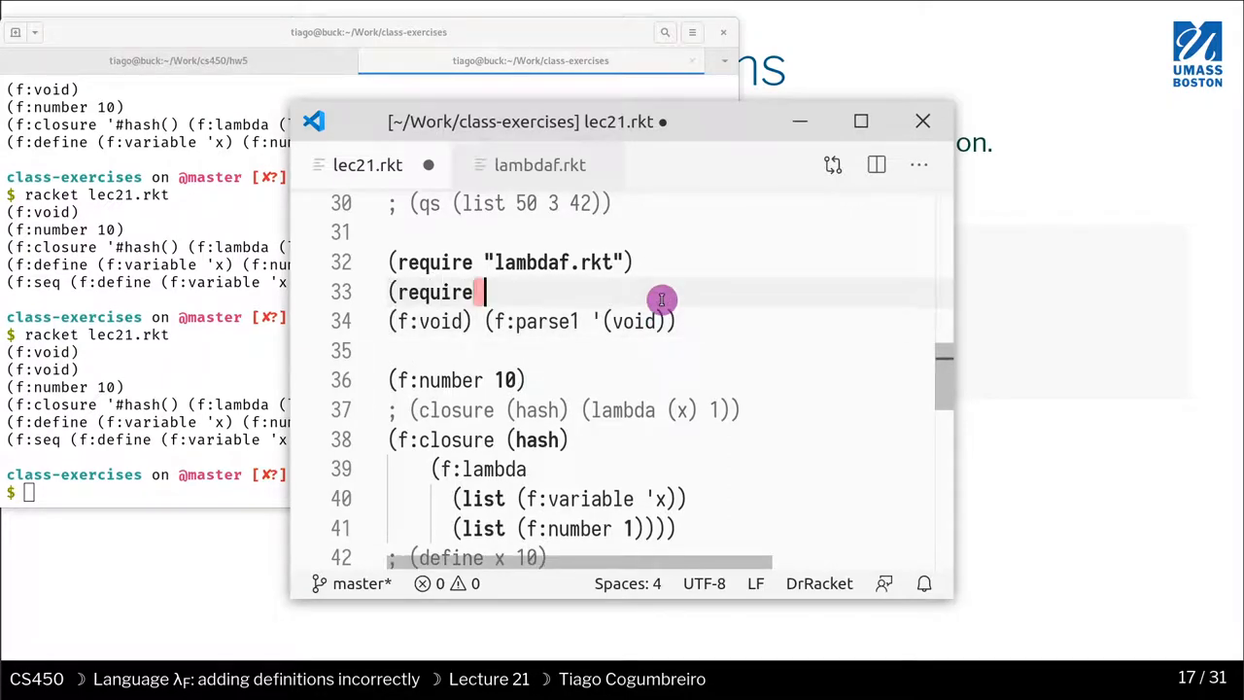
# Require rackunit and test f:parse1 of '(void) and 10 against f:void and f:number 10
pyautogui.write('rackunit)')
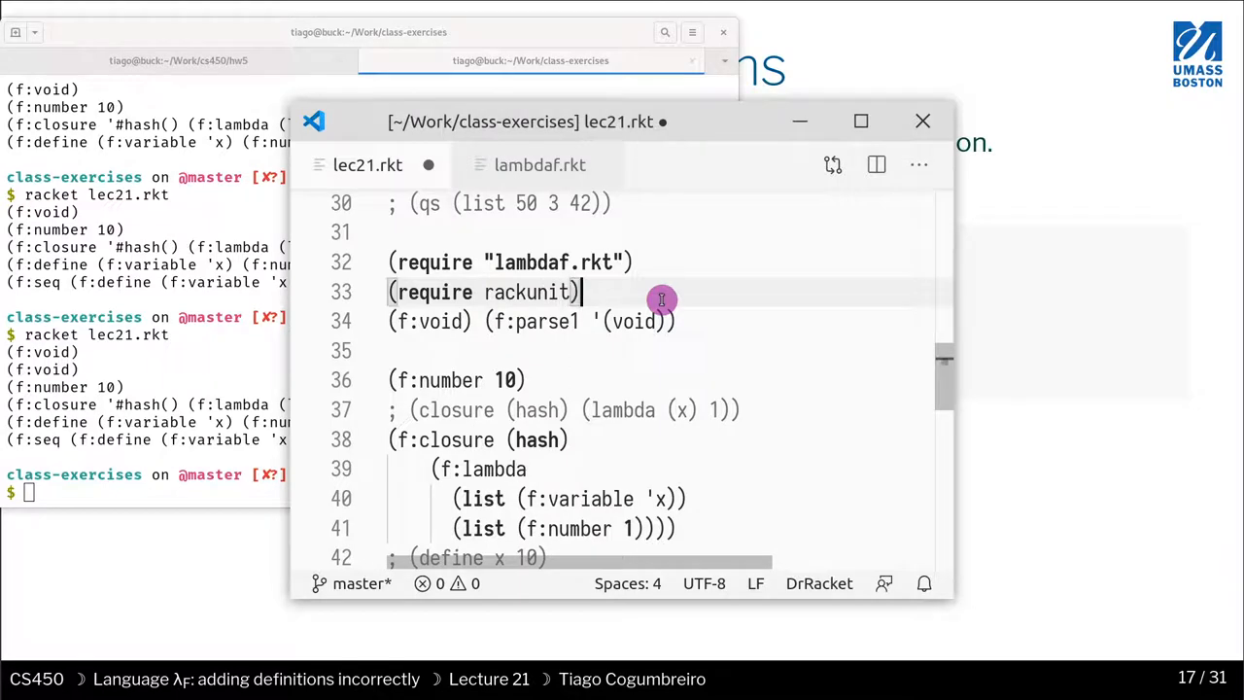
pyautogui.write('check-equal?')
pyautogui.click(458, 380)
pyautogui.write('(')
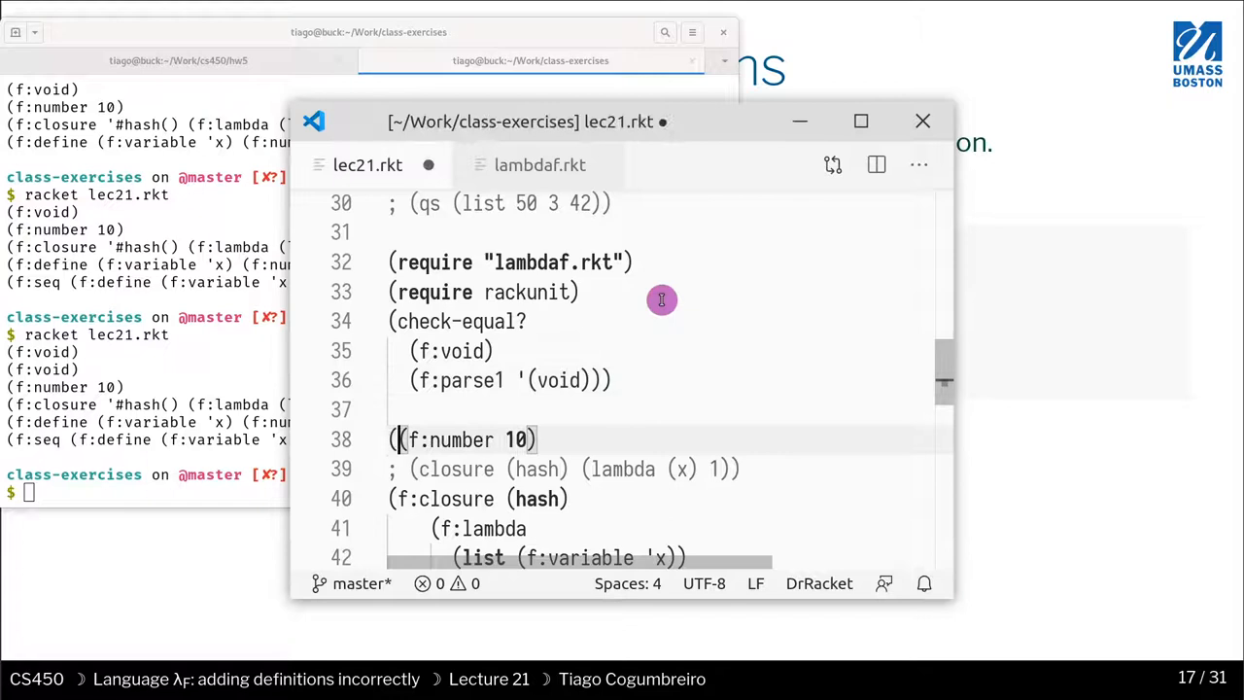
pyautogui.write('check-')
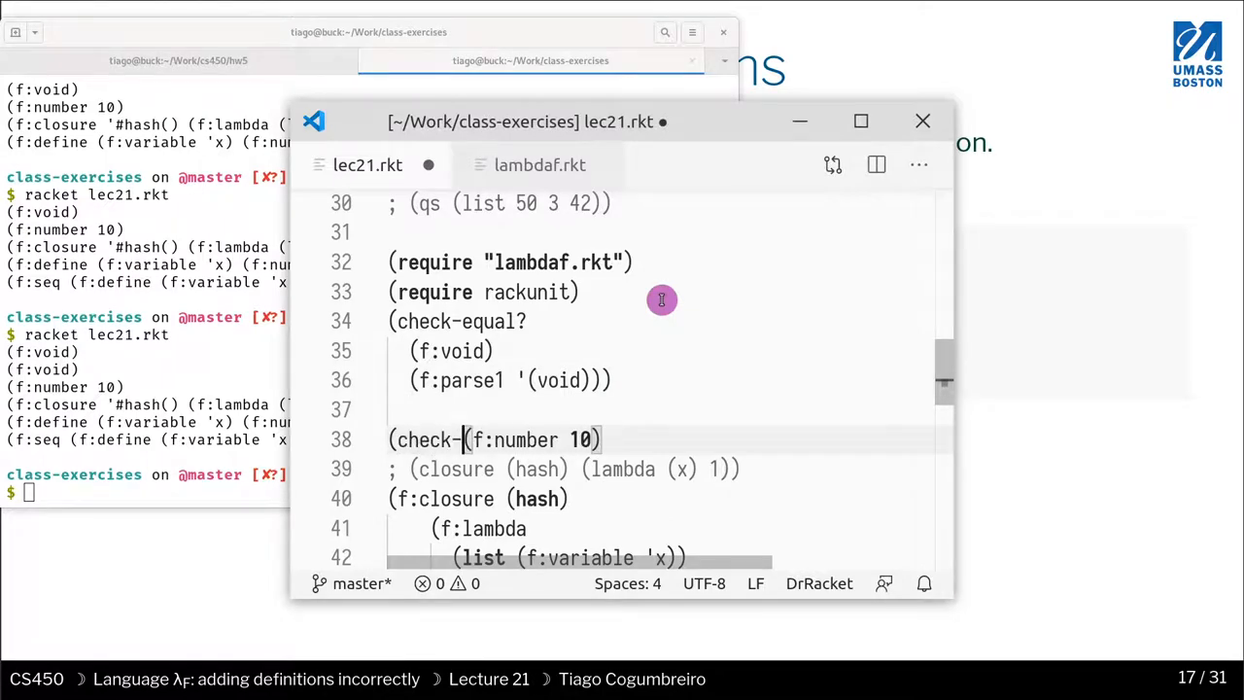
pyautogui.write('equal?')
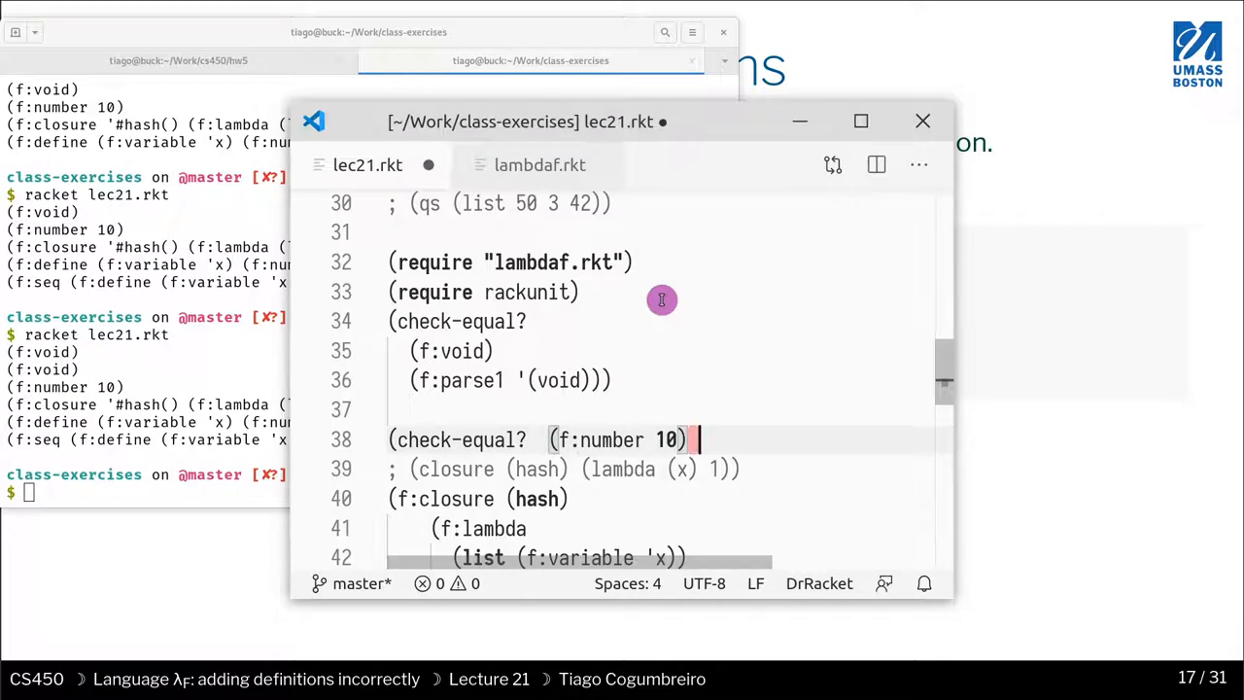
pyautogui.write('(f:par')
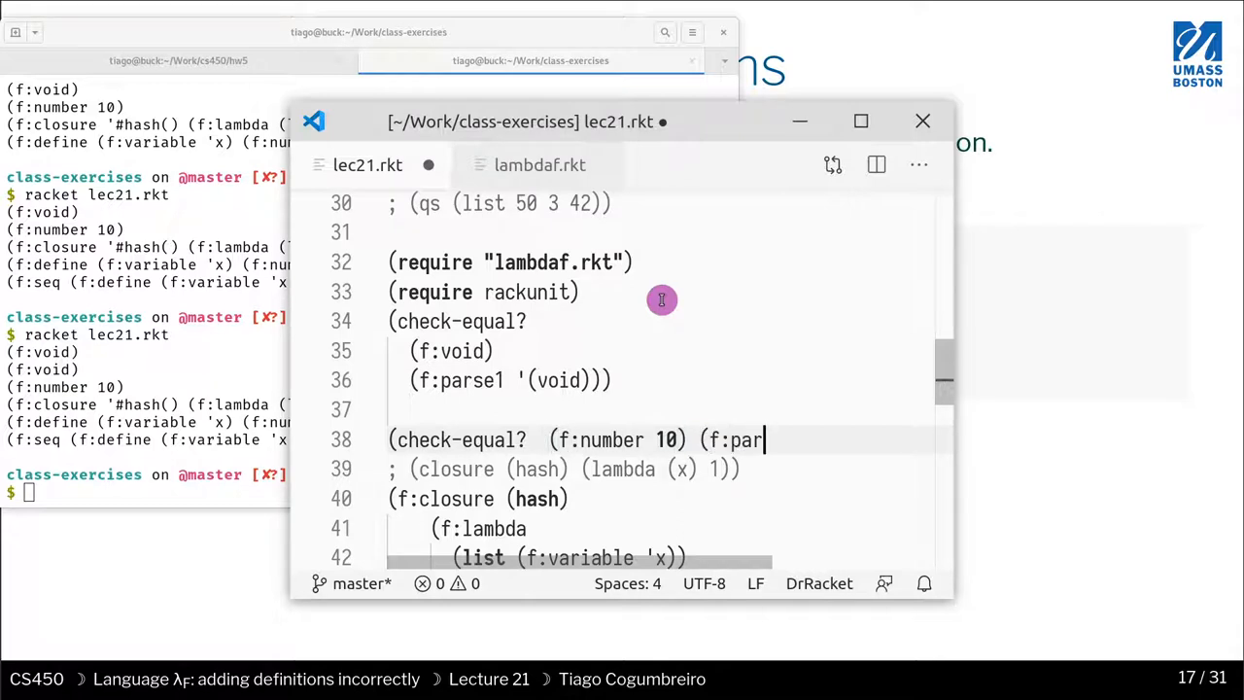
pyautogui.write('se1  10')
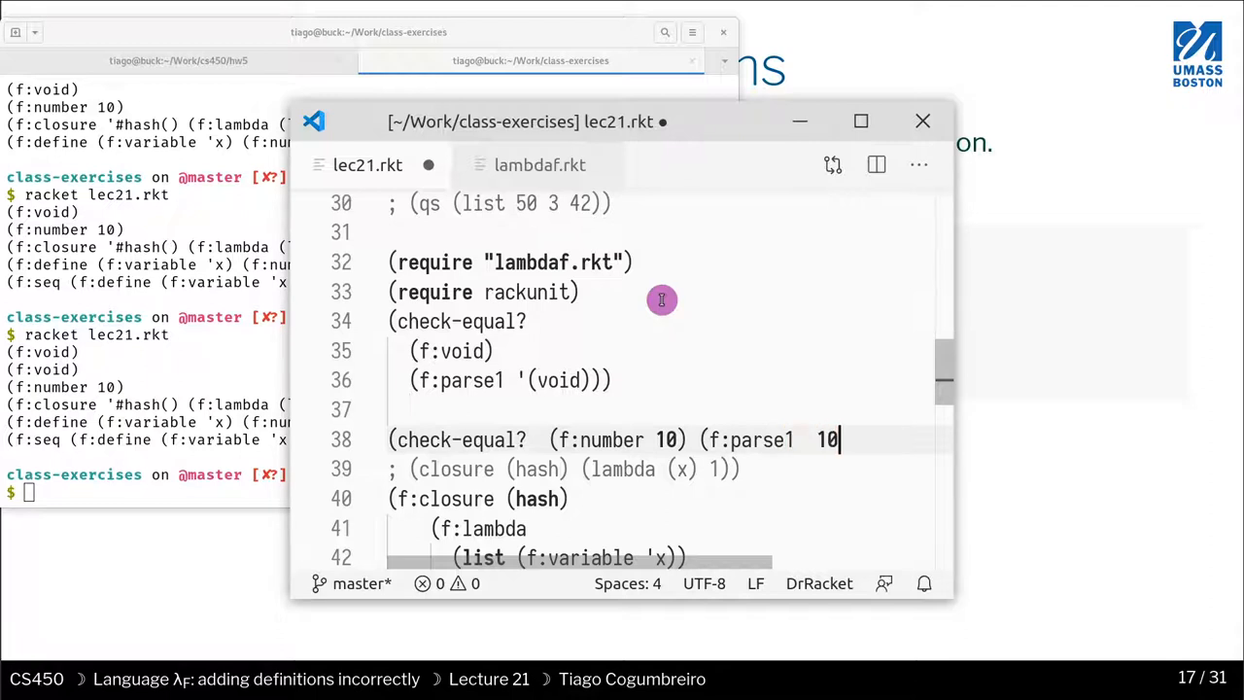
pyautogui.write('))')
pyautogui.write('(')
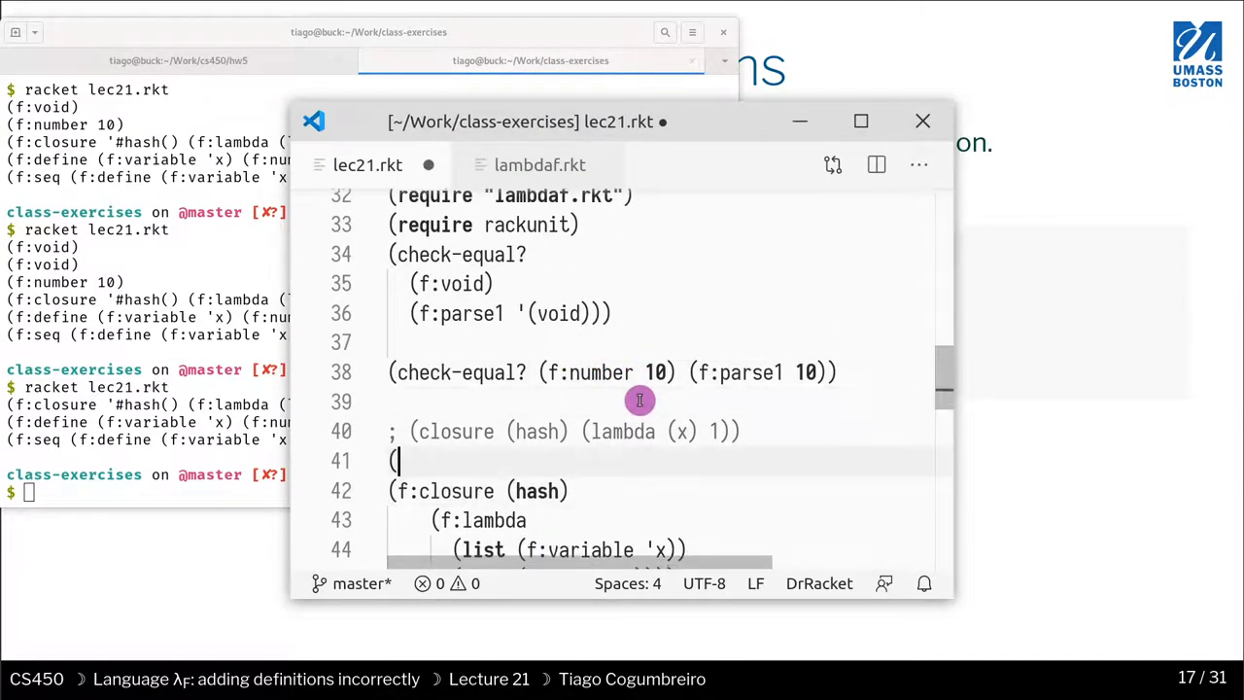
# Add a check-equal? test of f:parse1 '(closure [] (lambda (x) 1)) against the f:closure term
pyautogui.write('fparse1')
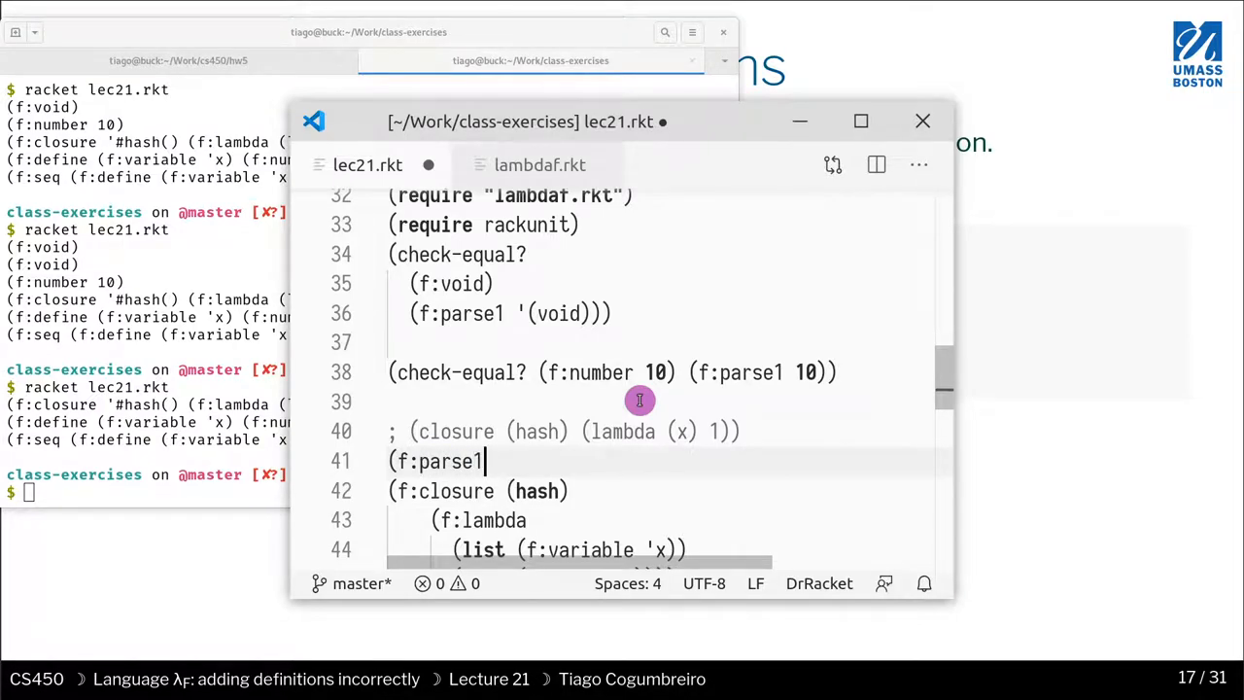
pyautogui.scroll(-3)
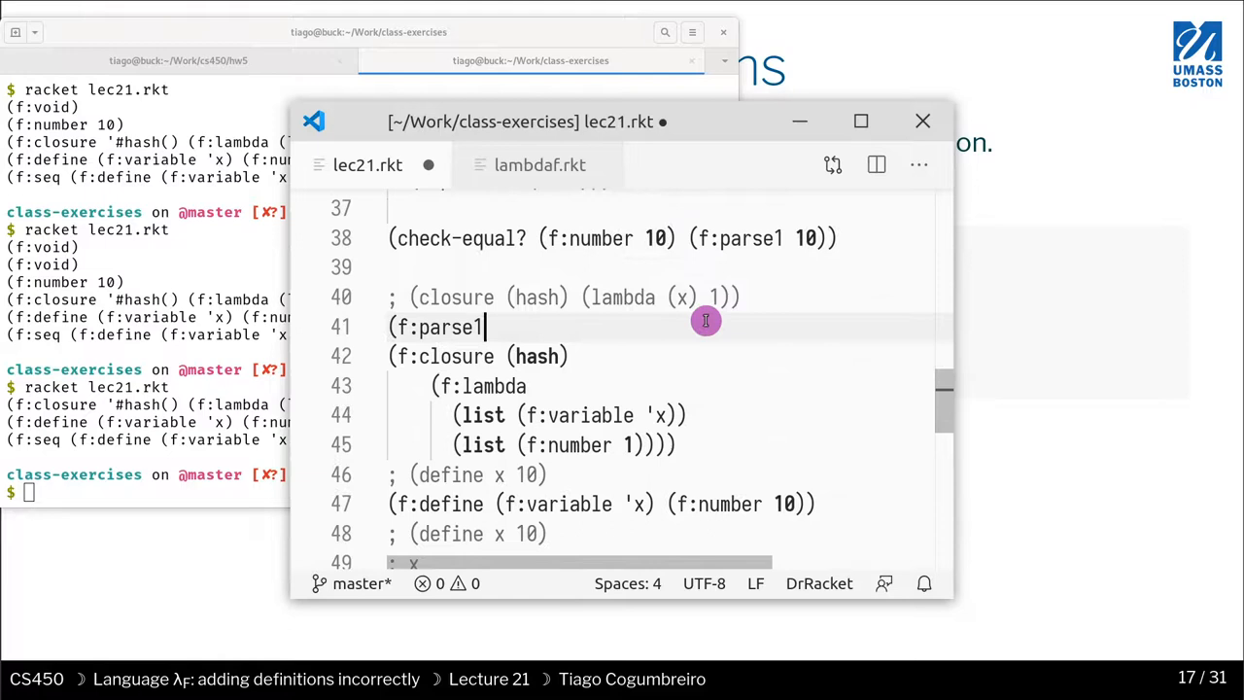
pyautogui.press('Enter')
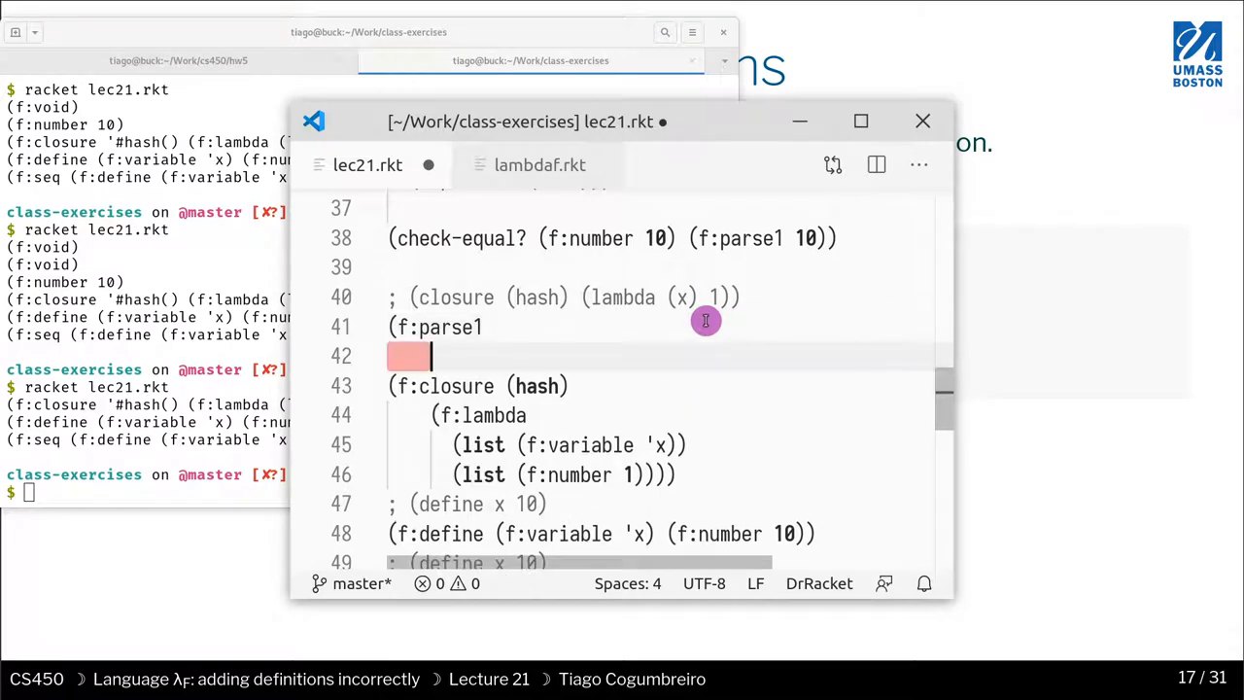
pyautogui.write("'")
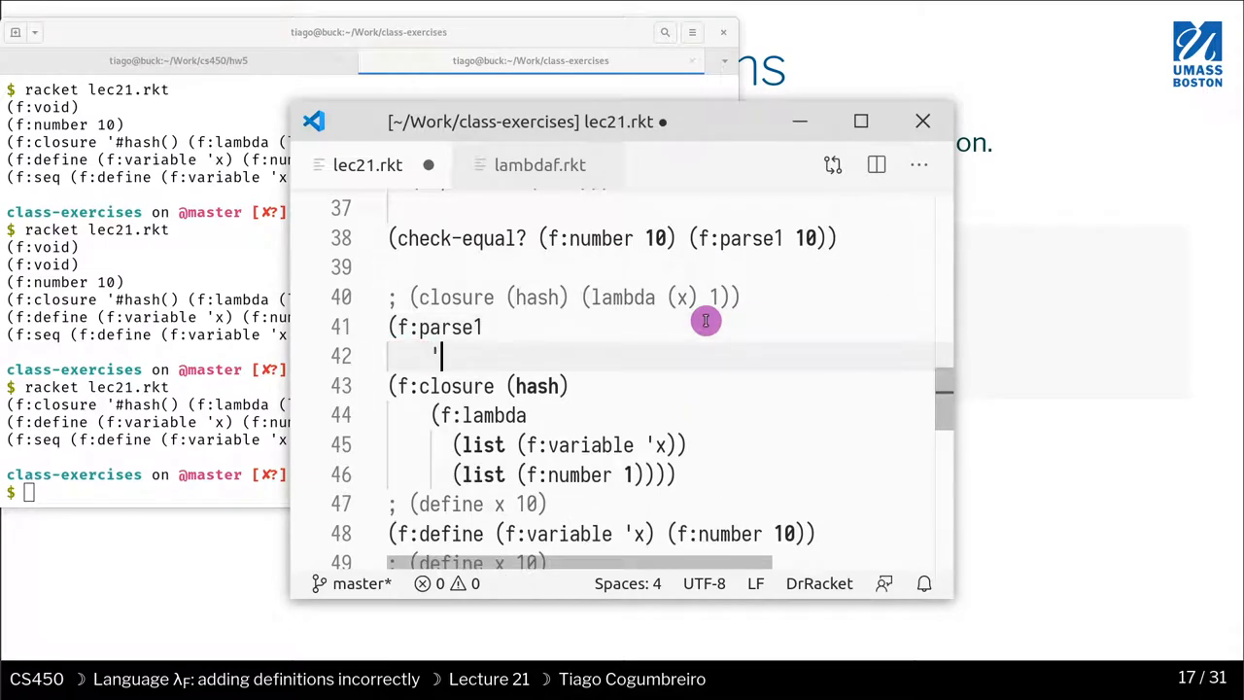
pyautogui.write('check-equal?')
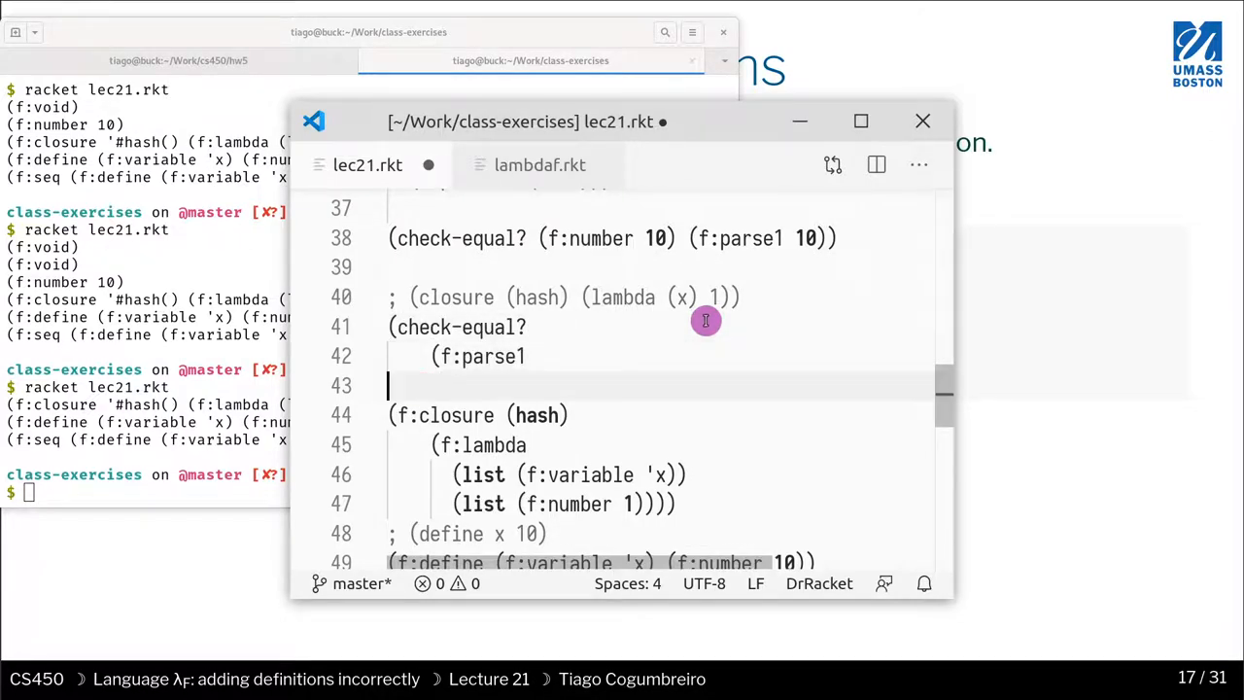
pyautogui.write("'(")
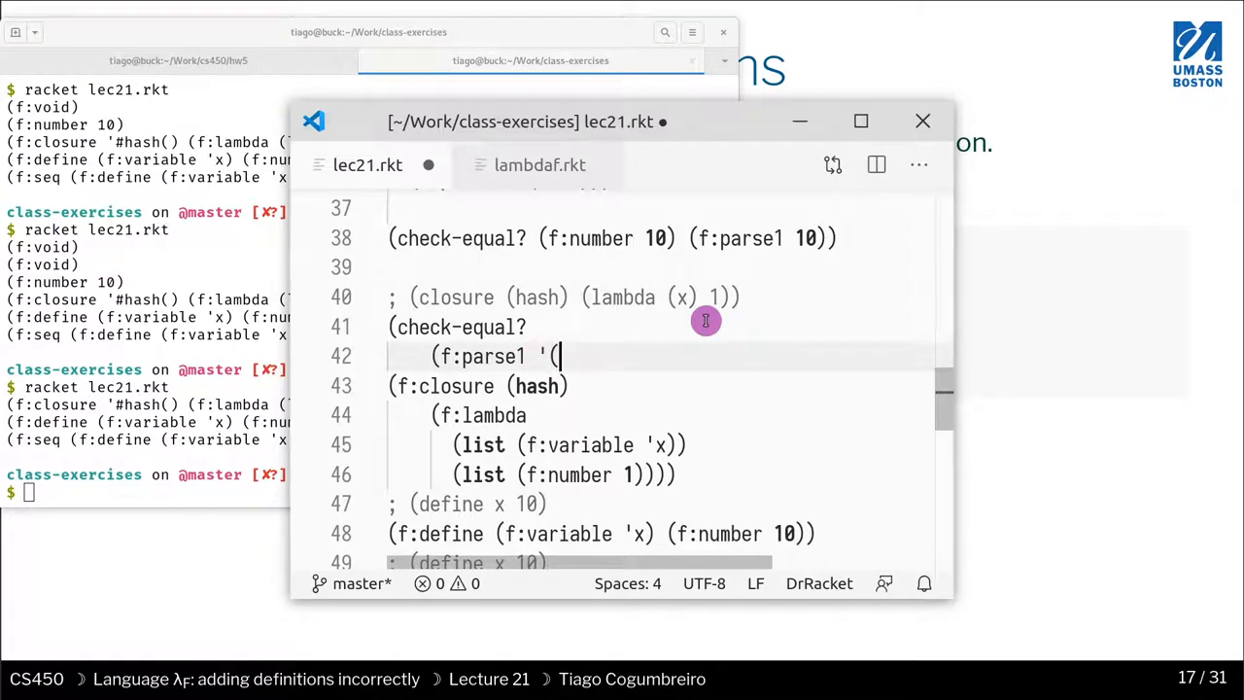
pyautogui.write('closur')
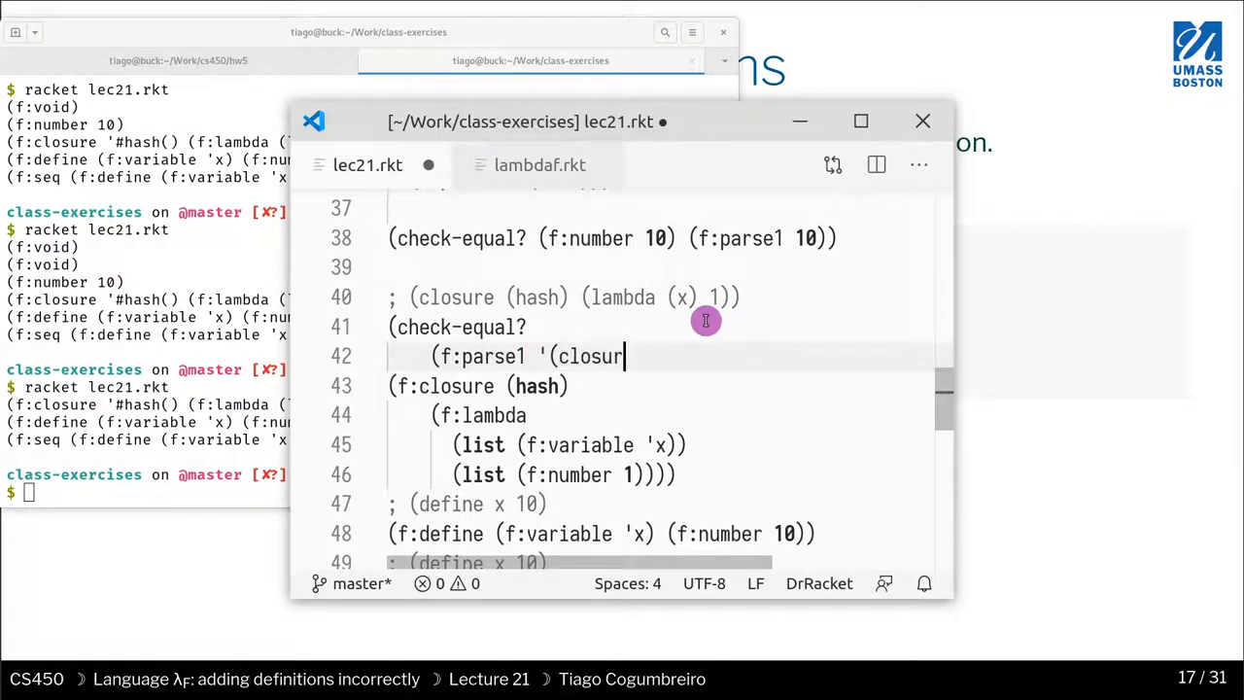
pyautogui.write('e []')
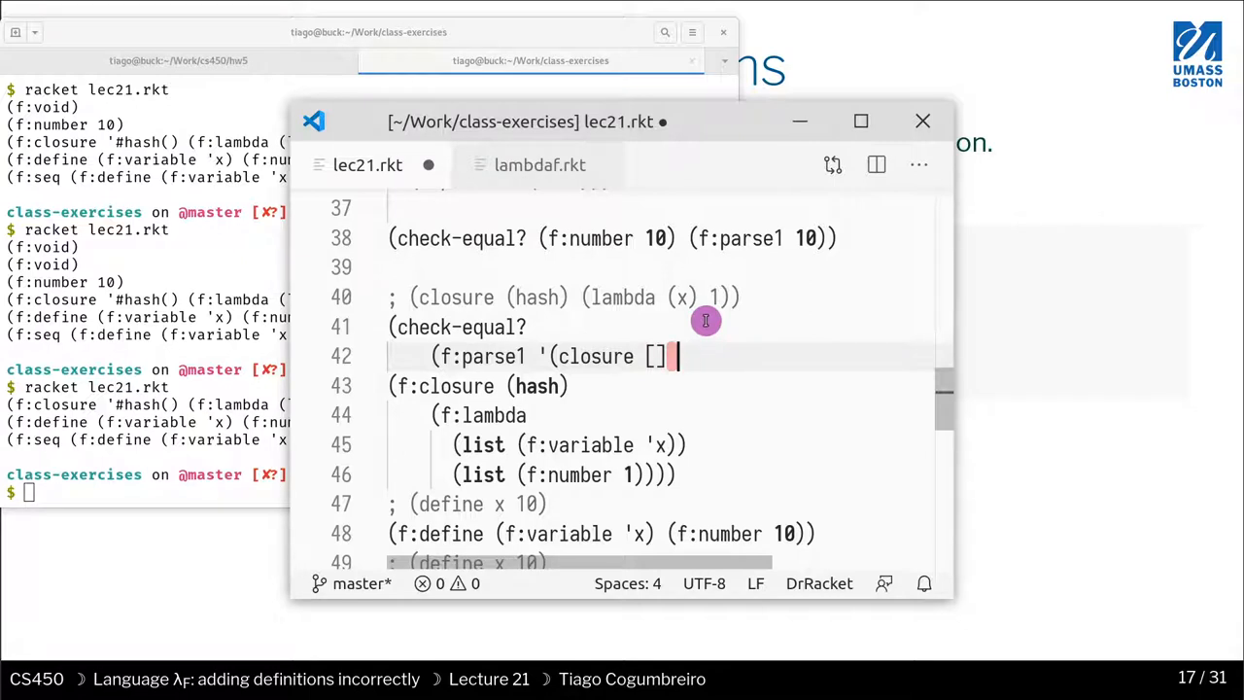
pyautogui.doubleClick(620, 297)
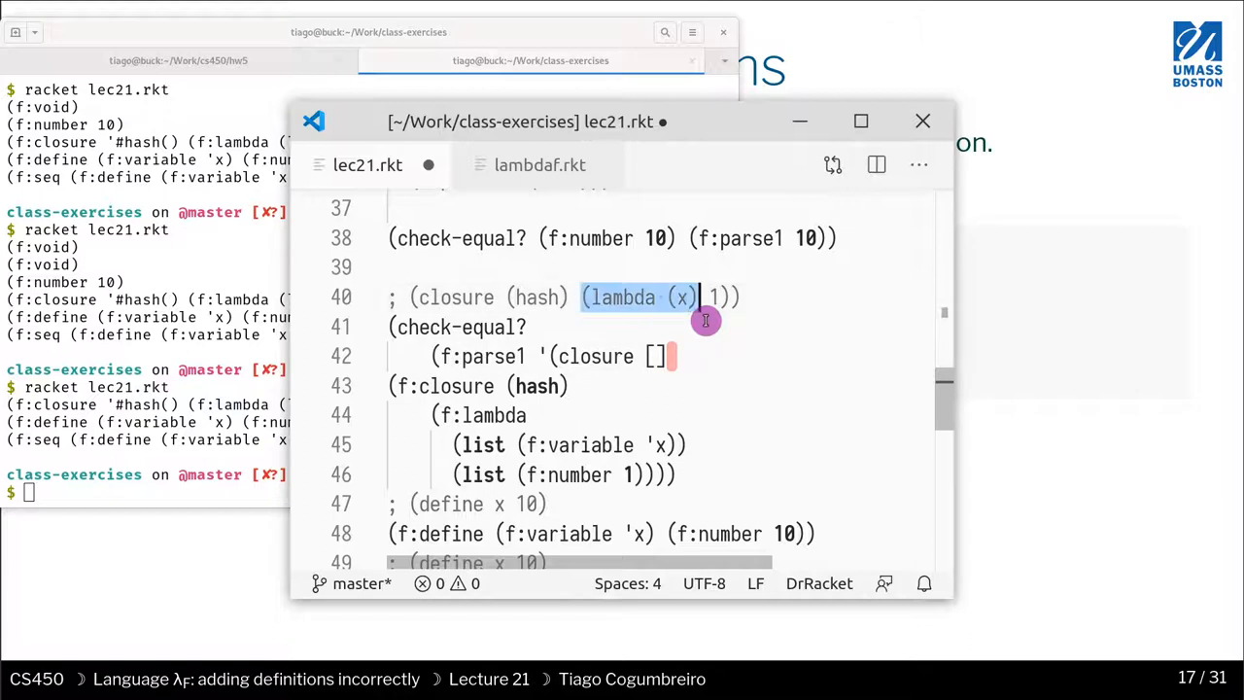
pyautogui.write('(lambda (x) 1)')
pyautogui.click(146, 492)
pyautogui.write('racket lec21.rkt')
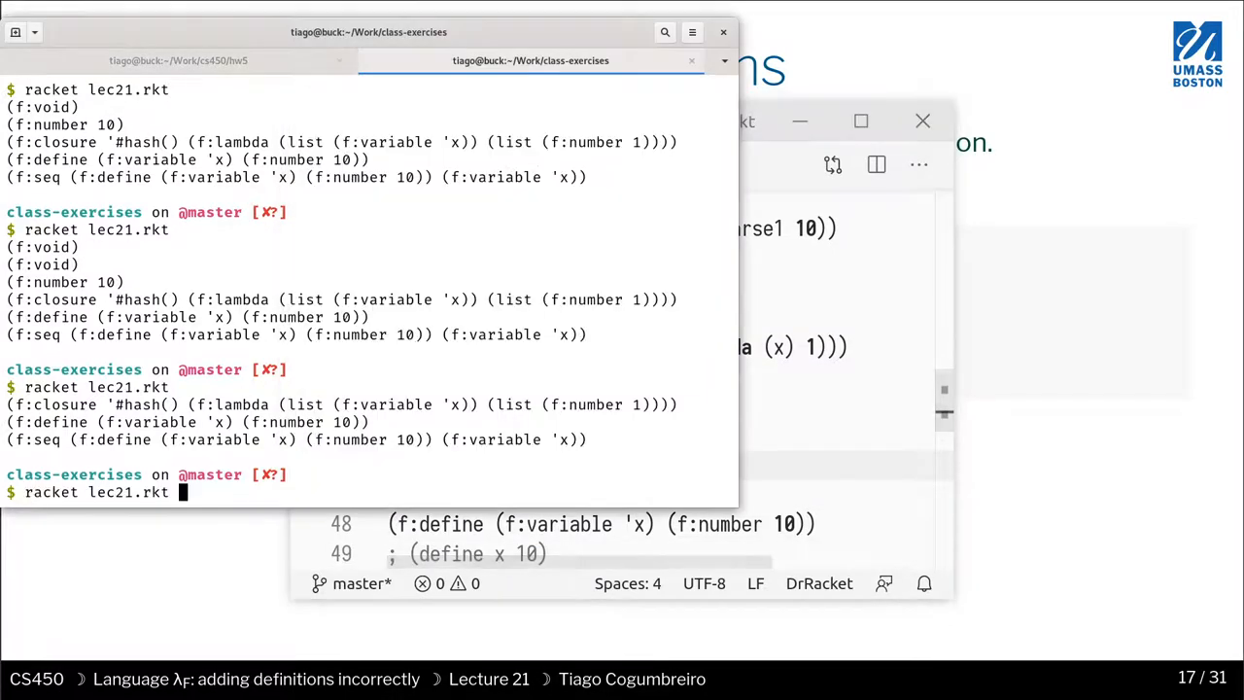
# Rerun racket lec21.rkt and read the parse-handle contract violation: expected symbol?, given '()
pyautogui.press('Return')
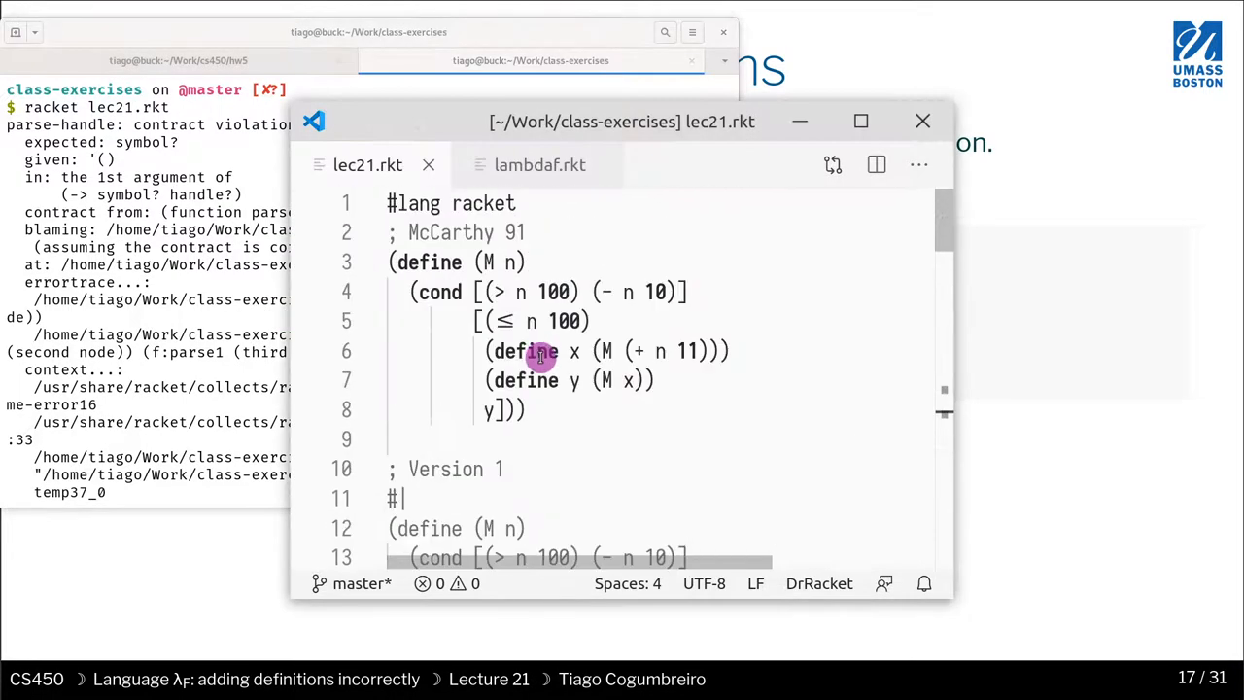
pyautogui.scroll(-3)
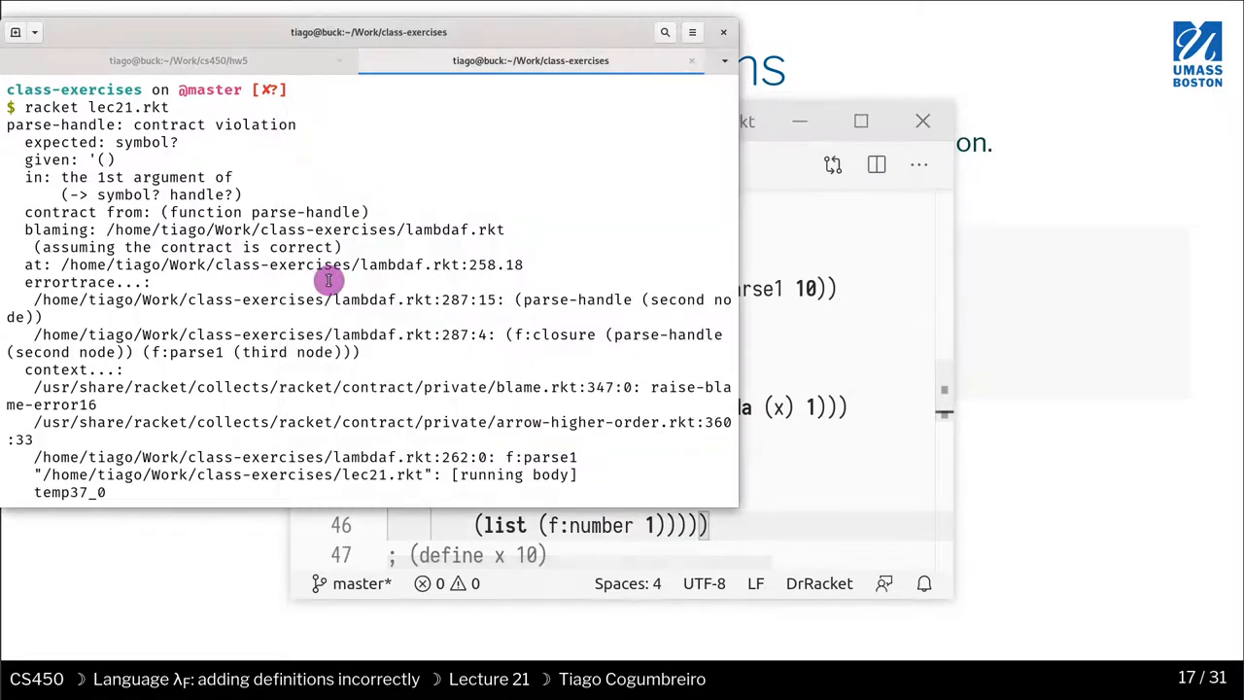
pyautogui.moveTo(394, 264)
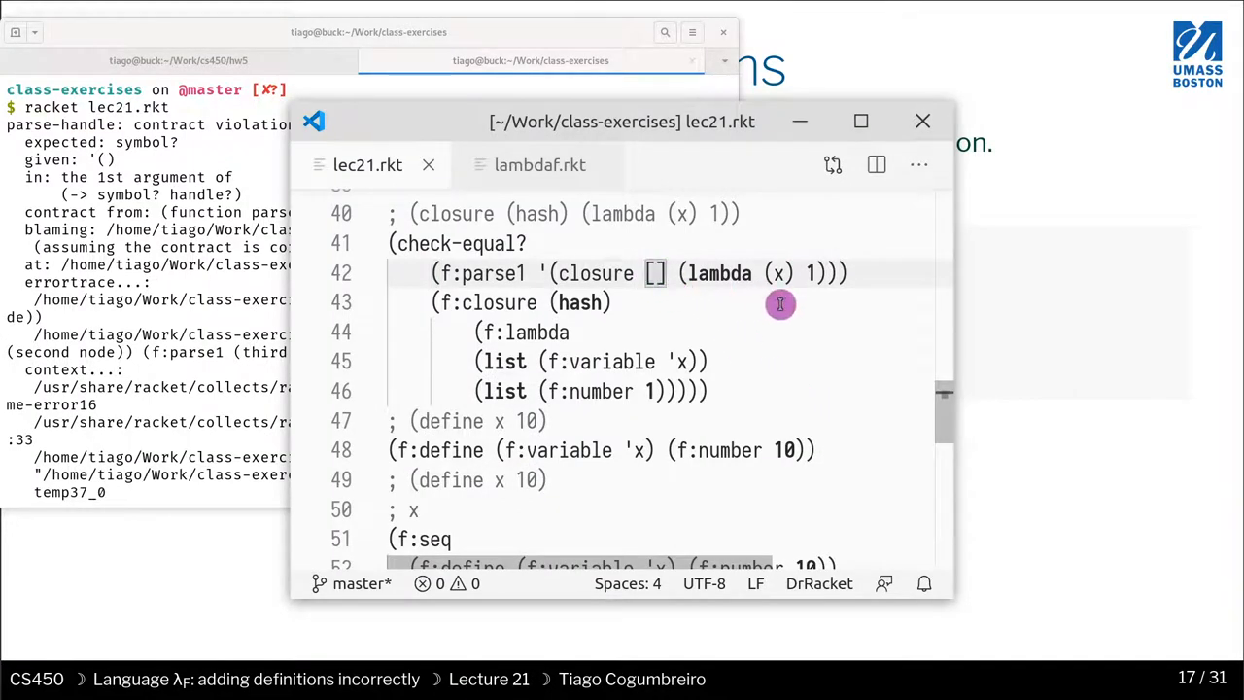
pyautogui.moveTo(1048, 322)
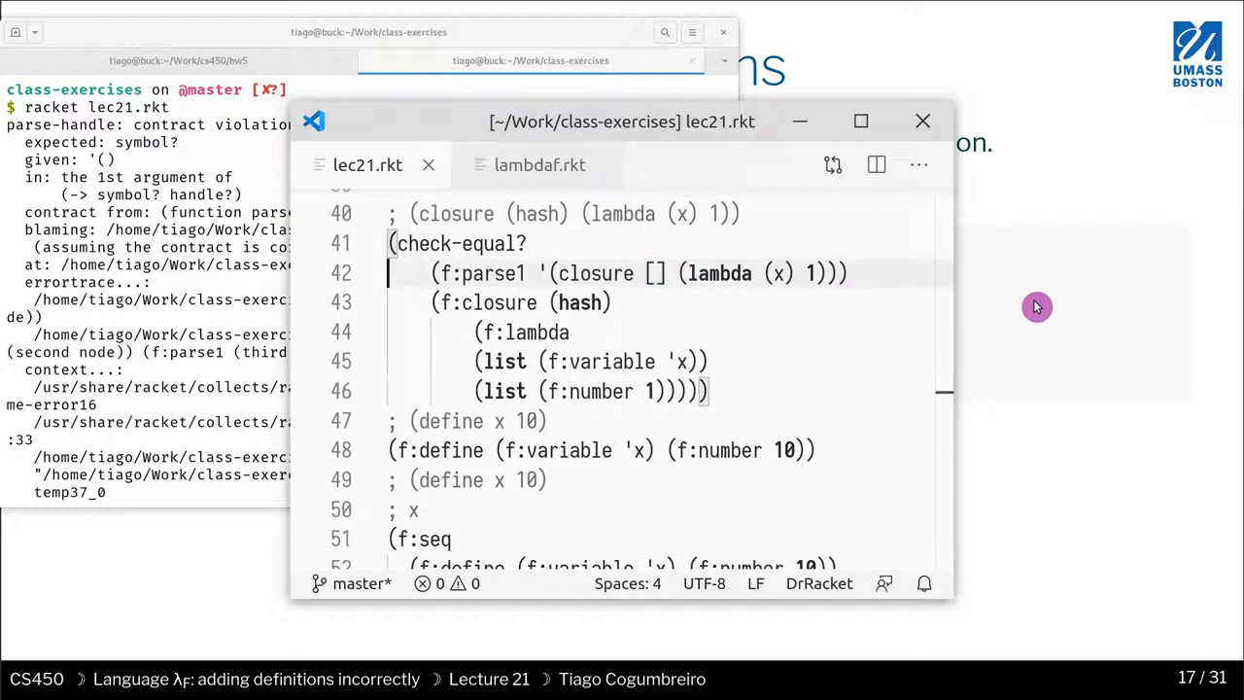
# Block-comment the closure test with #| |# and leave a standalone (f:parse1 '(lambda (x) 1))
pyautogui.write('#|')
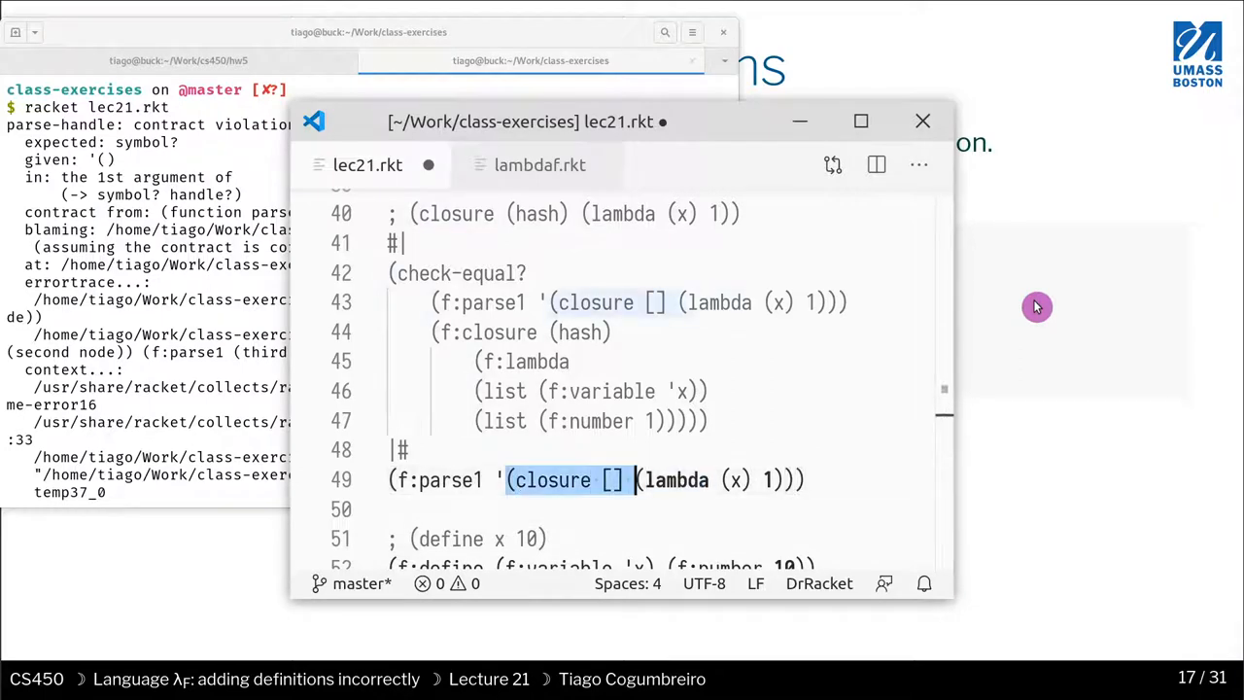
pyautogui.press('Delete')
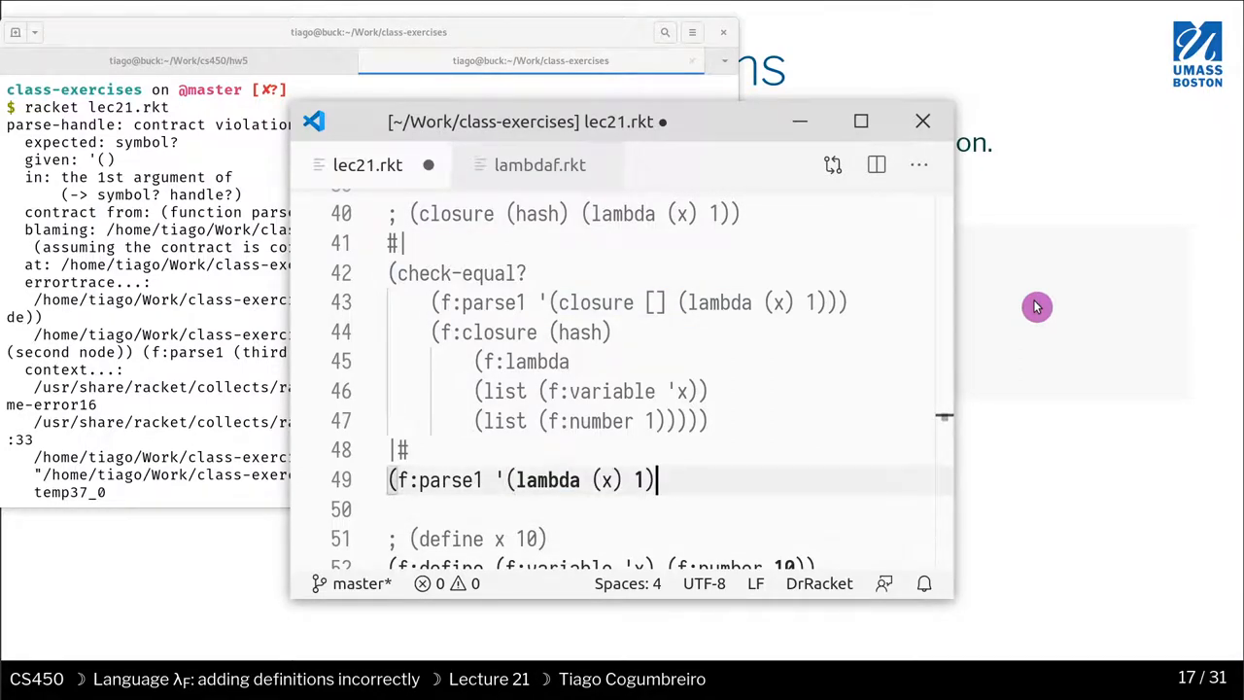
pyautogui.write(')')
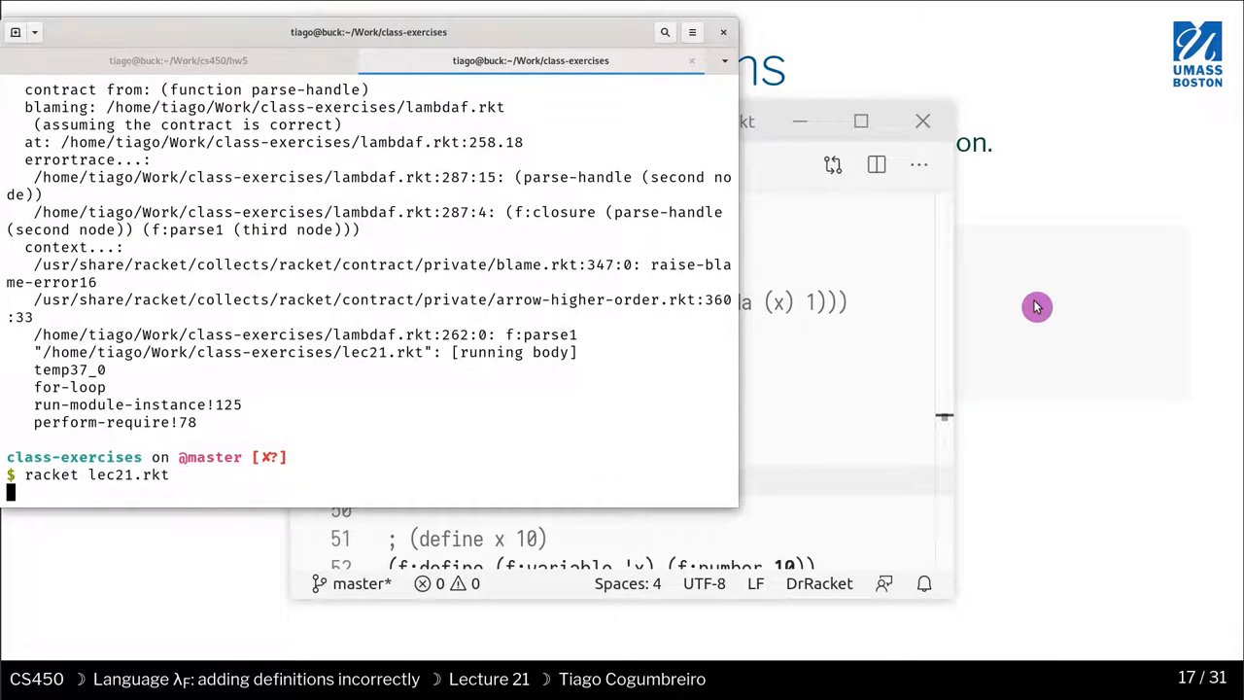
# Rerun racket lec21.rkt to print the parsed f:lambda term
pyautogui.press('Return')
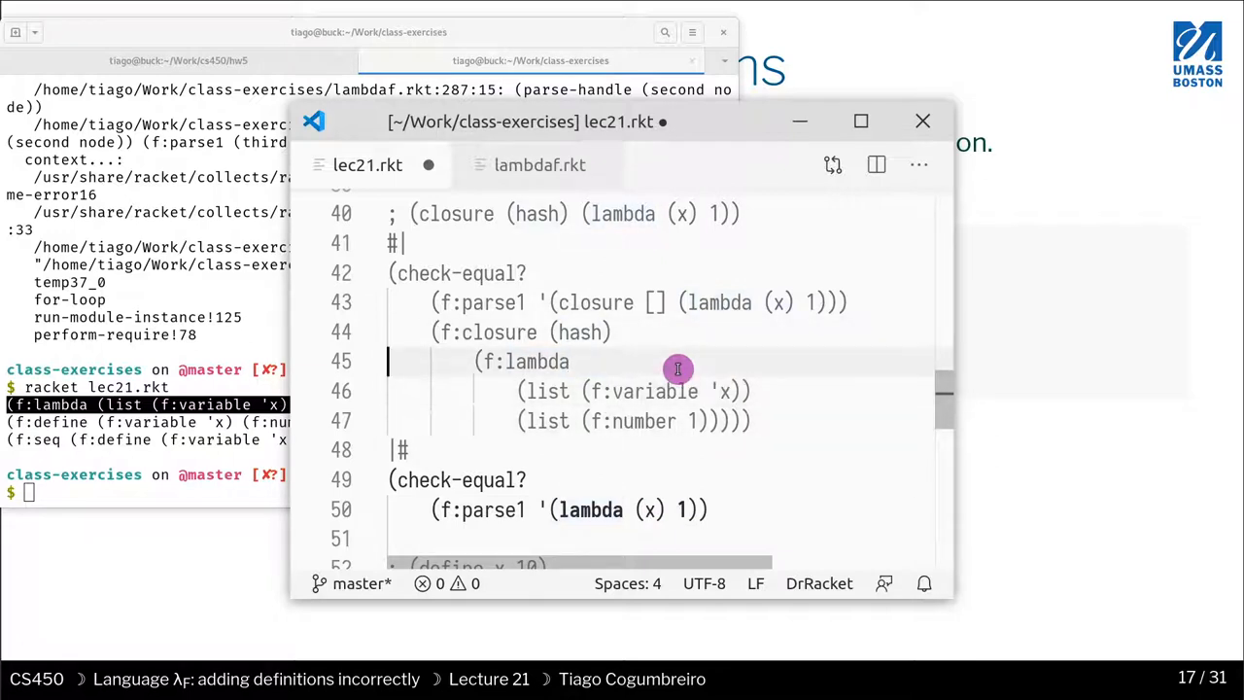
# Wrap the lambda parse in check-equal? and remove the extra list around (f:number 1)
pyautogui.scroll(-3)
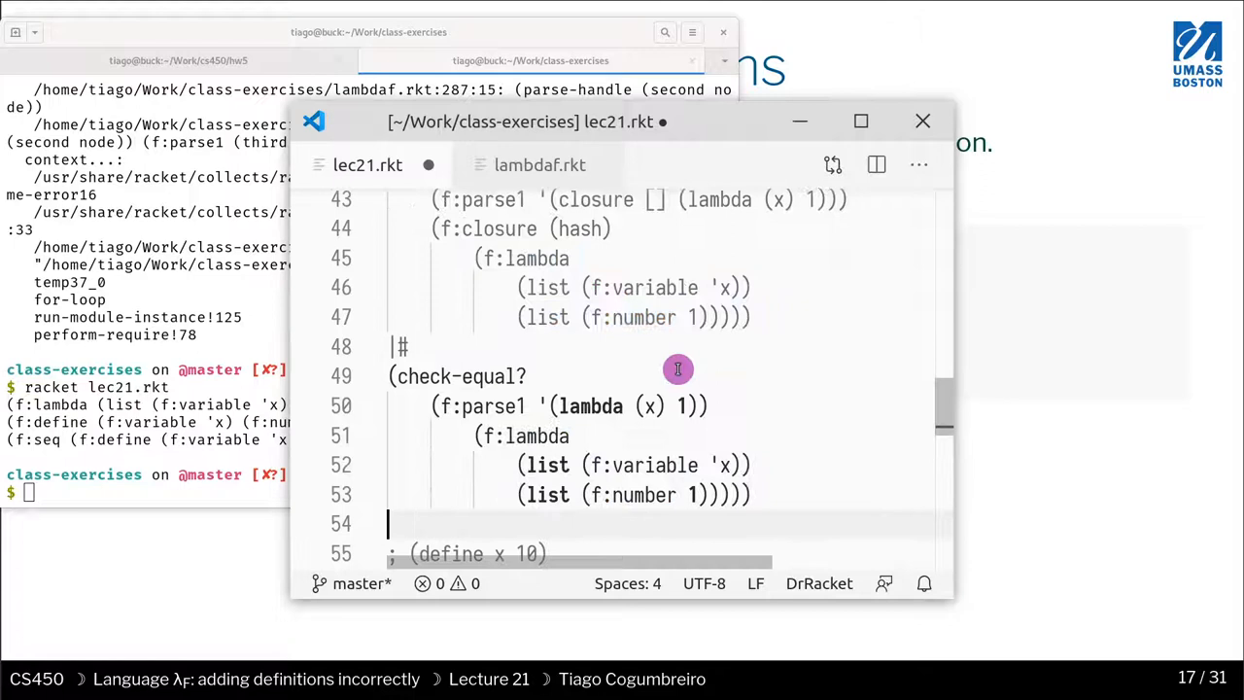
pyautogui.moveTo(433, 435); pyautogui.dragTo(710, 494)
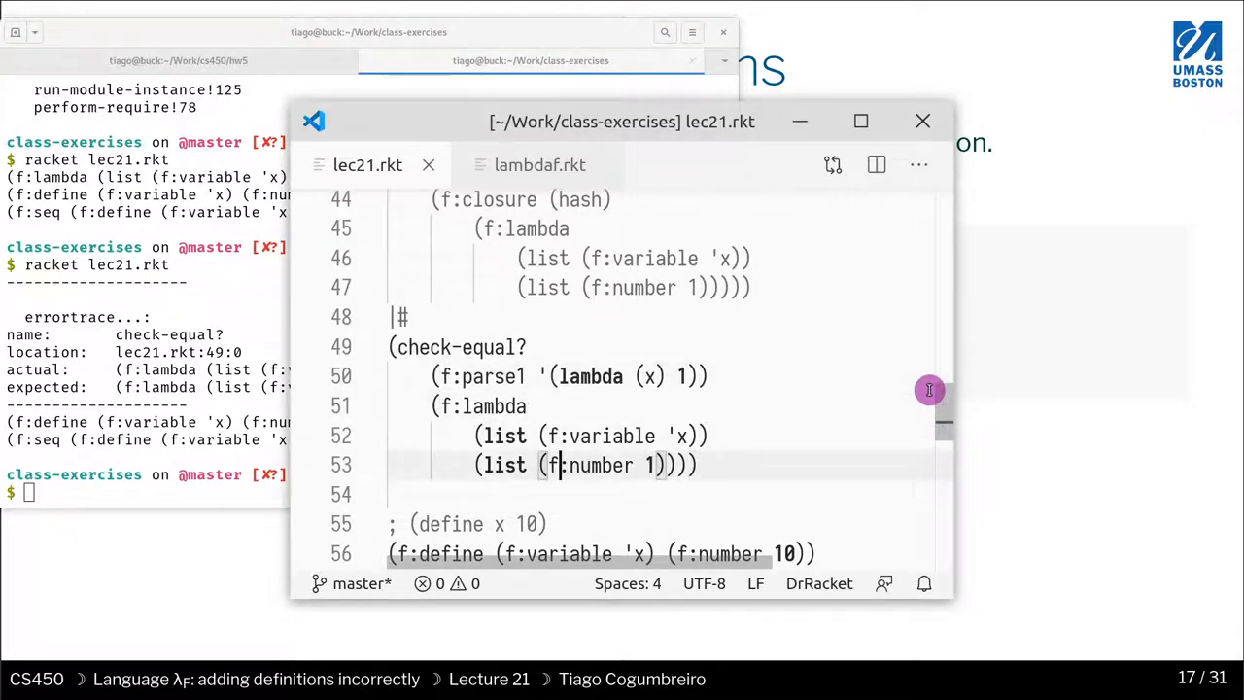
pyautogui.doubleClick(505, 464)
pyautogui.write('racket lec21.rkt')
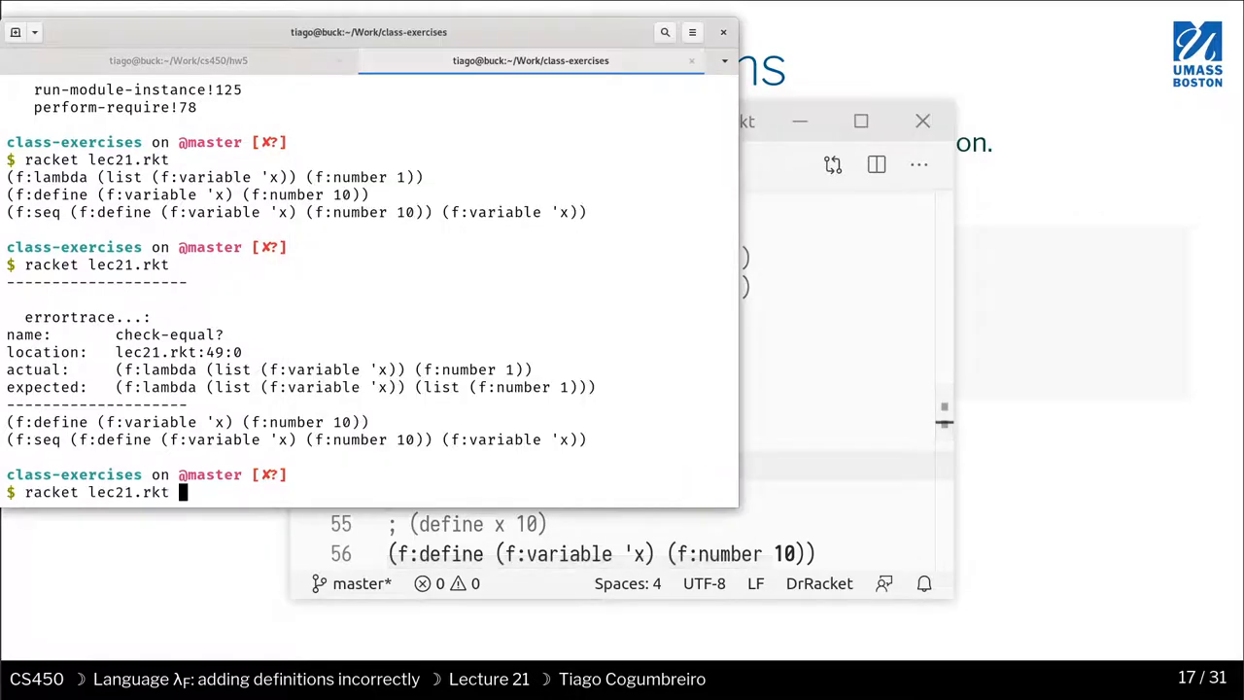
# Rerun racket lec21.rkt and confirm the lambda check passes, leaving only define and seq output
pyautogui.press('Return')
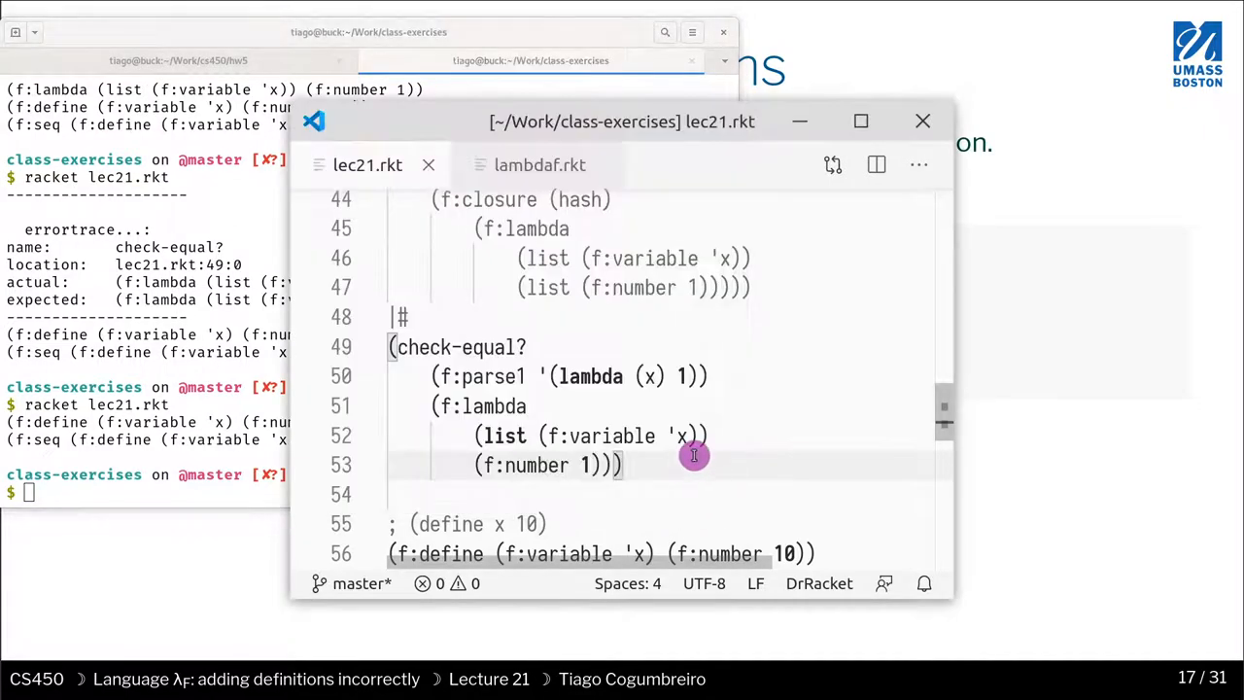
pyautogui.scroll(-3)
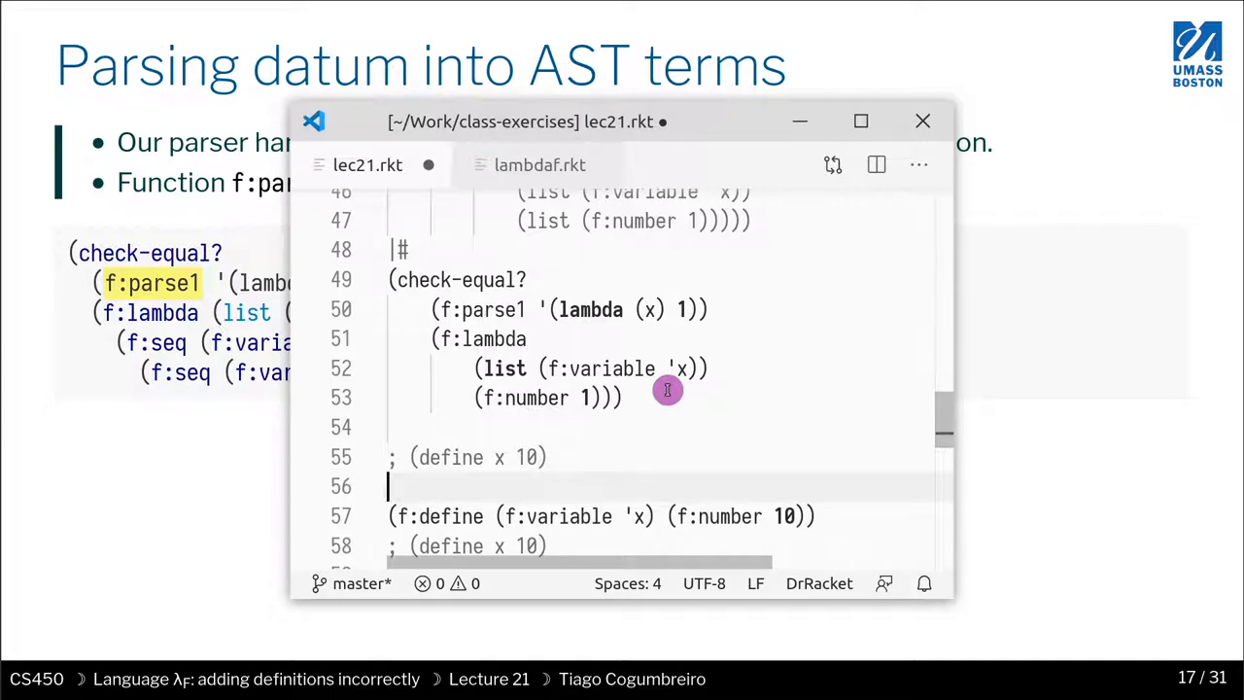
# Wrap the f:define of x and 10 in check-equal? against (f:parse1 '(define x 10))
pyautogui.write('(check-equal?')
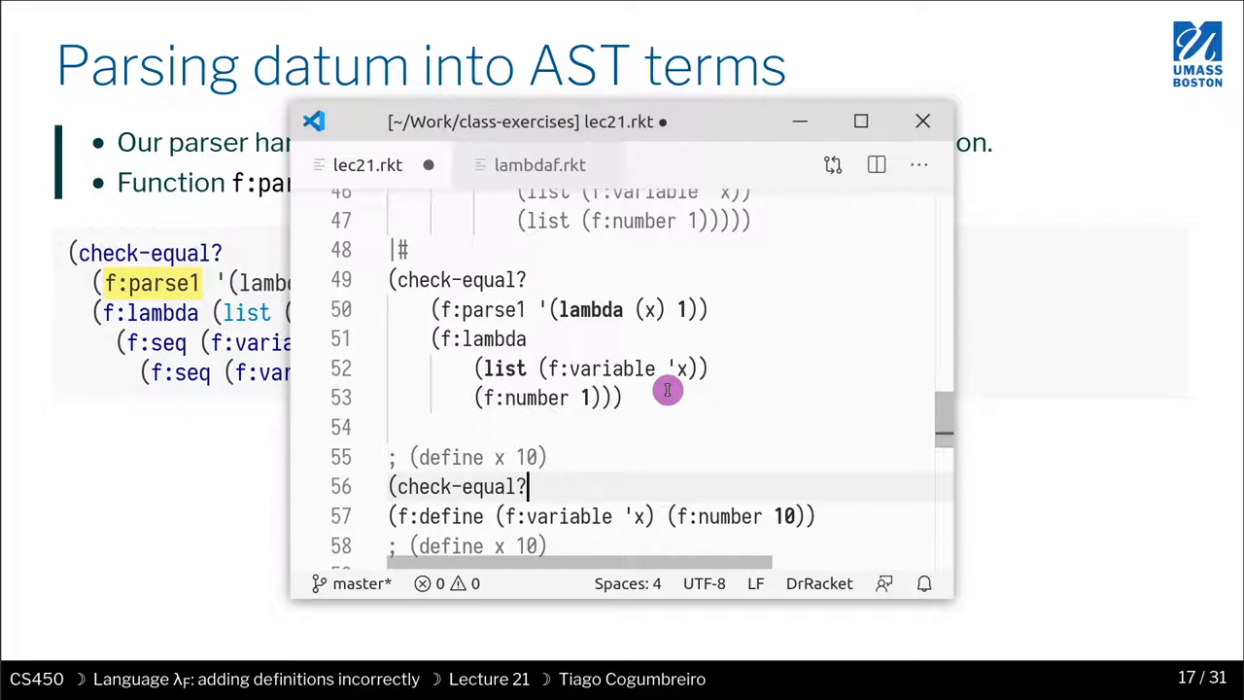
pyautogui.write('(f:parse1 (')
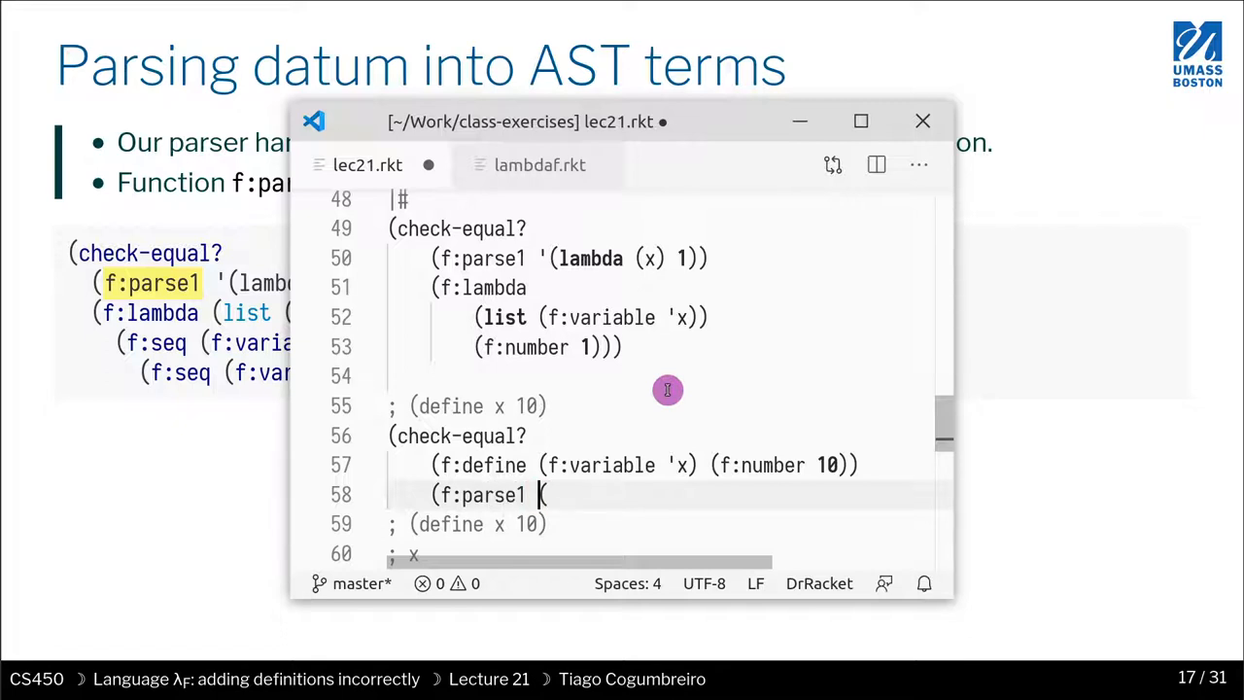
pyautogui.write("'(define x 10)))")
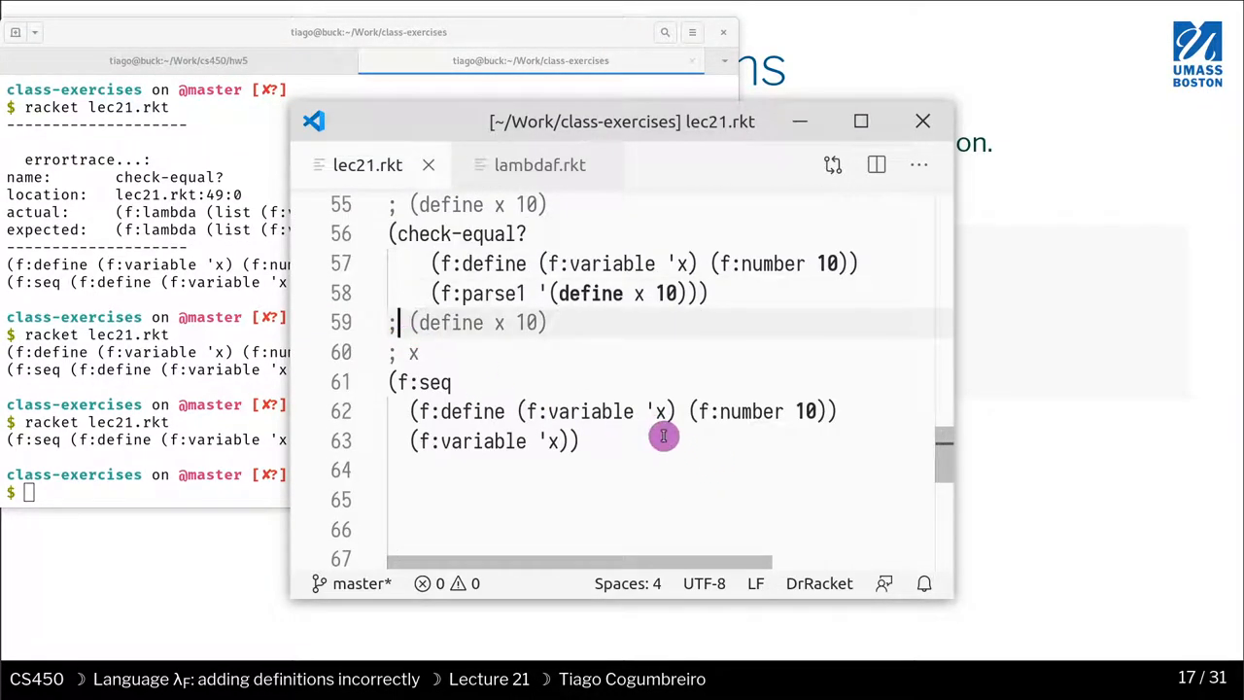
pyautogui.moveTo(399, 322); pyautogui.dragTo(420, 352)
pyautogui.write('(')
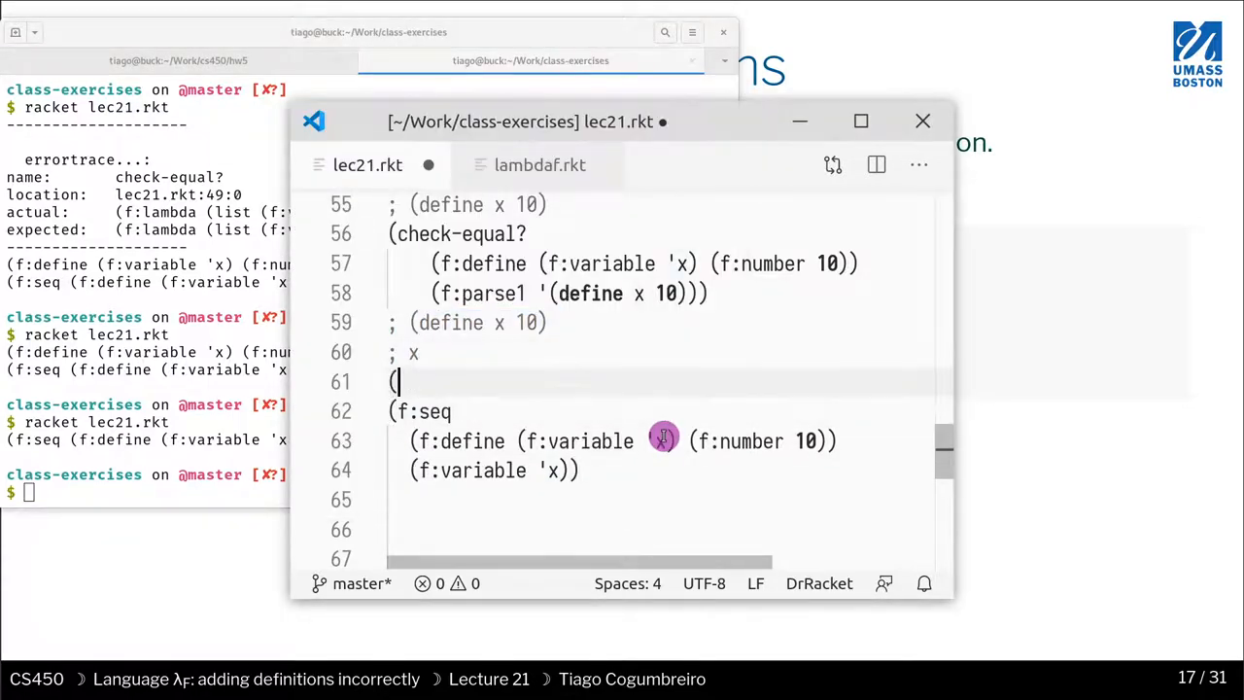
# Add a parse call on '[(define x 10) x] above the f:seq term and begin typing check
pyautogui.write('d')
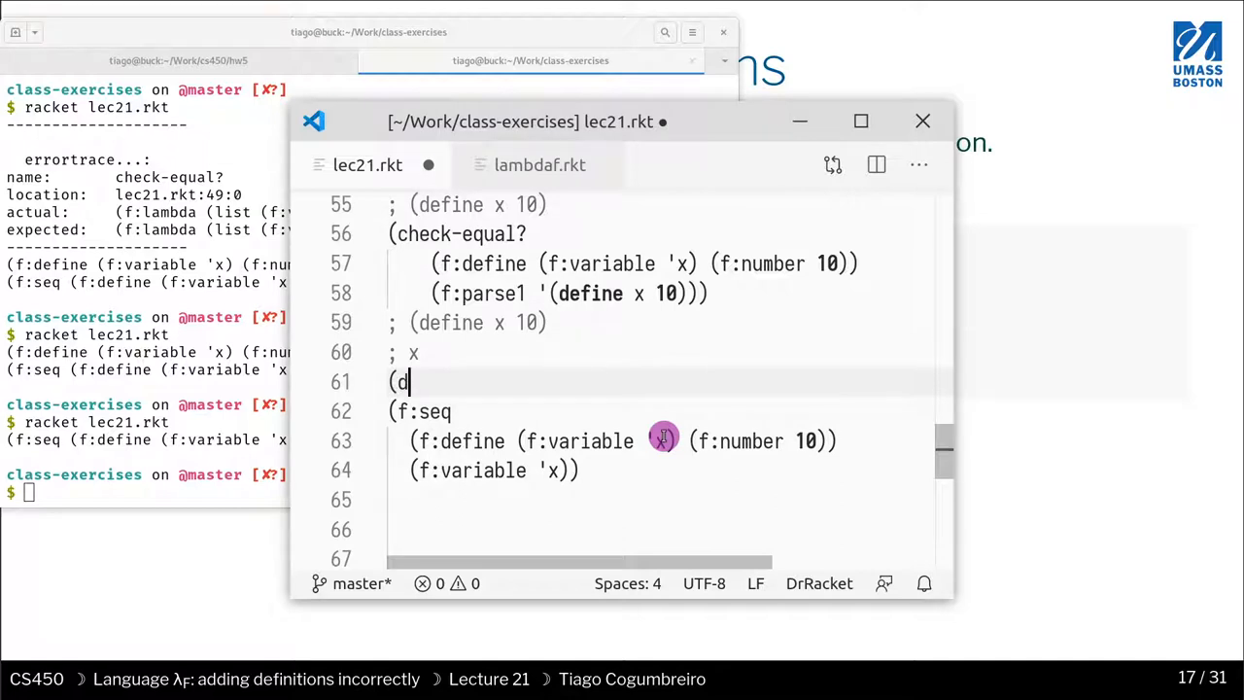
pyautogui.press('Backspace')
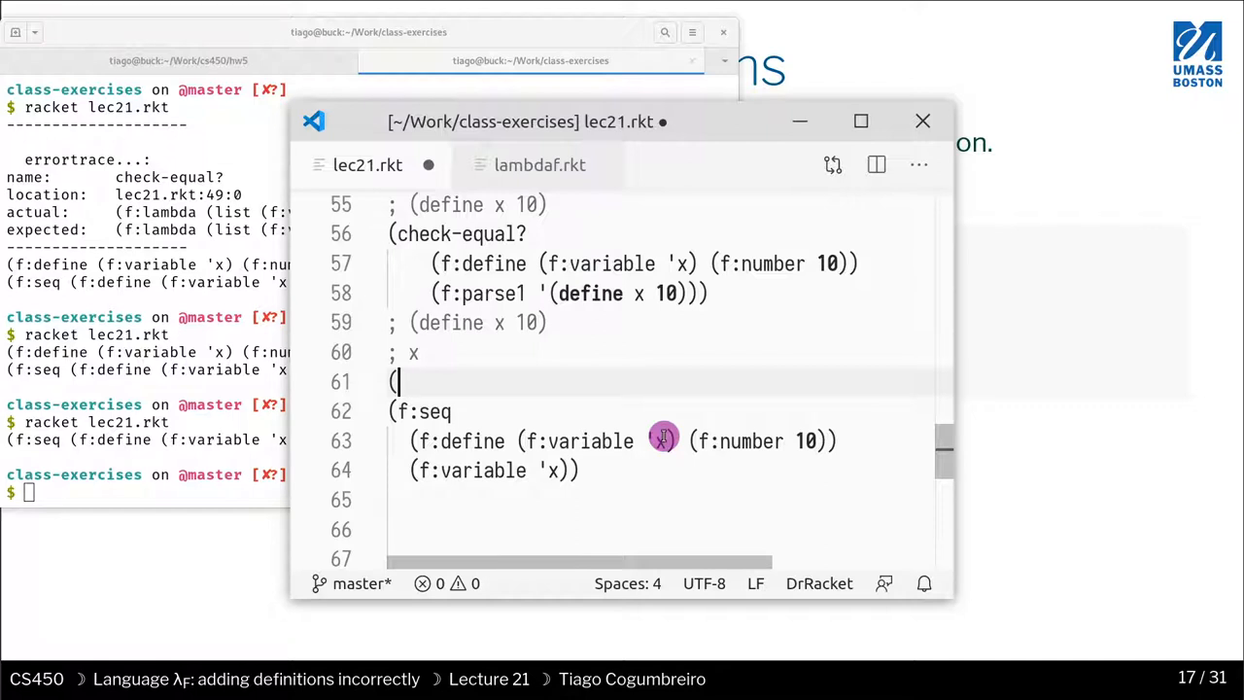
pyautogui.write('parse1')
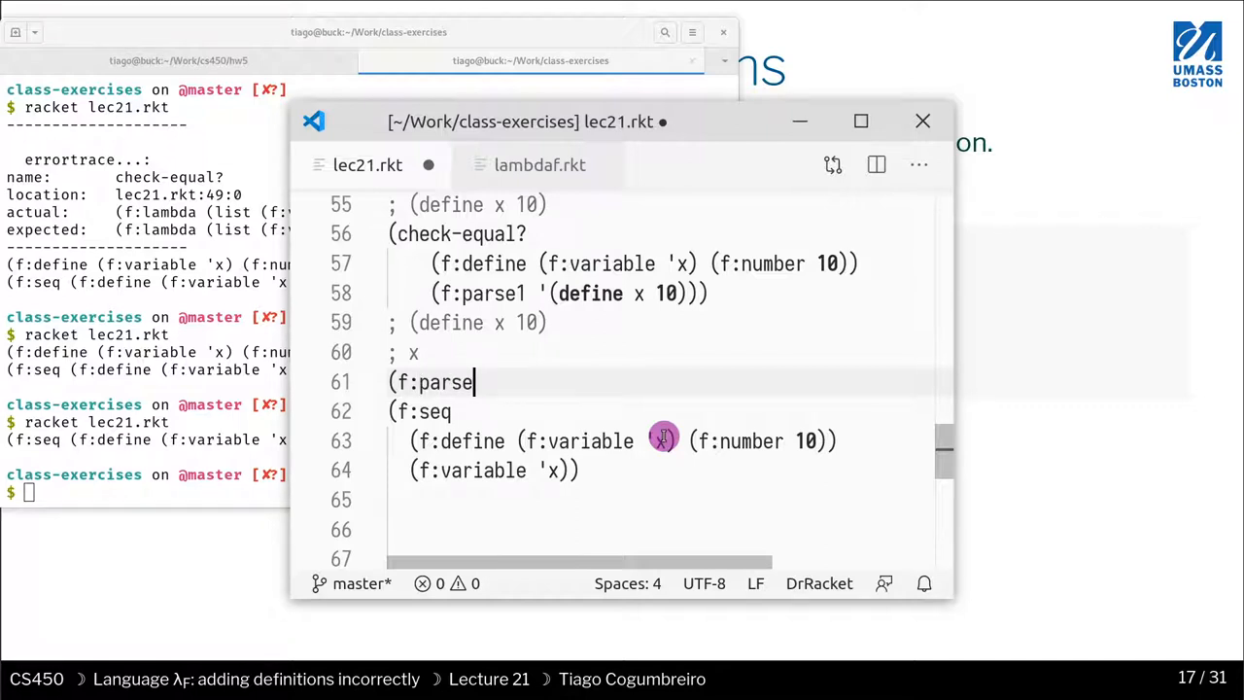
pyautogui.write('[]')
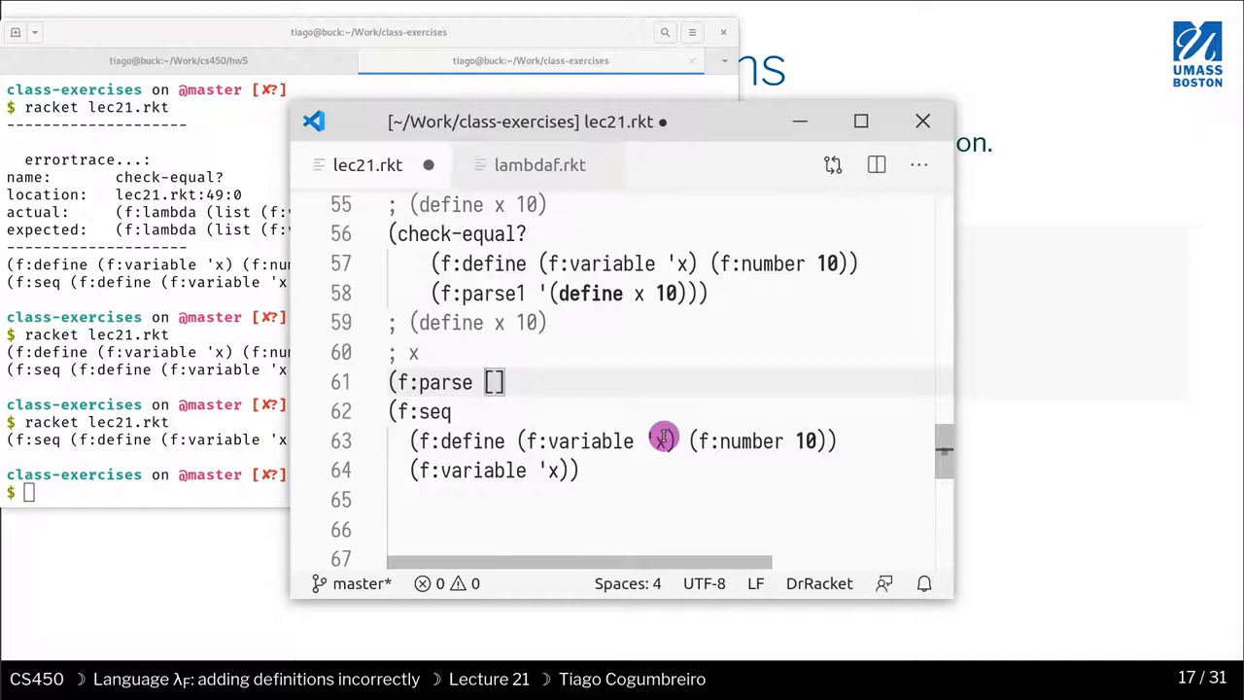
pyautogui.write("'")
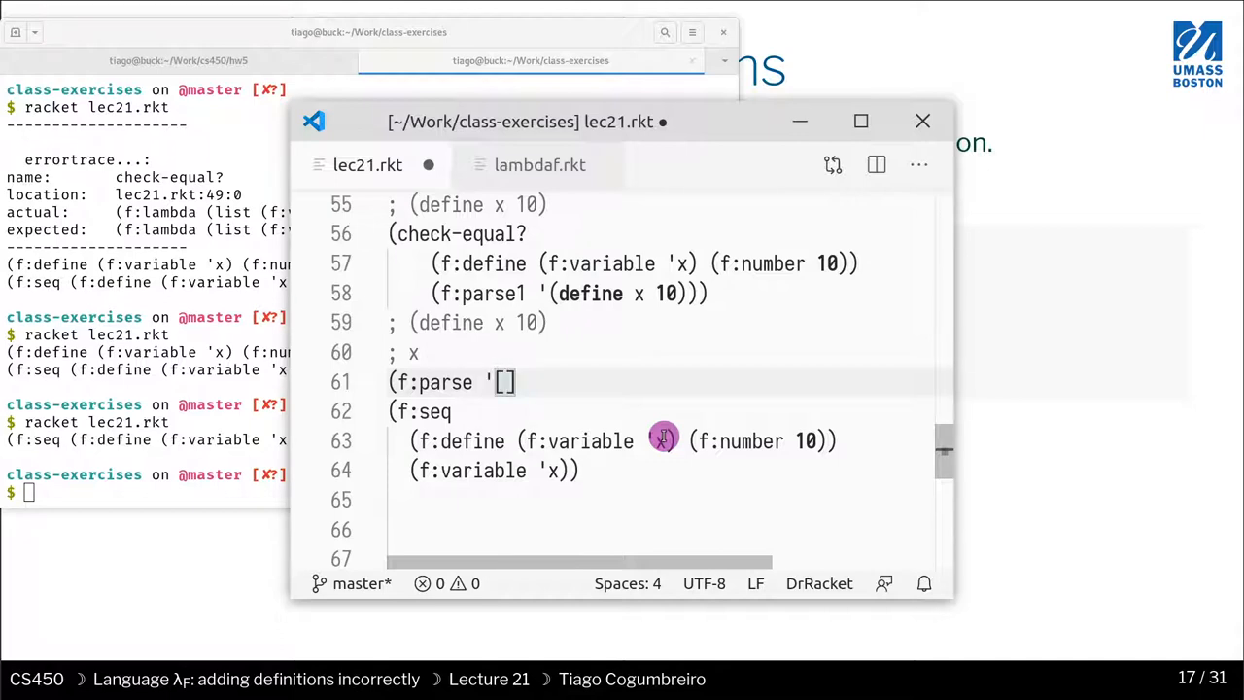
pyautogui.write('(')
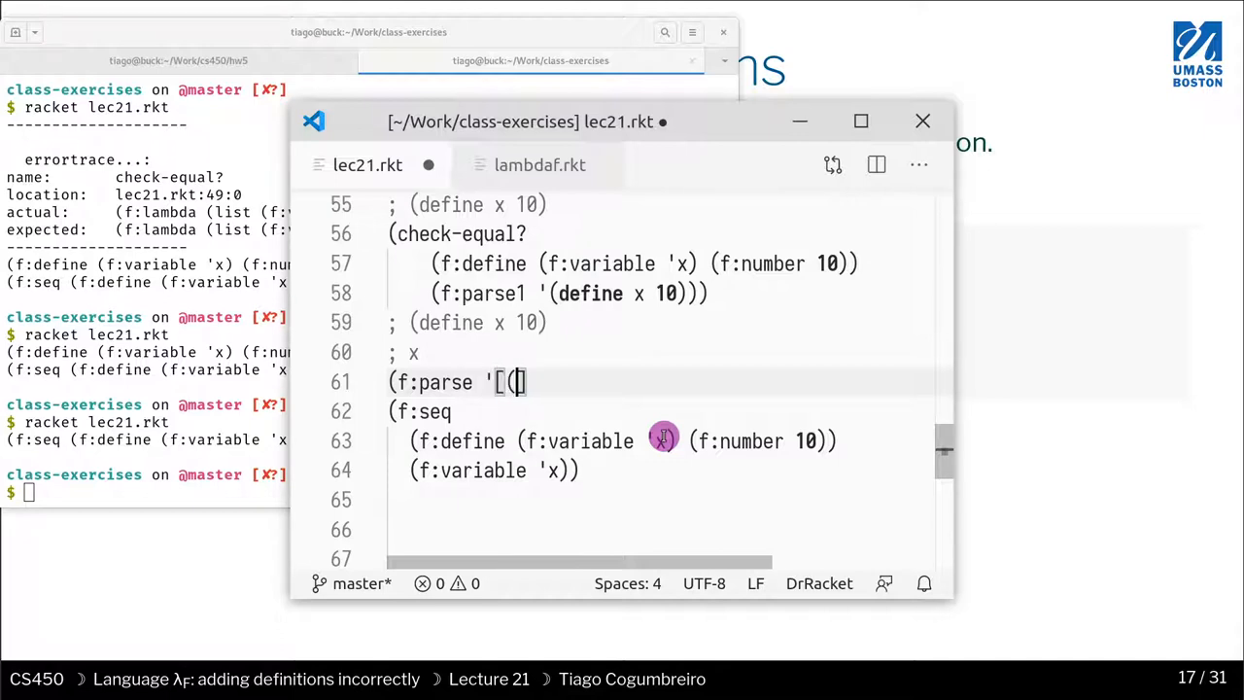
pyautogui.press('BackSpace')
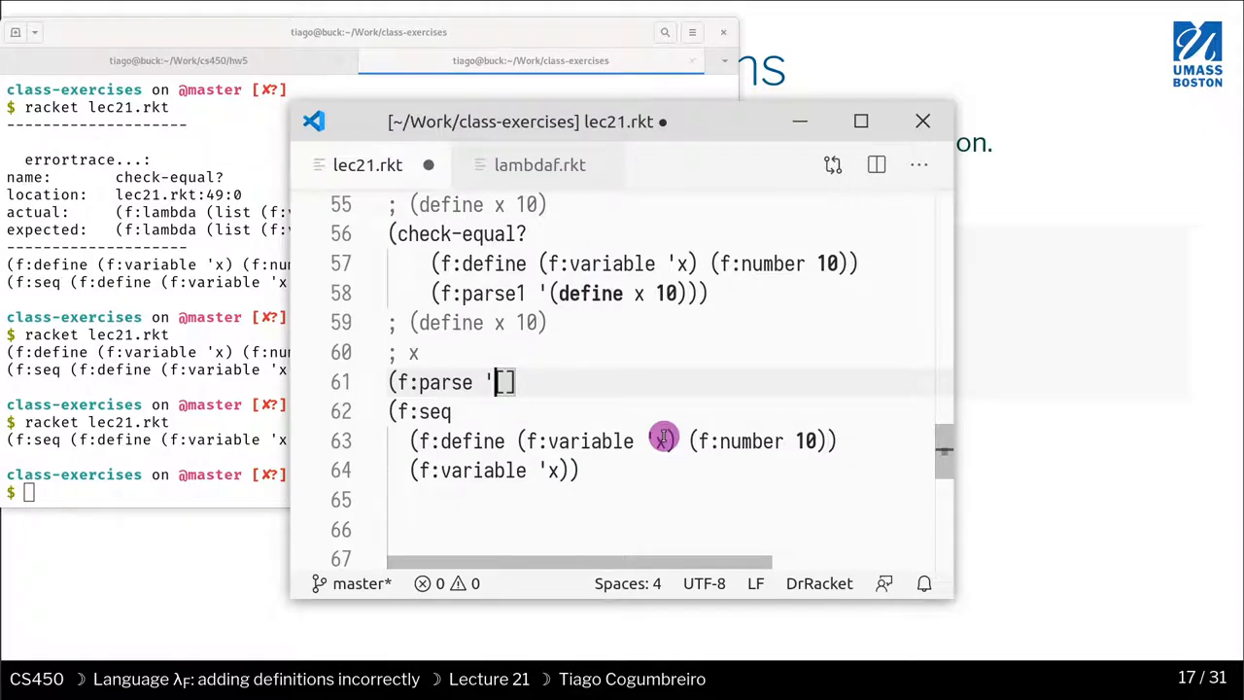
pyautogui.write('(define x 10')
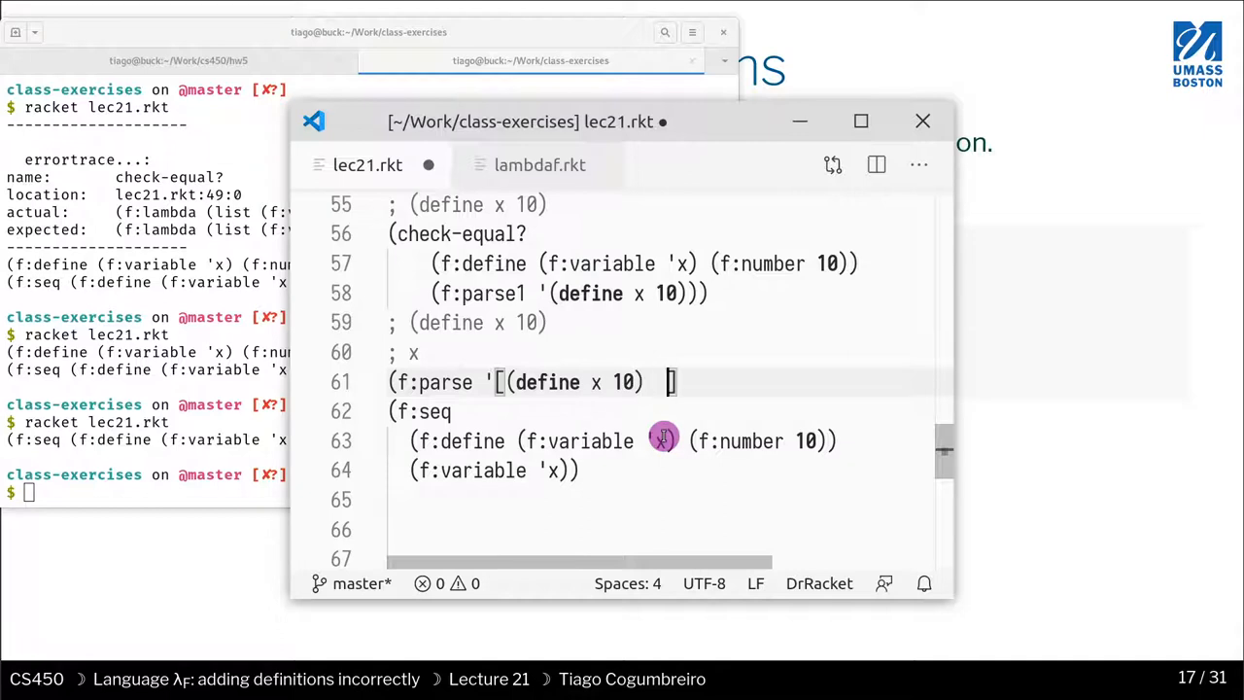
pyautogui.write('x')
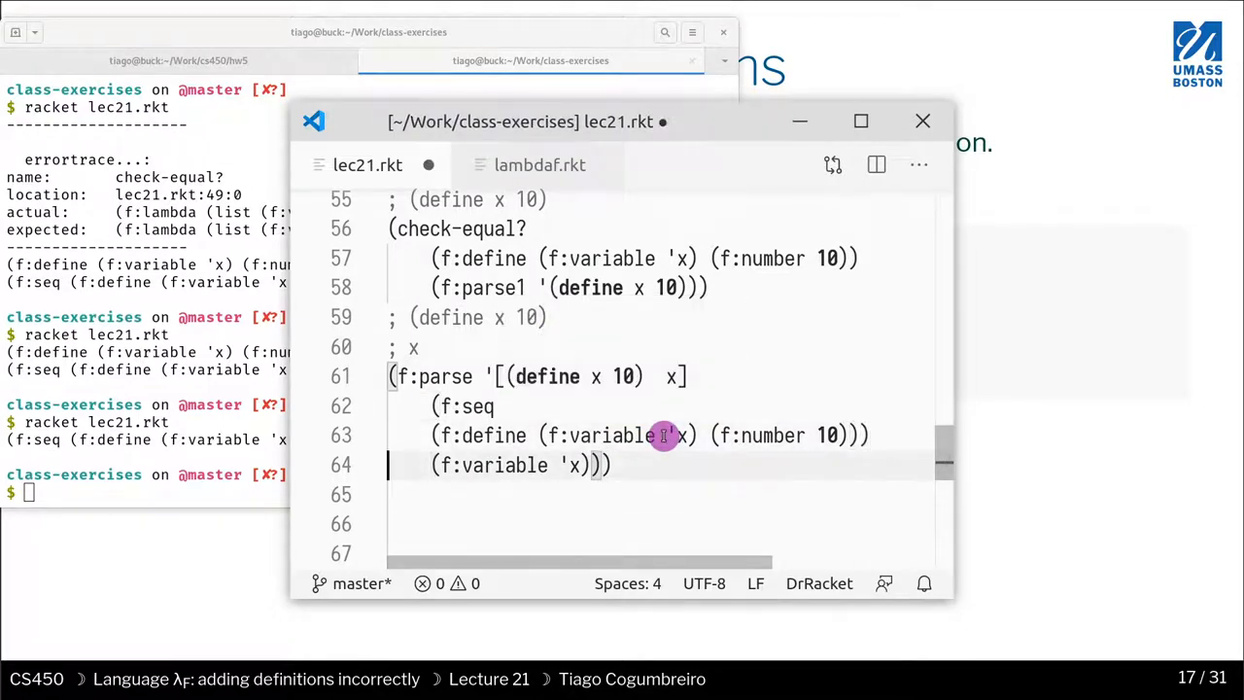
pyautogui.write(')')
pyautogui.write('(')
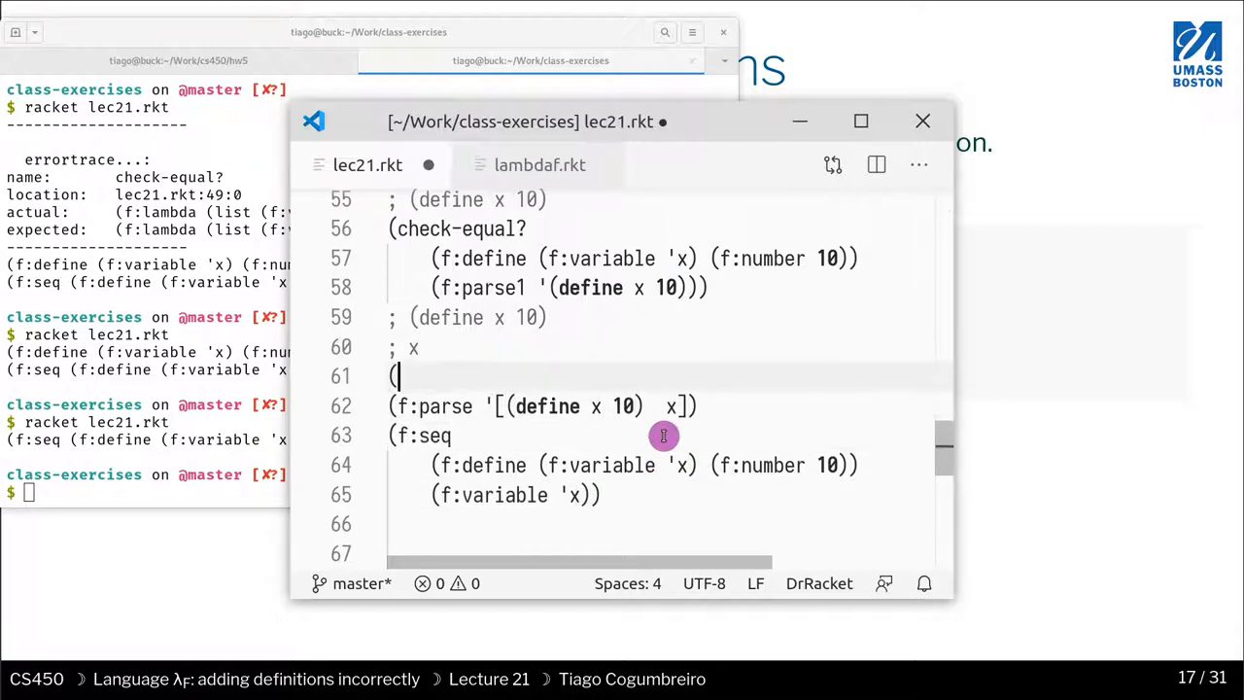
pyautogui.write('check')
pyautogui.click(144, 491)
pyautogui.write('racket lec21.rkt')
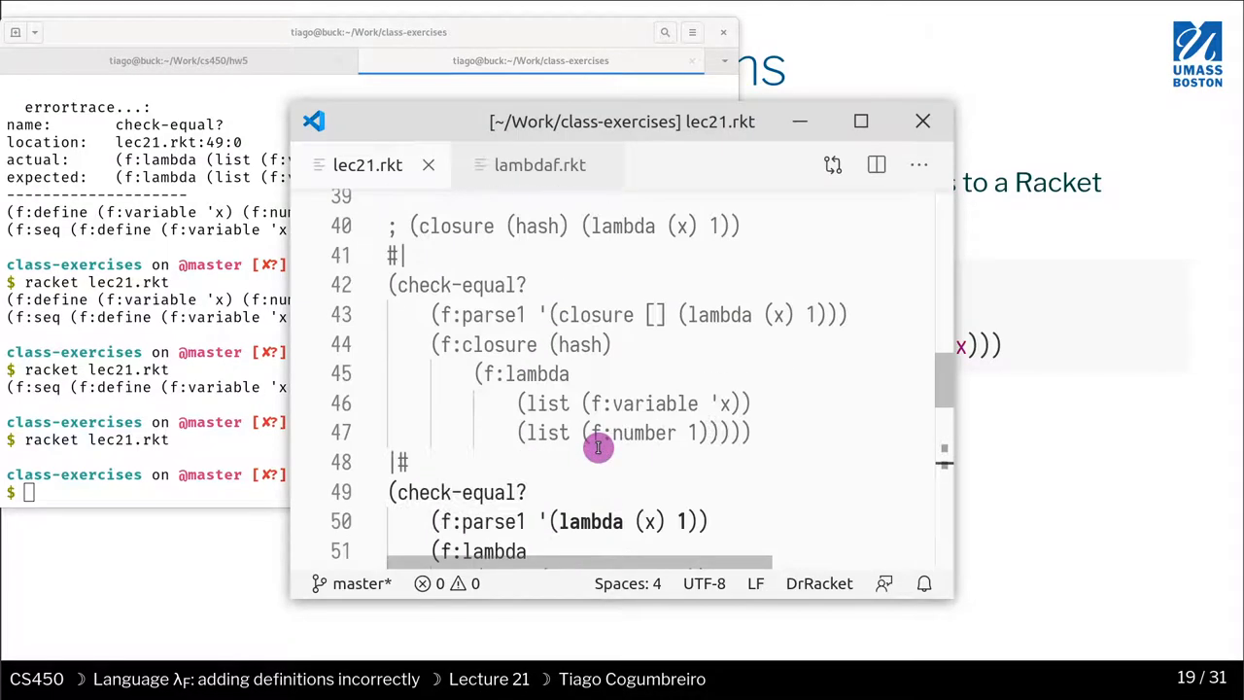
# Return to the block-commented closure check-equal? test in the editor
pyautogui.click(666, 314)
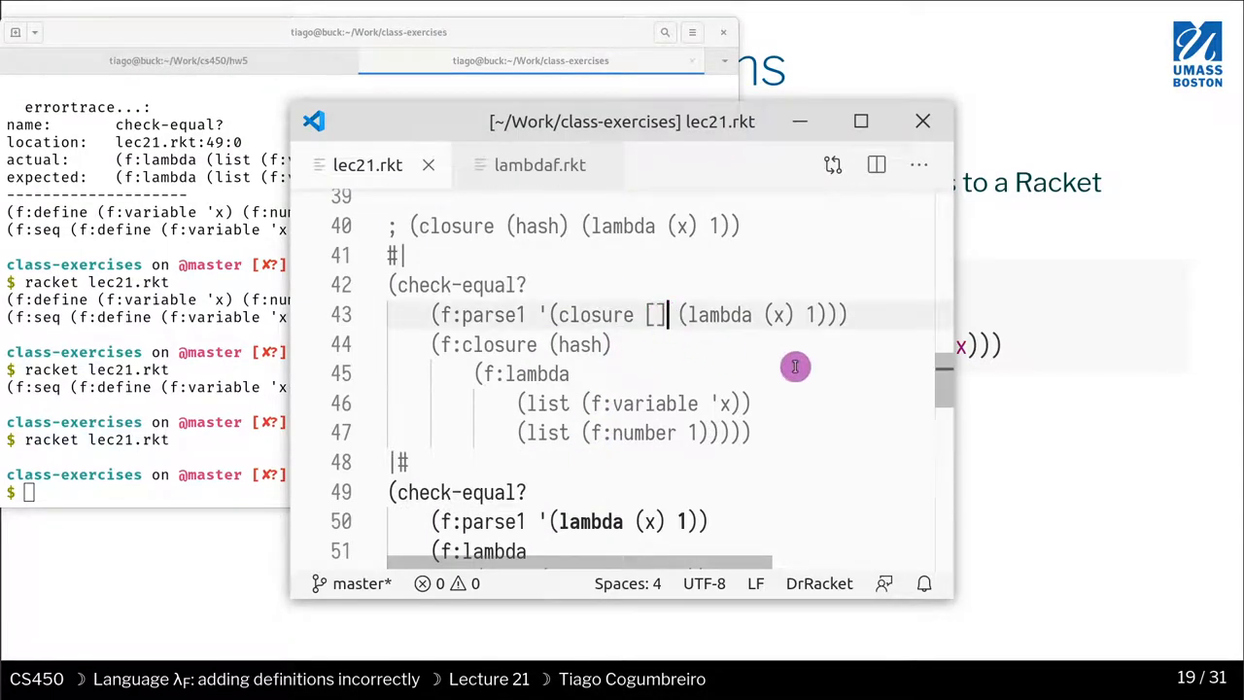